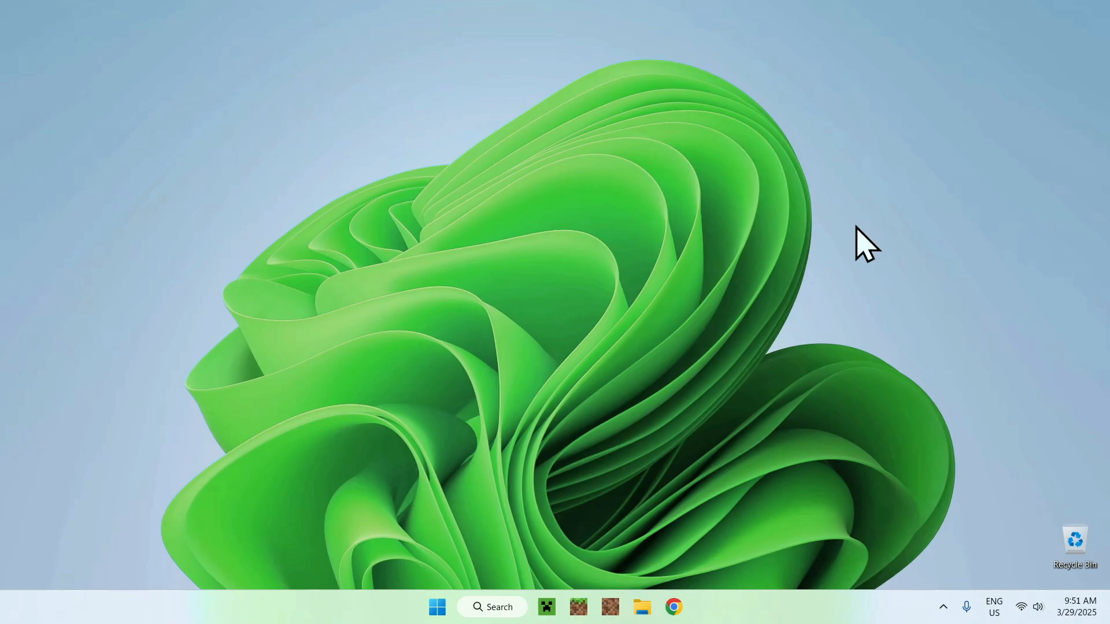
{"action": "mouse_move", "coordinate": [861, 290]}
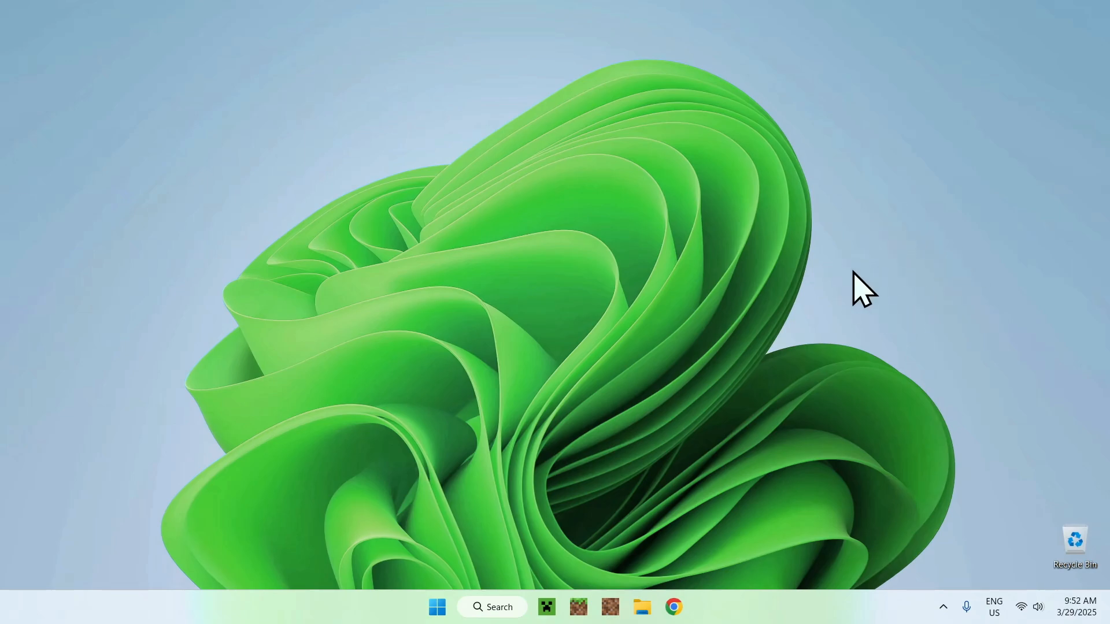
{"action": "mouse_move", "coordinate": [899, 244]}
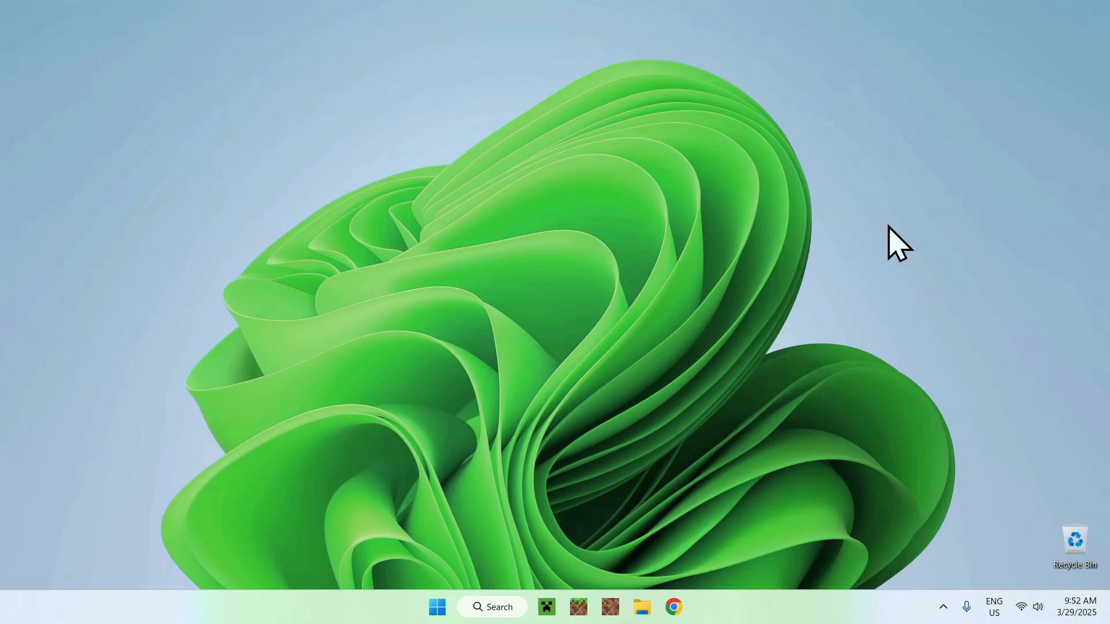
{"action": "mouse_move", "coordinate": [672, 607]}
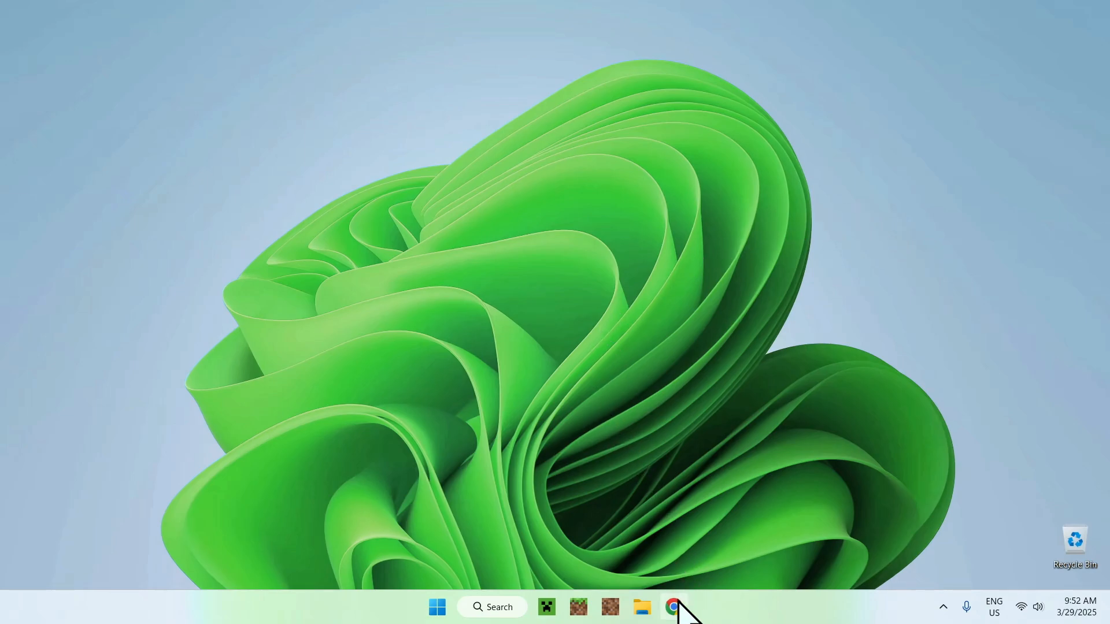
Search Google for 'Modrinth' in Chrome and open the Modrinth homepage from the results.
{"action": "left_click", "coordinate": [673, 607]}
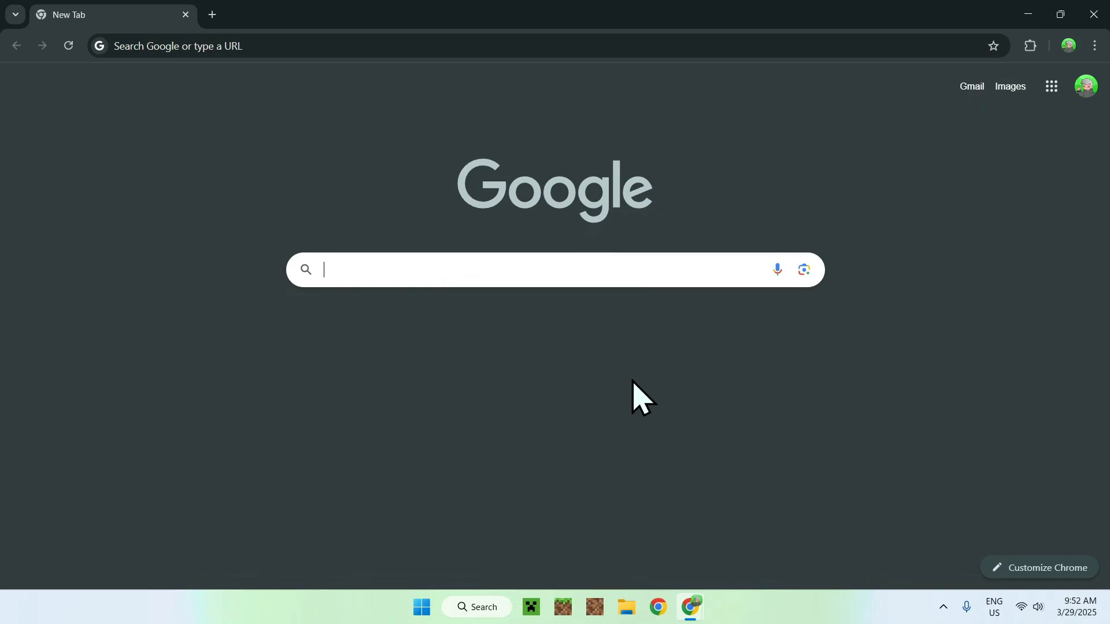
{"action": "type", "text": "Modrinth"}
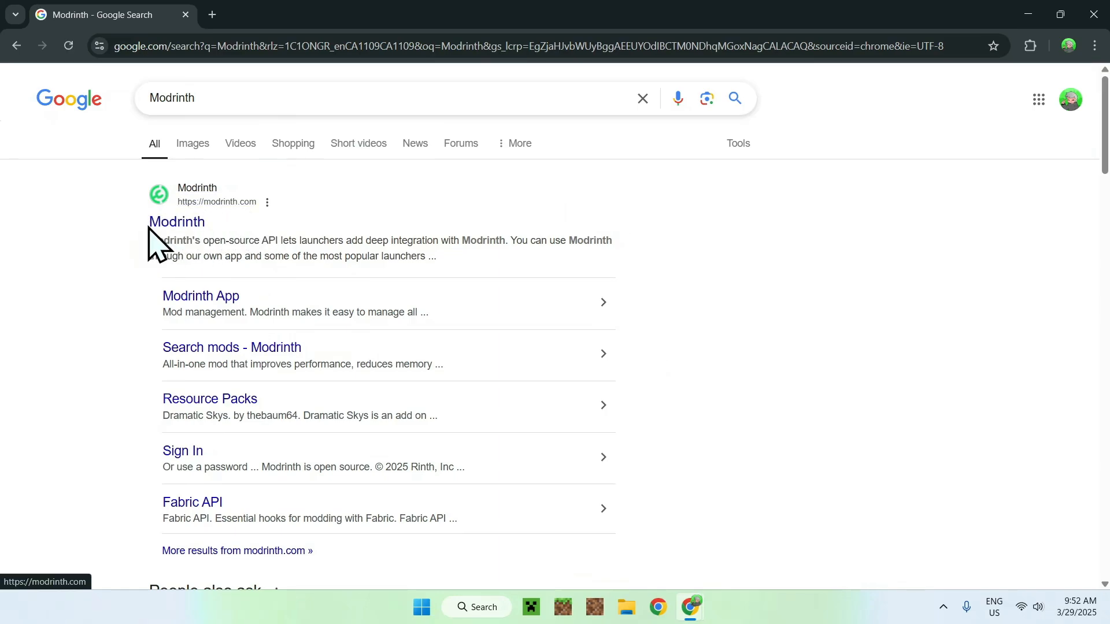
{"action": "left_click", "coordinate": [176, 222]}
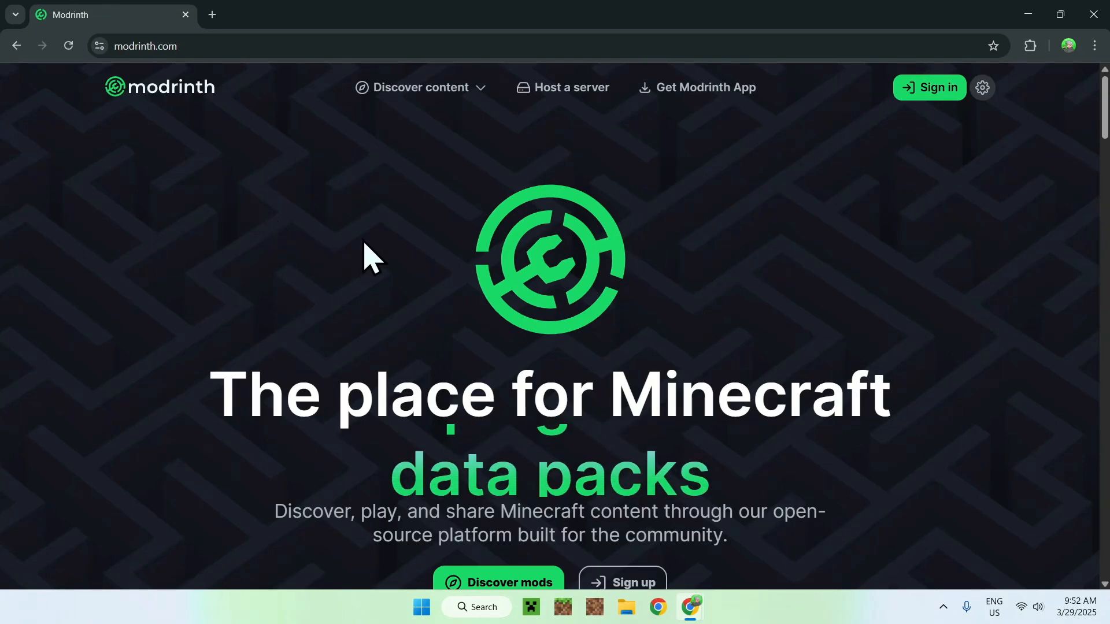
{"action": "mouse_move", "coordinate": [451, 124]}
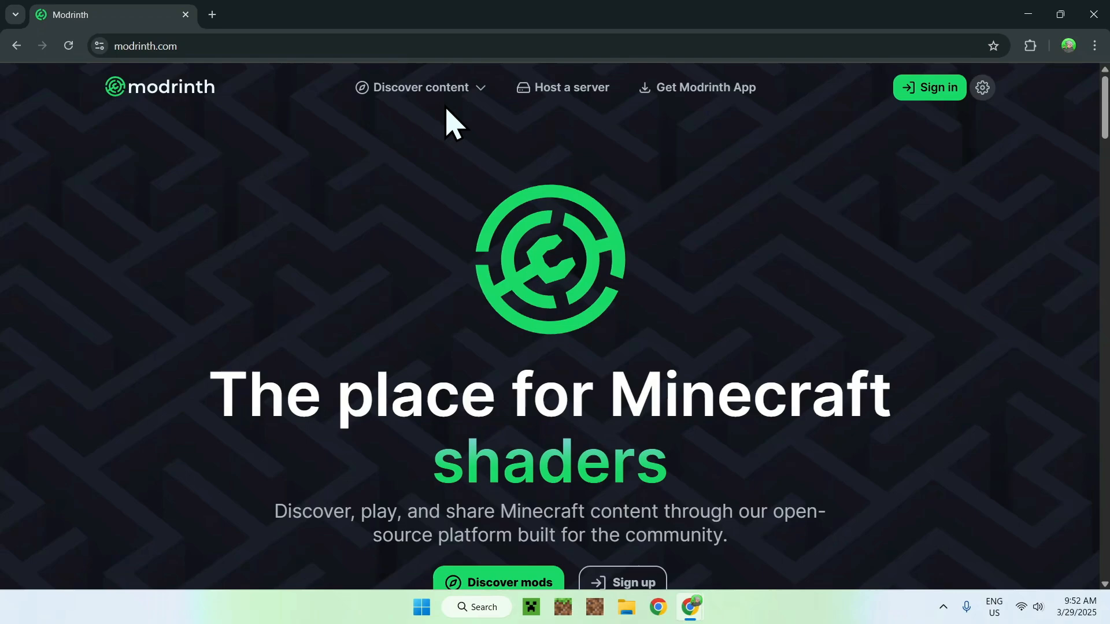
Choose Shaders under Discover content and scroll through the shader pack listing.
{"action": "left_click", "coordinate": [421, 87]}
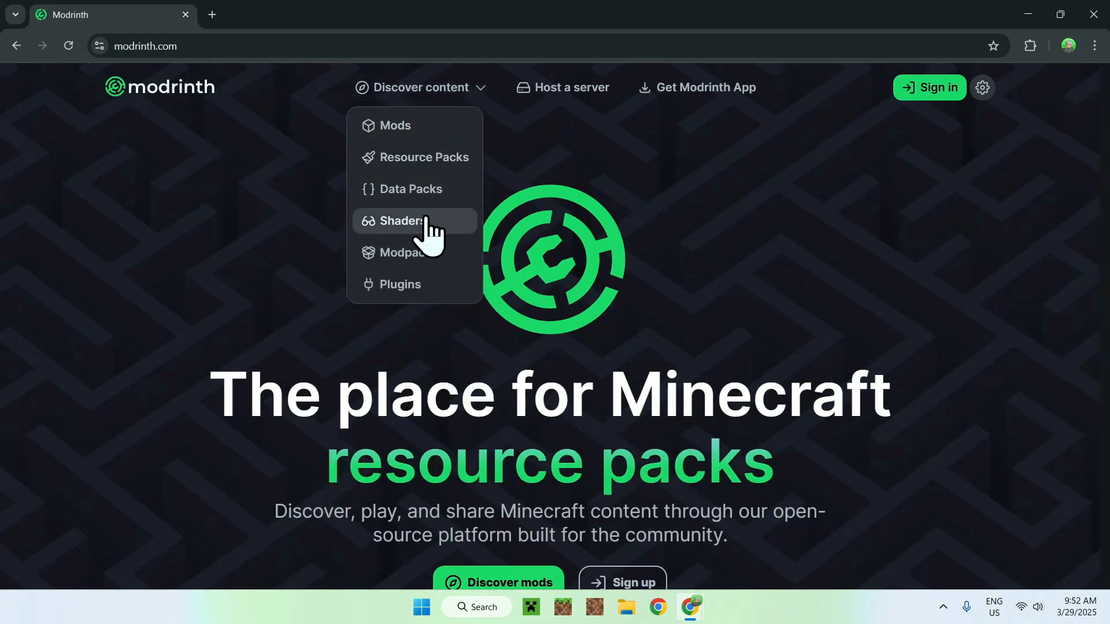
{"action": "left_click", "coordinate": [403, 221]}
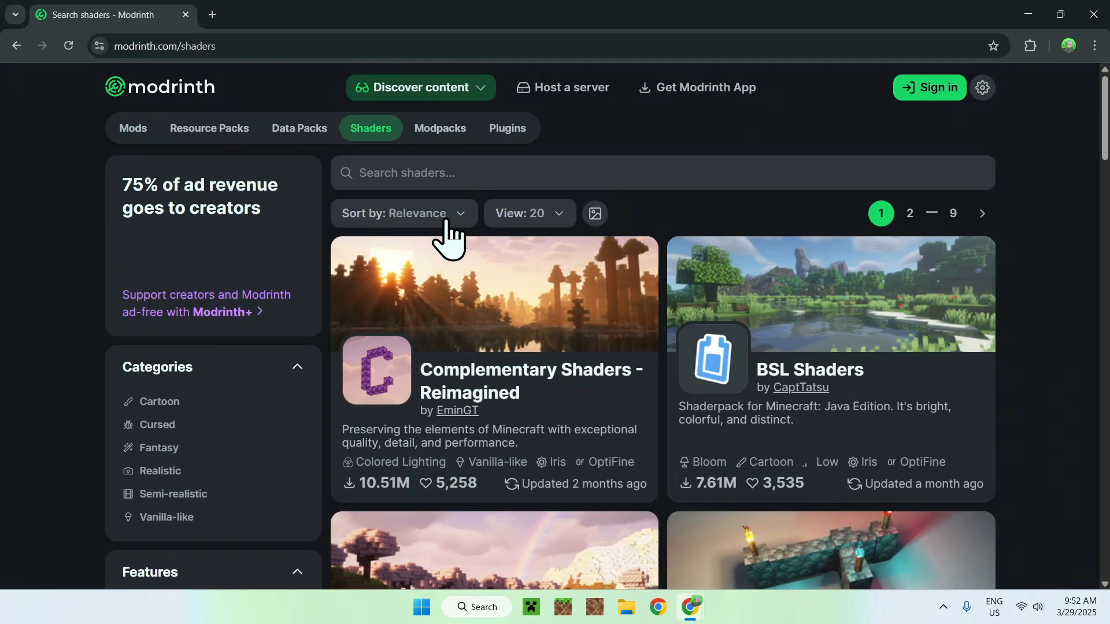
{"action": "mouse_move", "coordinate": [669, 250]}
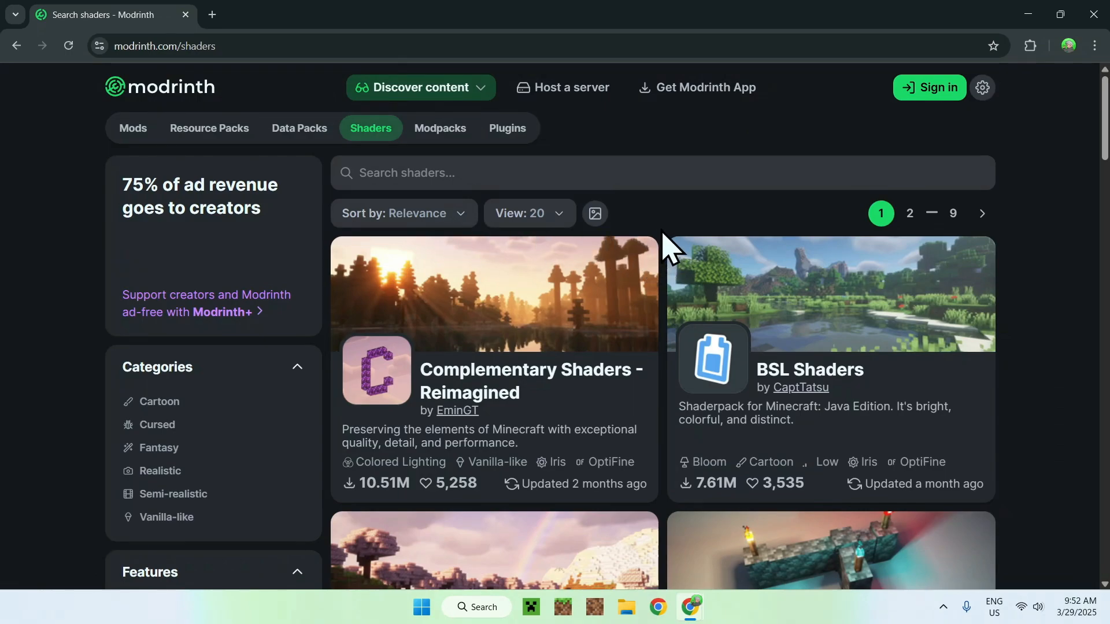
{"action": "mouse_move", "coordinate": [641, 266]}
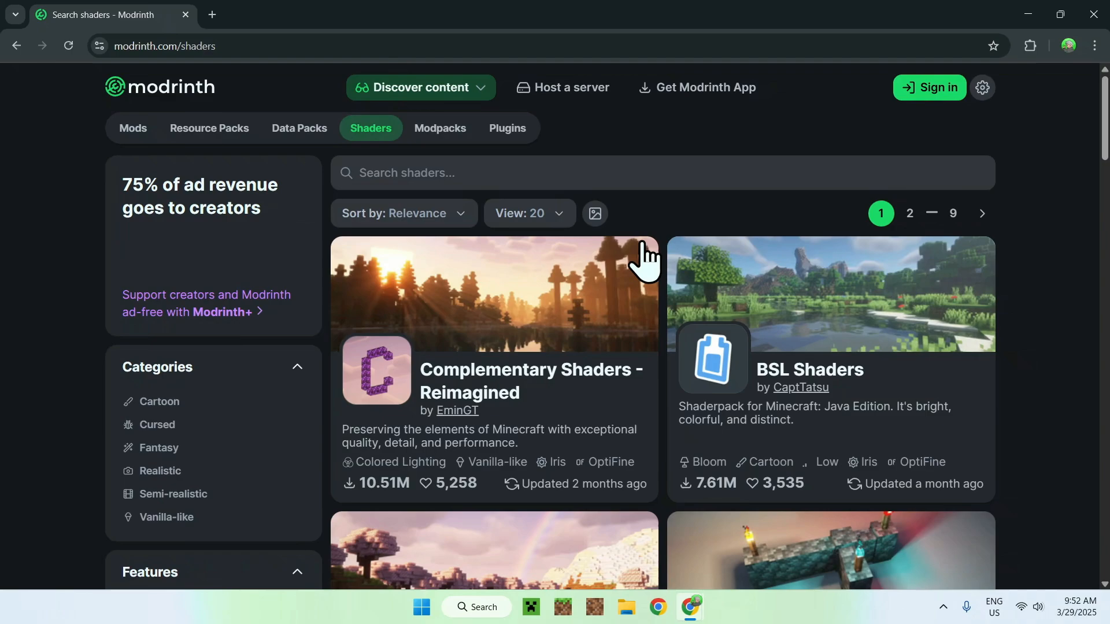
{"action": "mouse_move", "coordinate": [648, 347]}
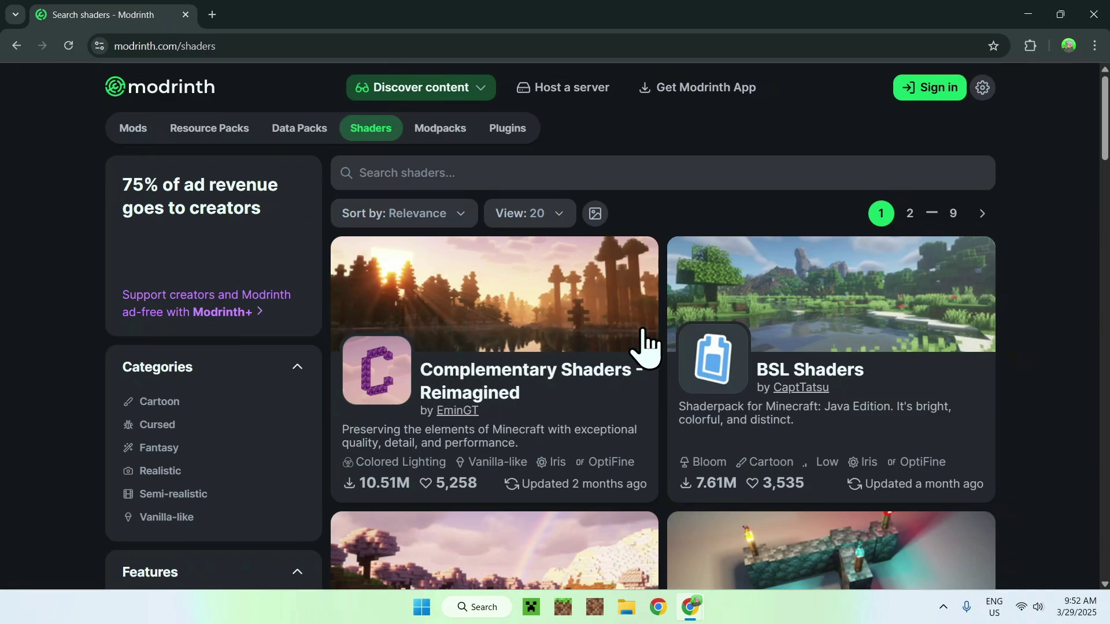
{"action": "scroll", "scroll_direction": "down", "scroll_amount": 3}
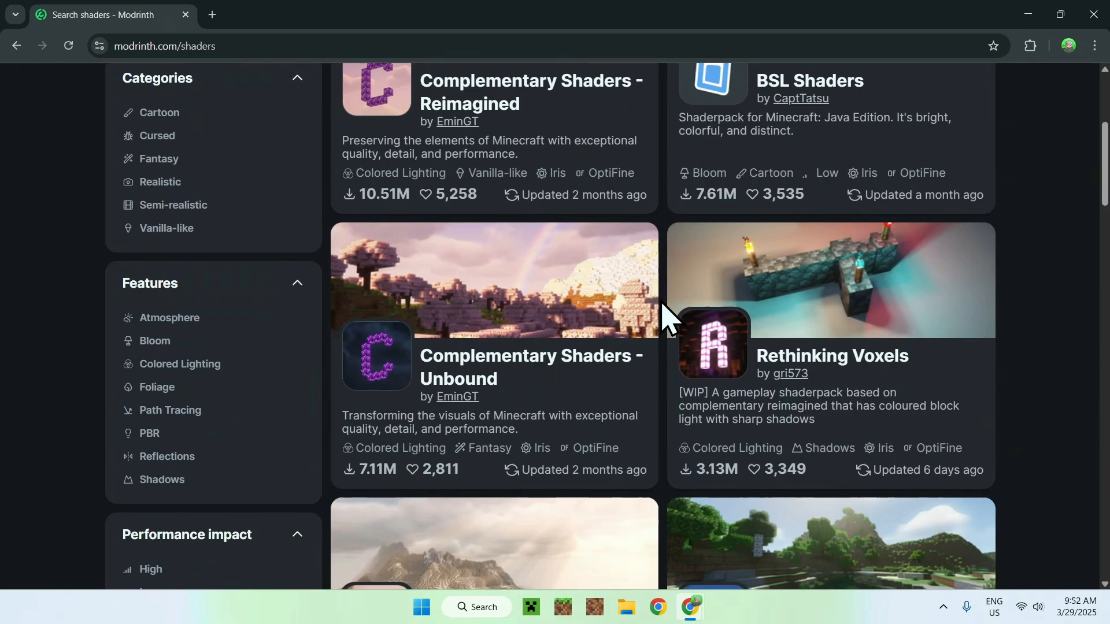
{"action": "mouse_move", "coordinate": [669, 362]}
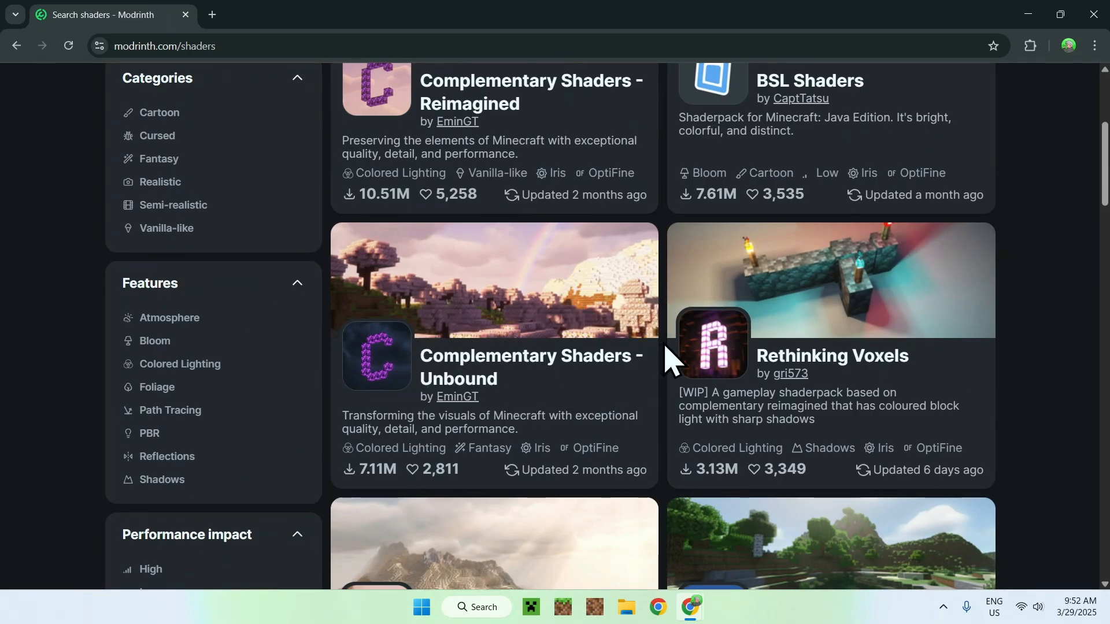
{"action": "scroll", "scroll_direction": "up", "scroll_amount": 3}
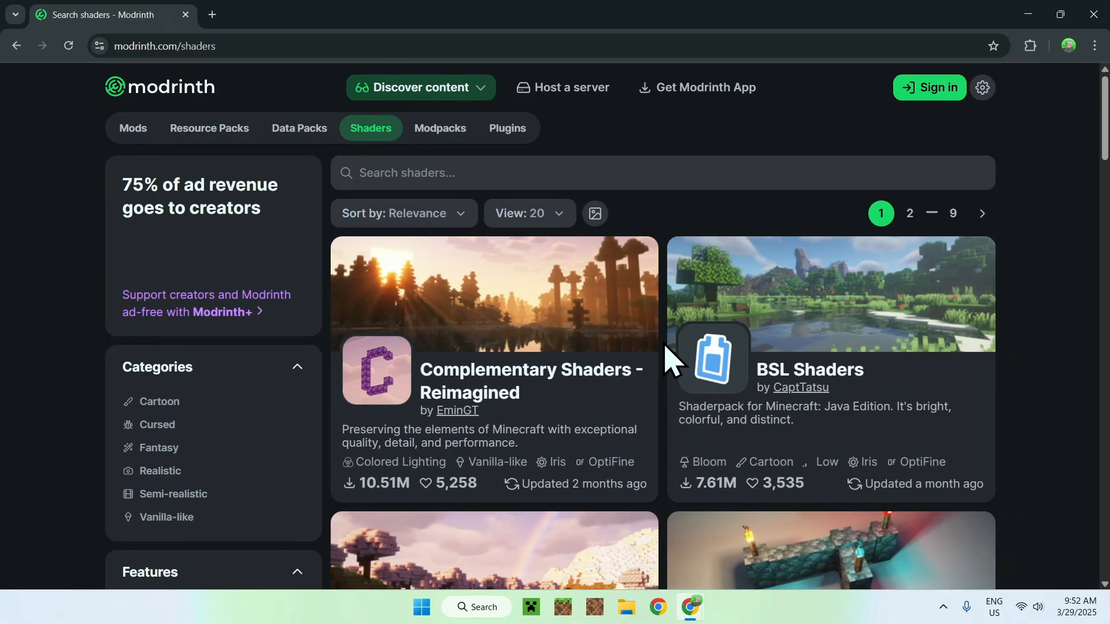
{"action": "scroll", "scroll_direction": "down", "scroll_amount": 3}
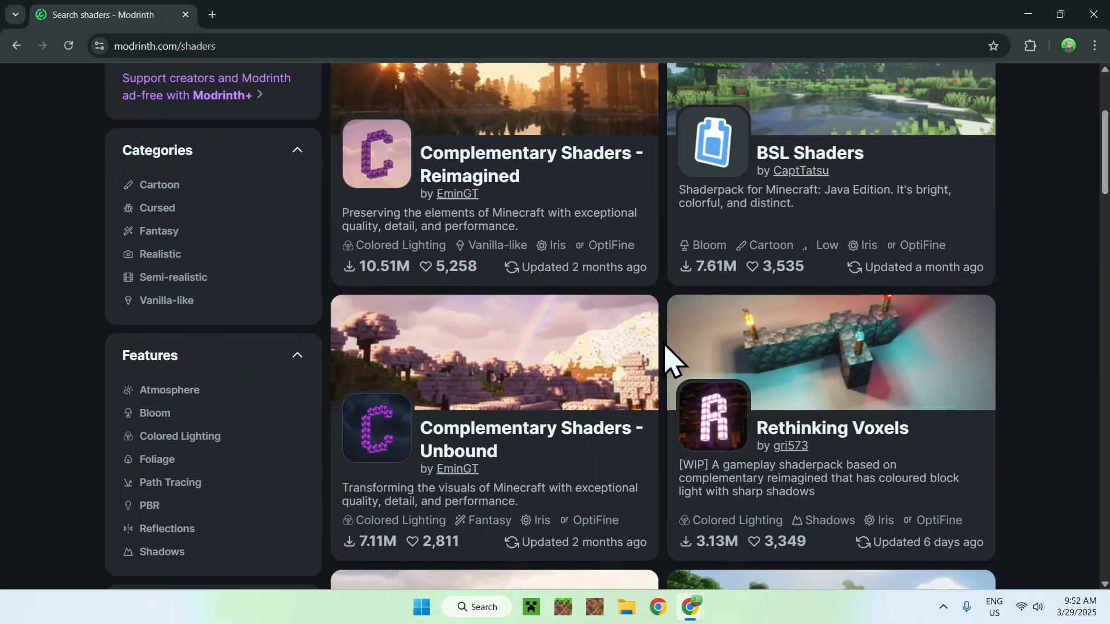
{"action": "scroll", "scroll_direction": "up", "scroll_amount": 3}
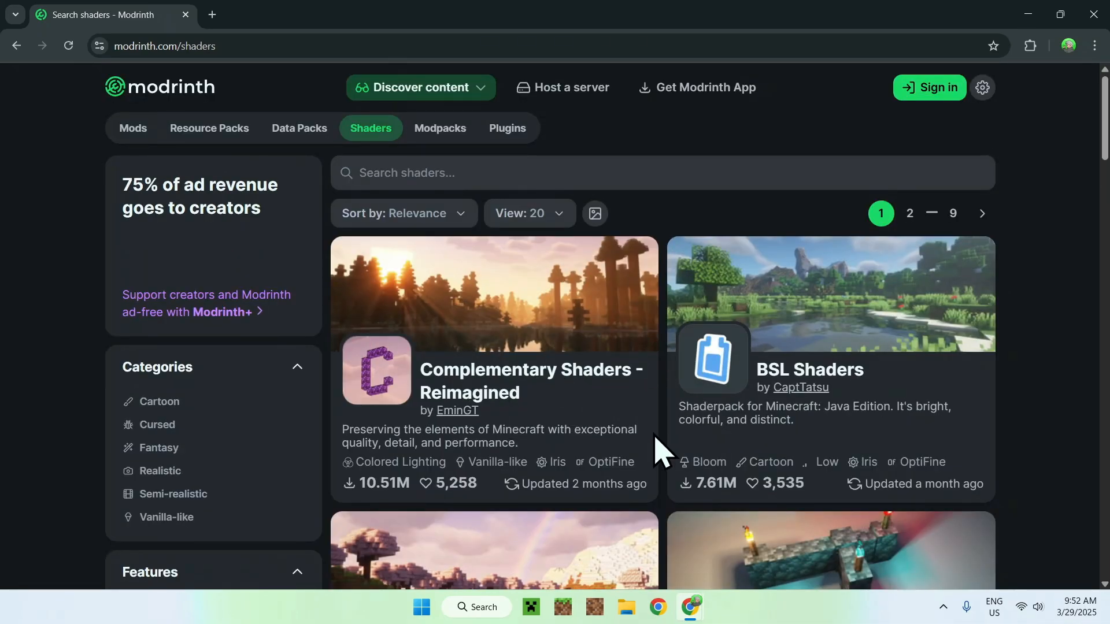
{"action": "mouse_move", "coordinate": [669, 463]}
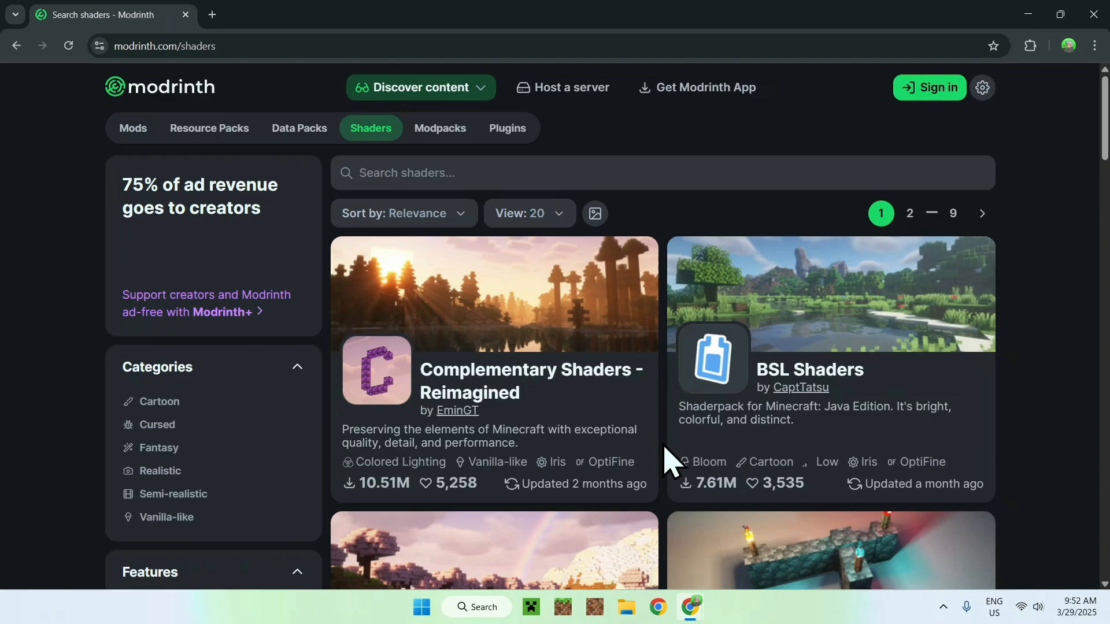
{"action": "mouse_move", "coordinate": [624, 381]}
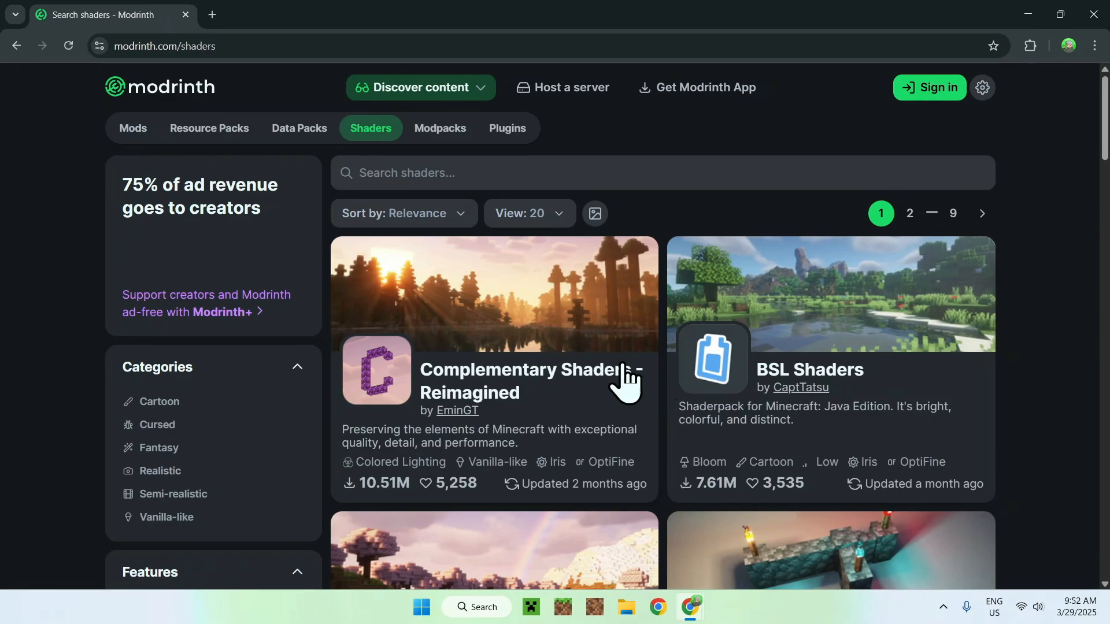
From the Complementary Shaders - Reimagined Versions list, download the r5.4 zip.
{"action": "left_click", "coordinate": [530, 380]}
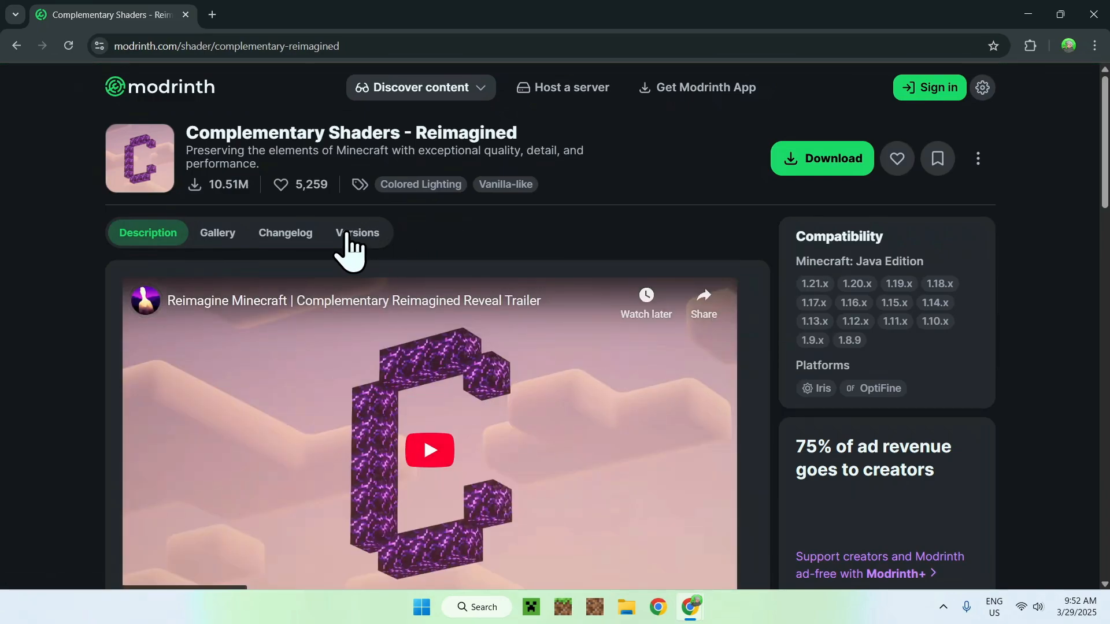
{"action": "left_click", "coordinate": [357, 233]}
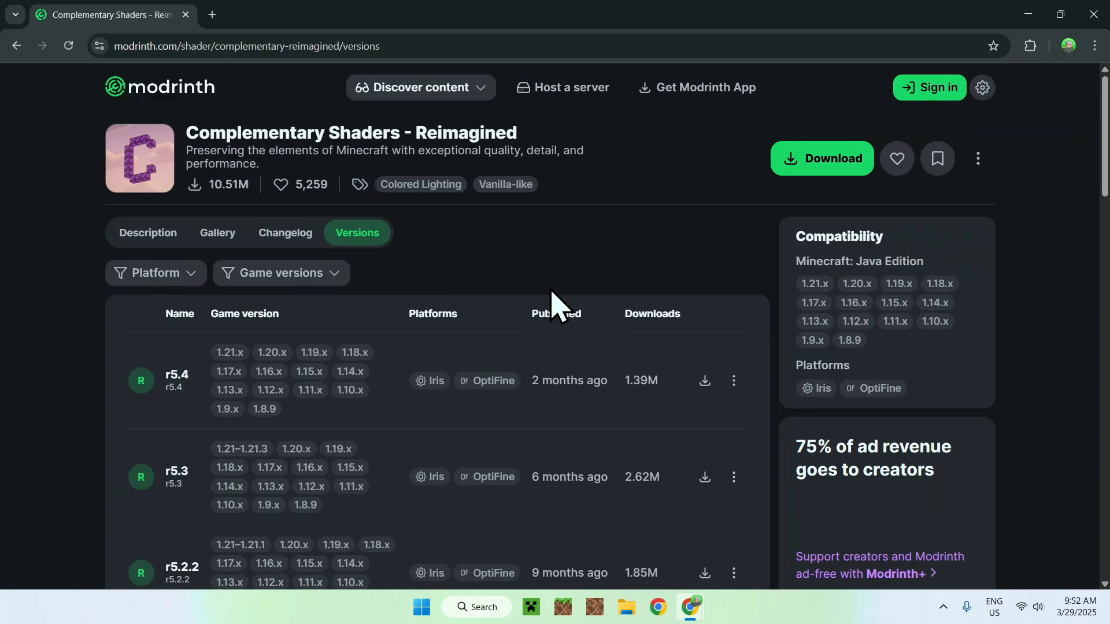
{"action": "mouse_move", "coordinate": [703, 381]}
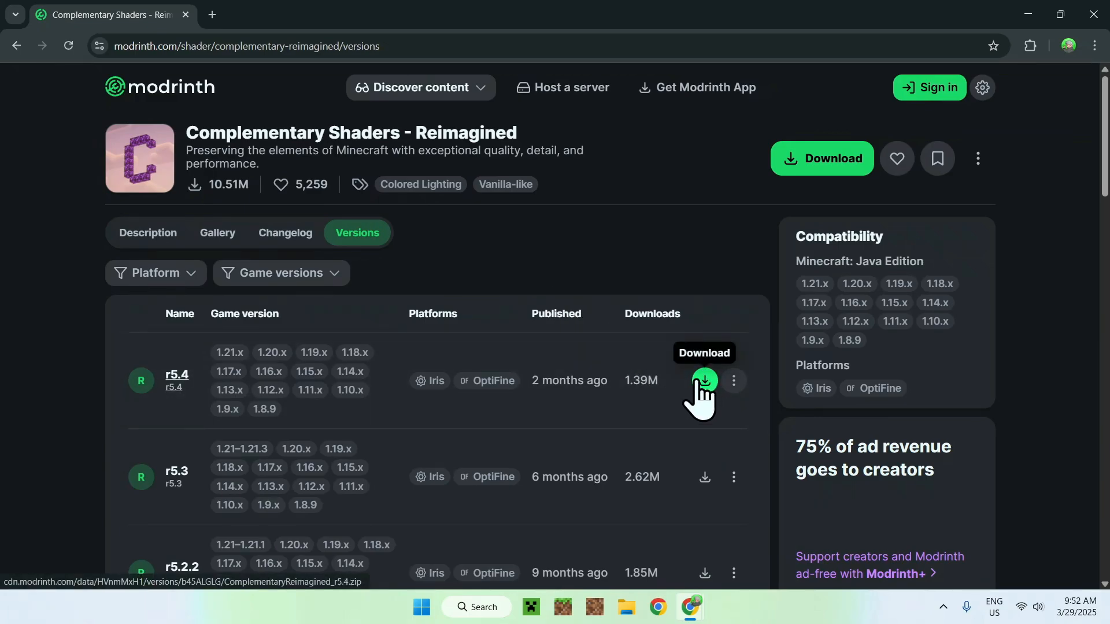
{"action": "mouse_move", "coordinate": [149, 387]}
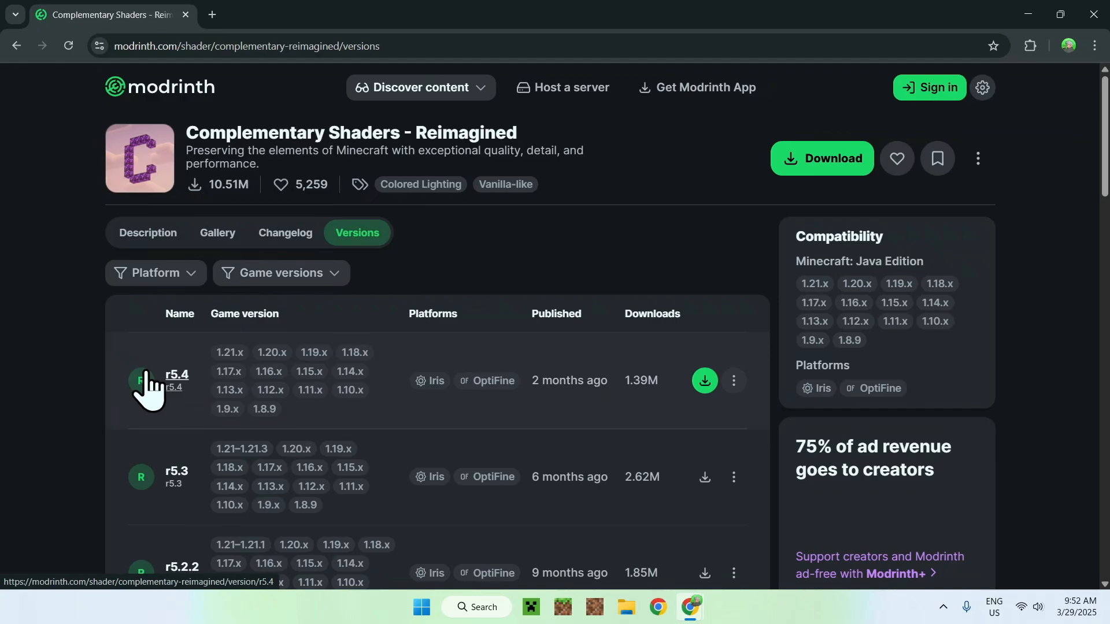
{"action": "mouse_move", "coordinate": [548, 416]}
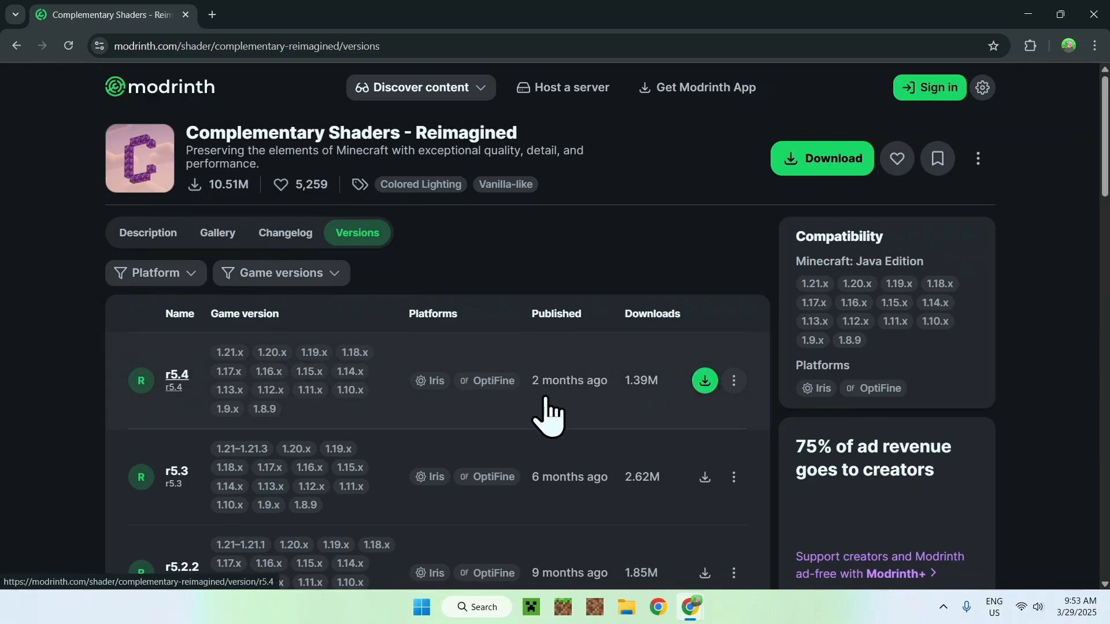
{"action": "mouse_move", "coordinate": [704, 380]}
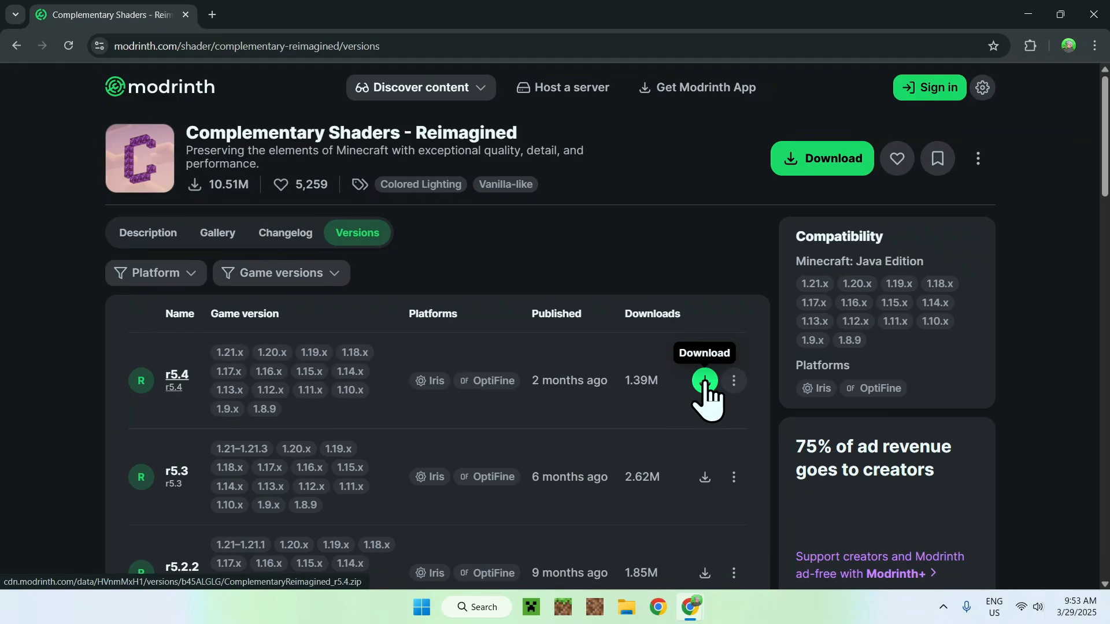
{"action": "left_click", "coordinate": [704, 380]}
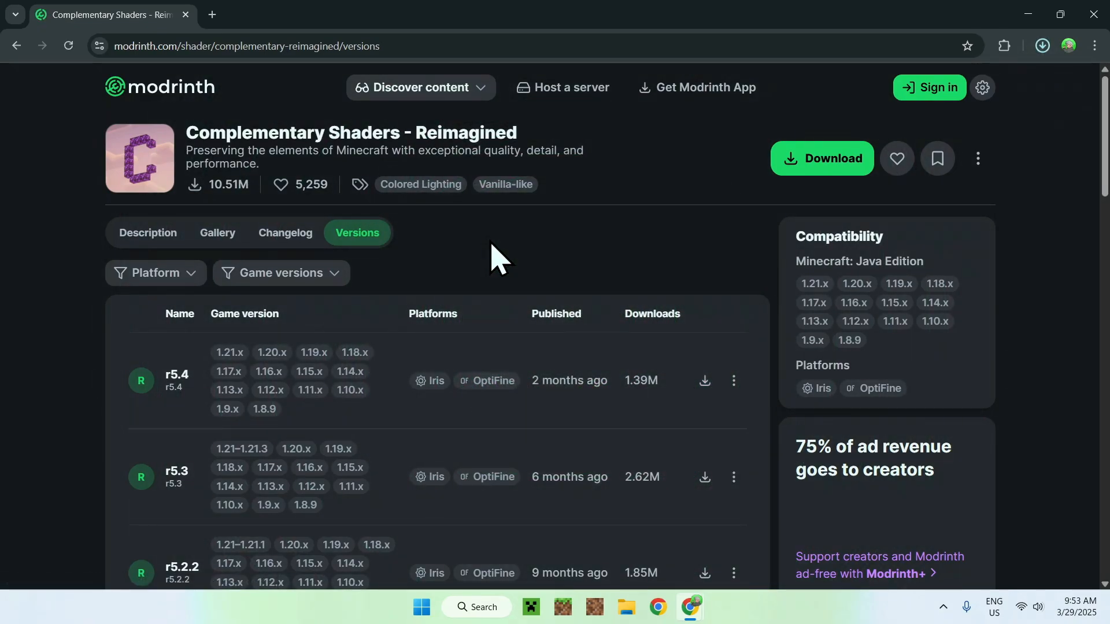
{"action": "left_click", "coordinate": [704, 381]}
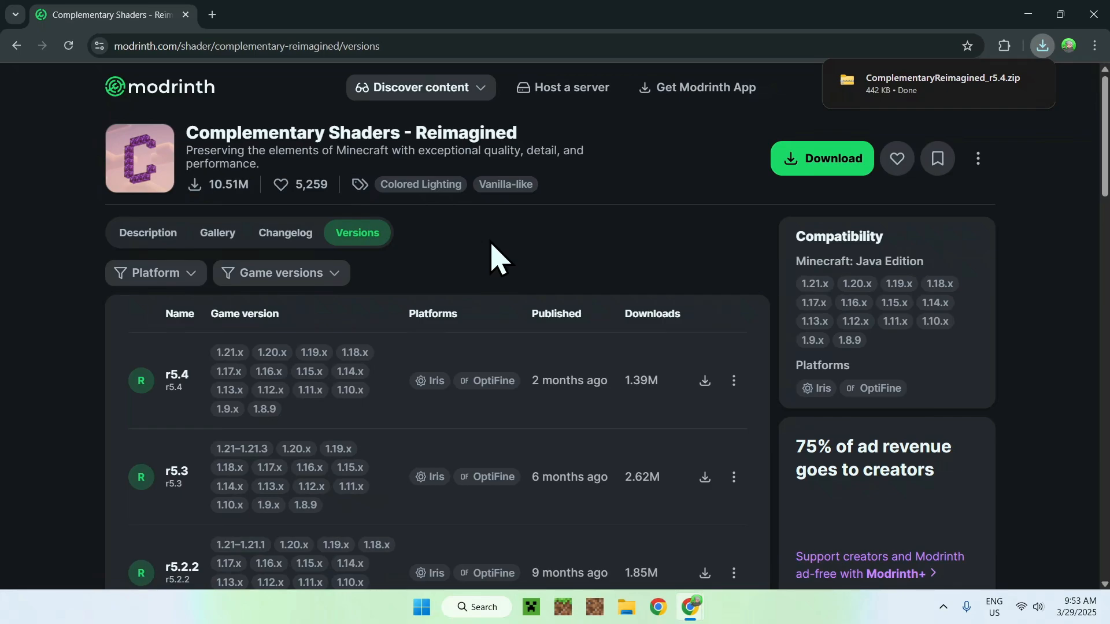
Return to the Shaders catalogue and scroll down toward Complementary Shaders - Unbound.
{"action": "left_click", "coordinate": [419, 87]}
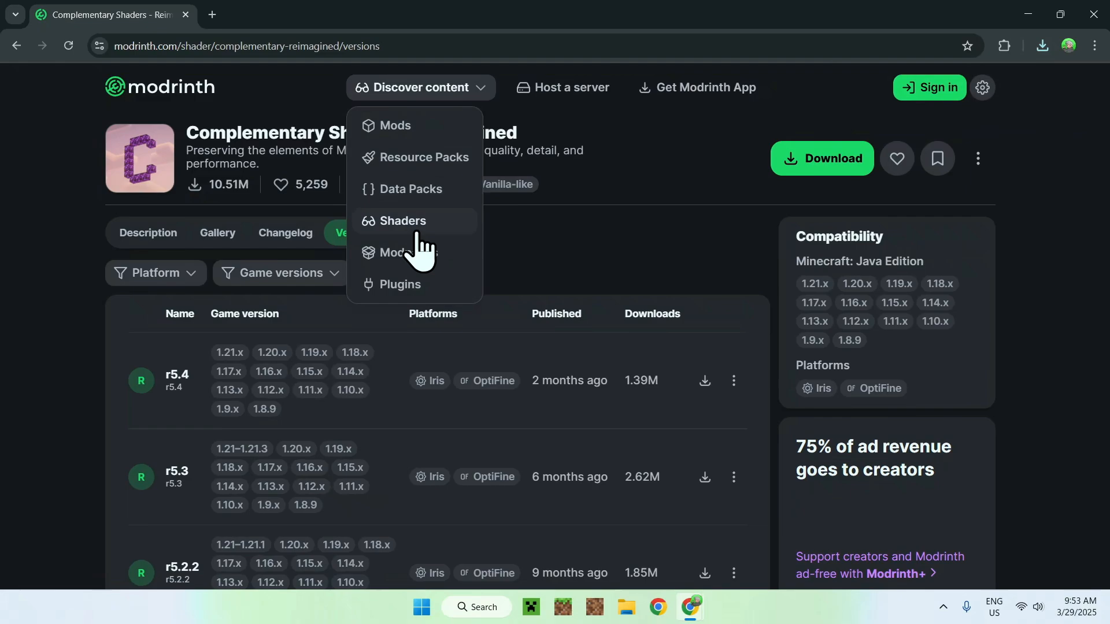
{"action": "mouse_move", "coordinate": [402, 220]}
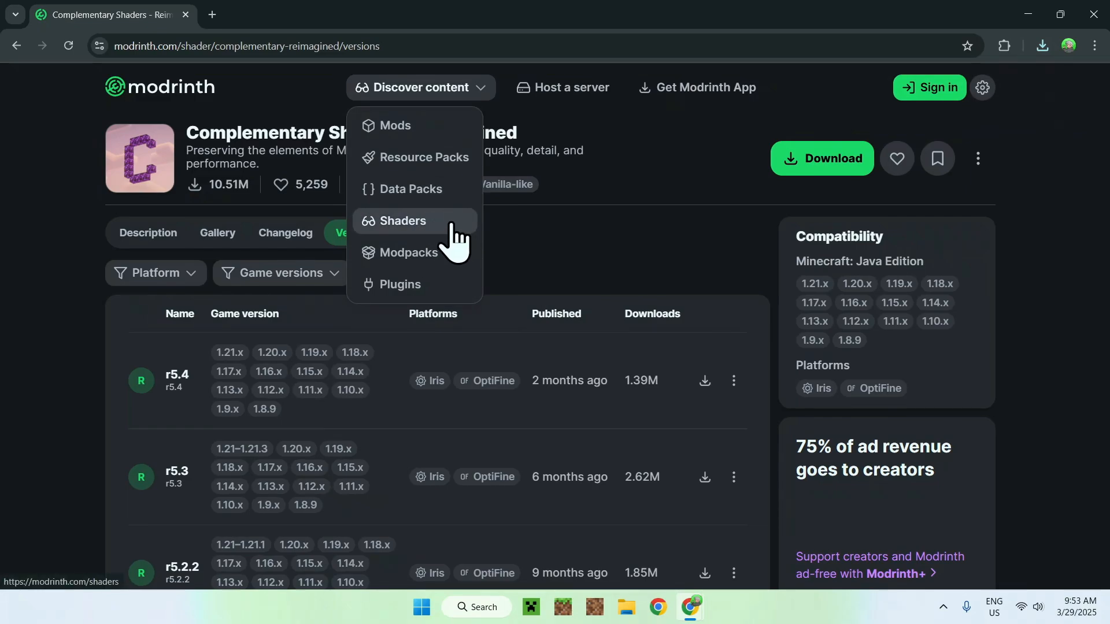
{"action": "left_click", "coordinate": [403, 220]}
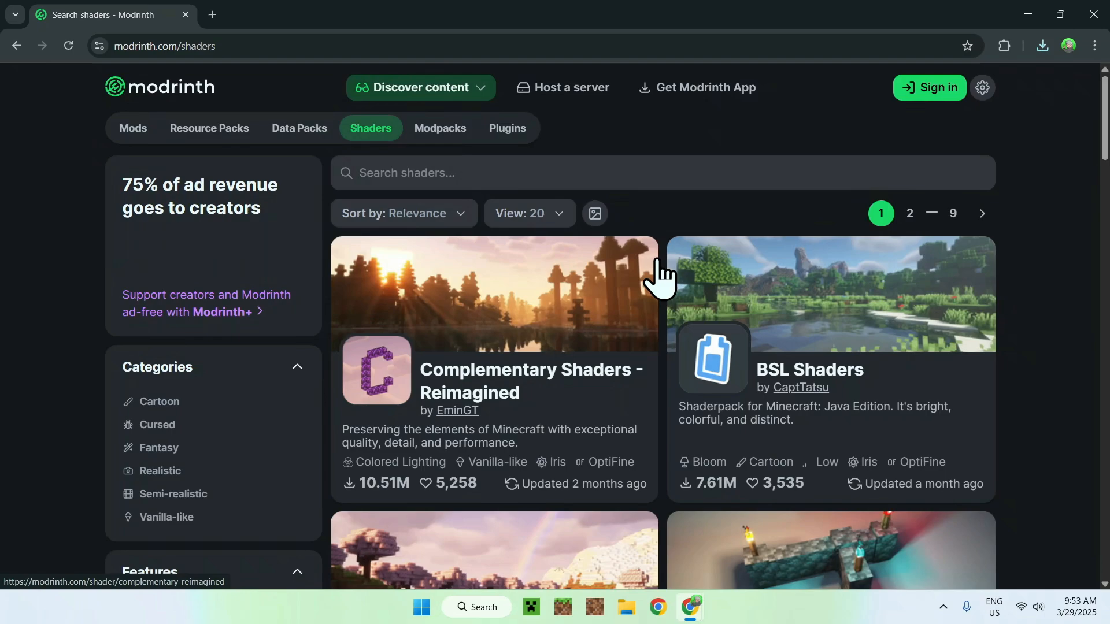
{"action": "scroll", "scroll_direction": "down", "scroll_amount": 3}
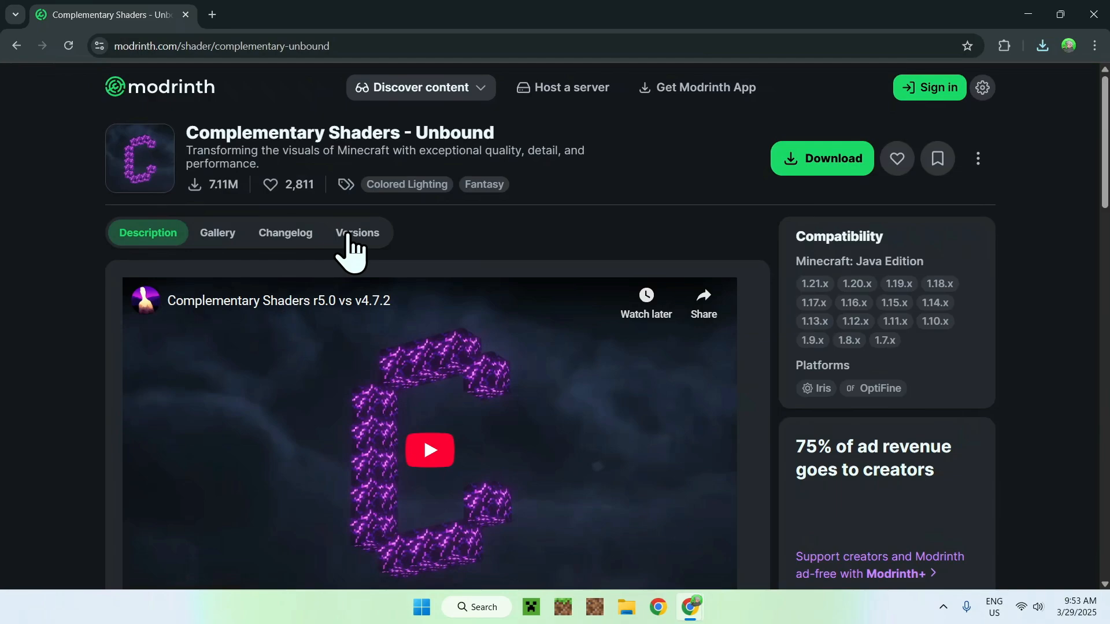
From the Unbound Versions list, download ComplementaryUnbound_r5.4.zip.
{"action": "left_click", "coordinate": [357, 232]}
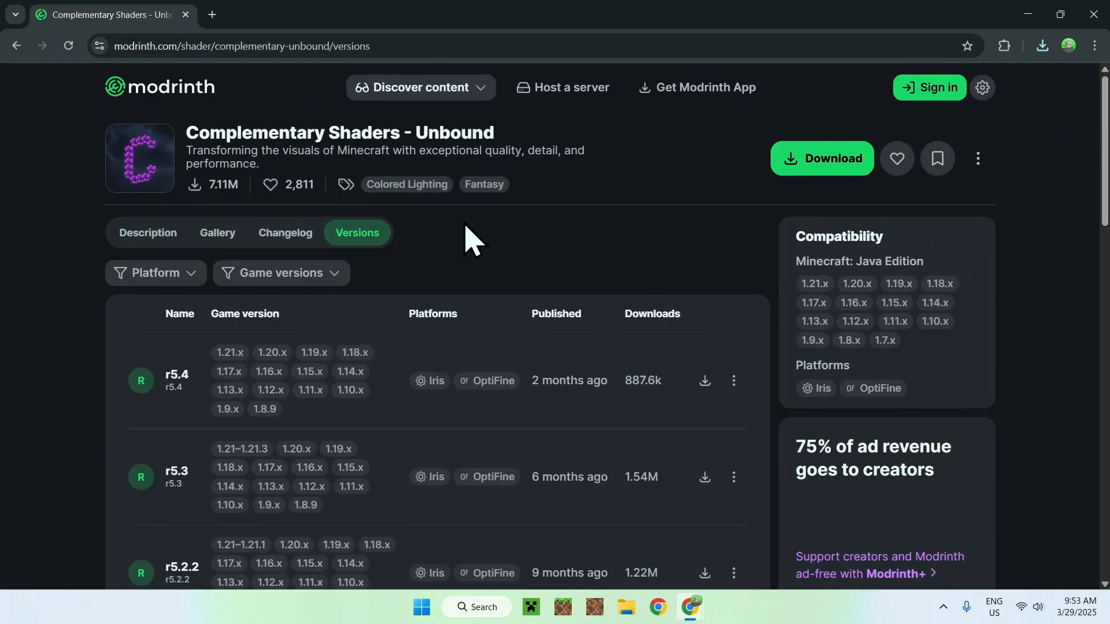
{"action": "mouse_move", "coordinate": [704, 380]}
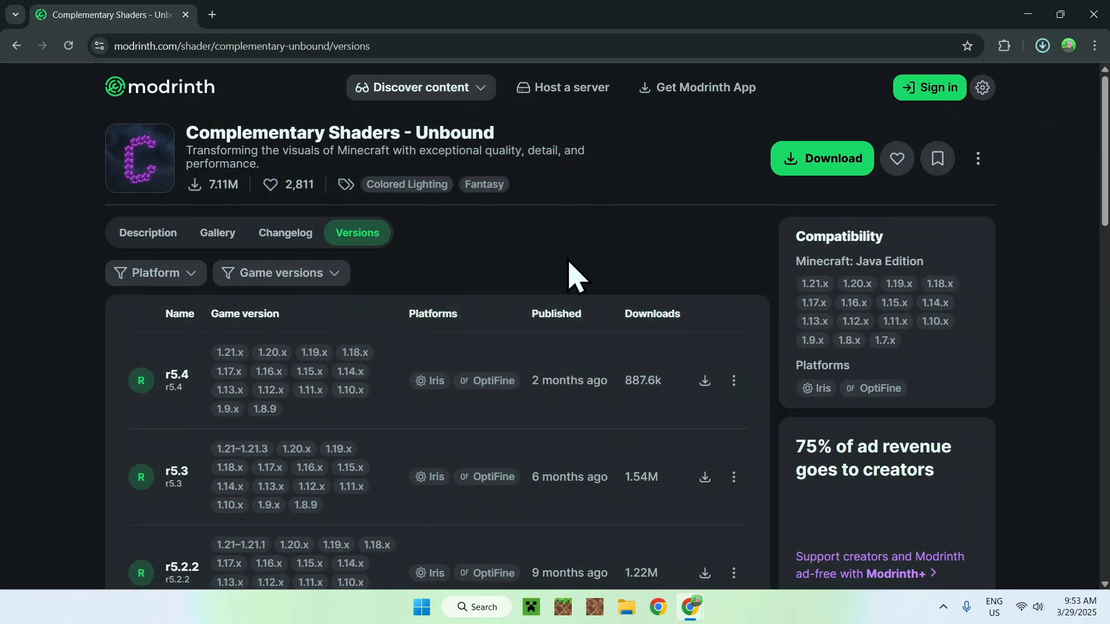
{"action": "left_click", "coordinate": [1040, 45]}
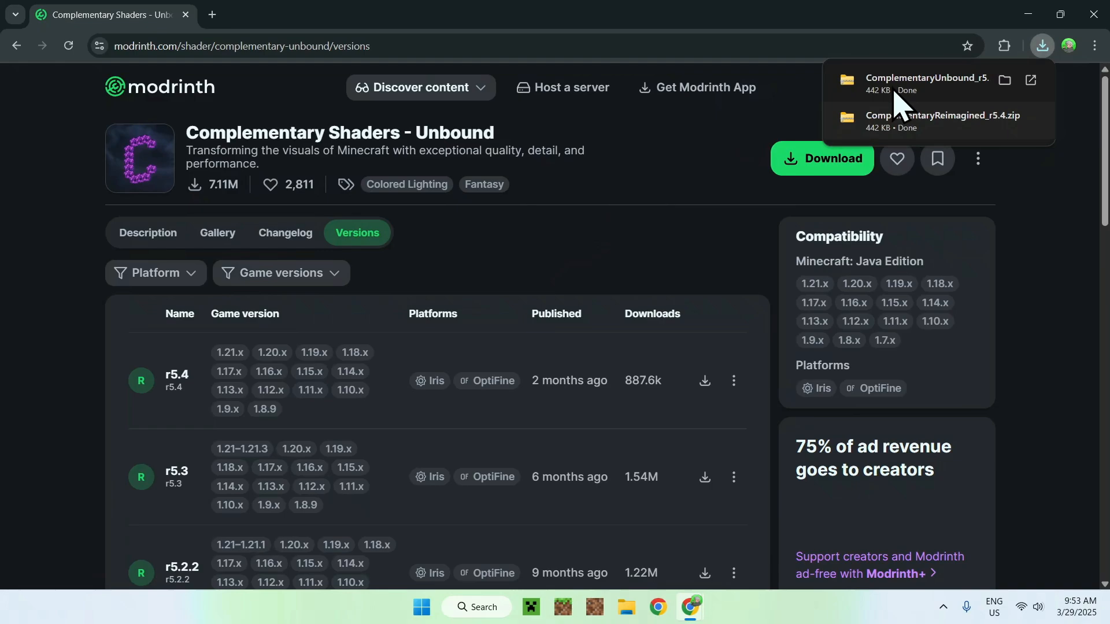
{"action": "mouse_move", "coordinate": [568, 265]}
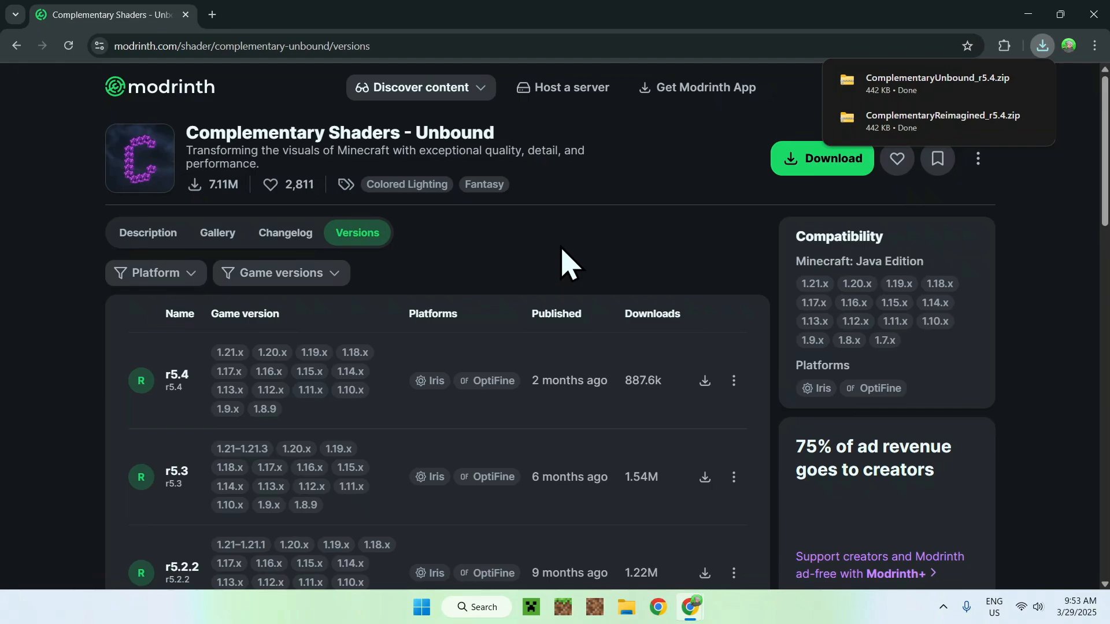
{"action": "mouse_move", "coordinate": [806, 400]}
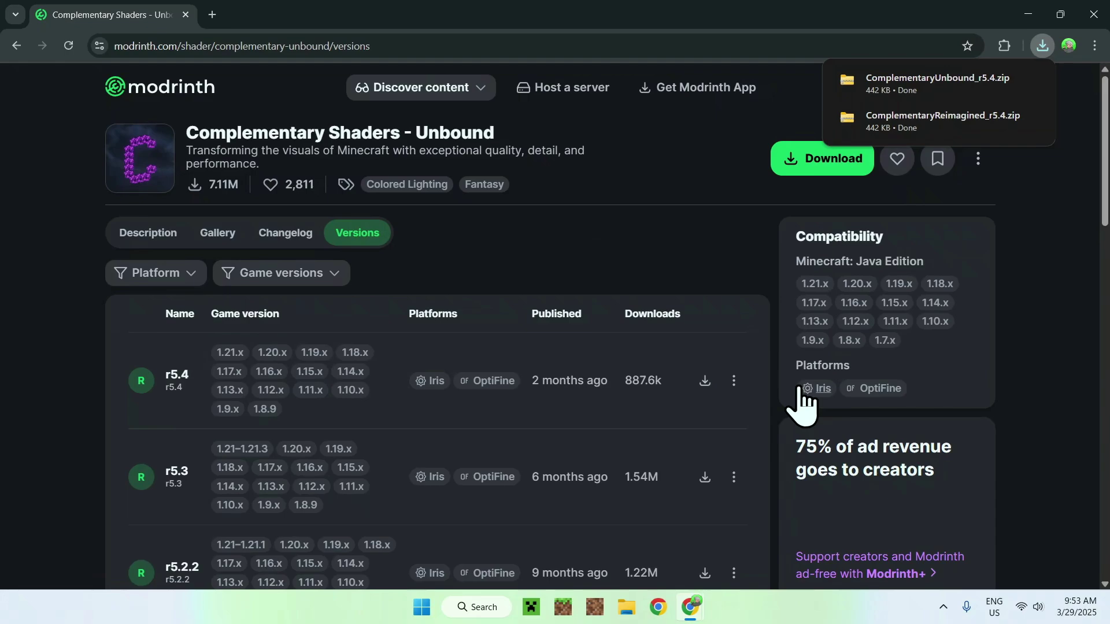
{"action": "mouse_move", "coordinate": [813, 364]}
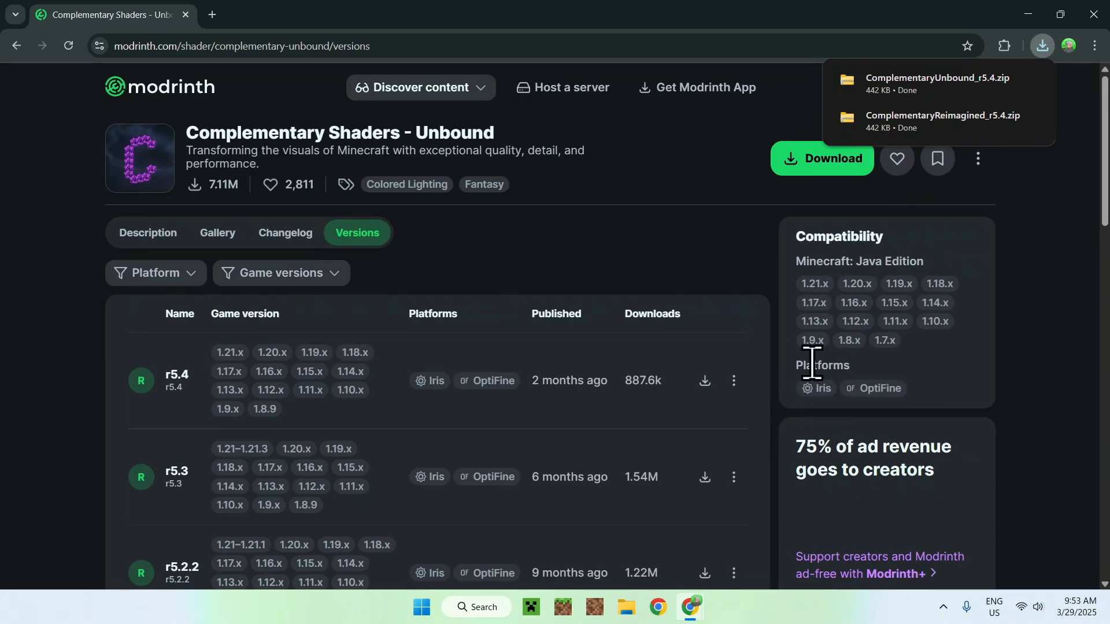
{"action": "mouse_move", "coordinate": [573, 190]}
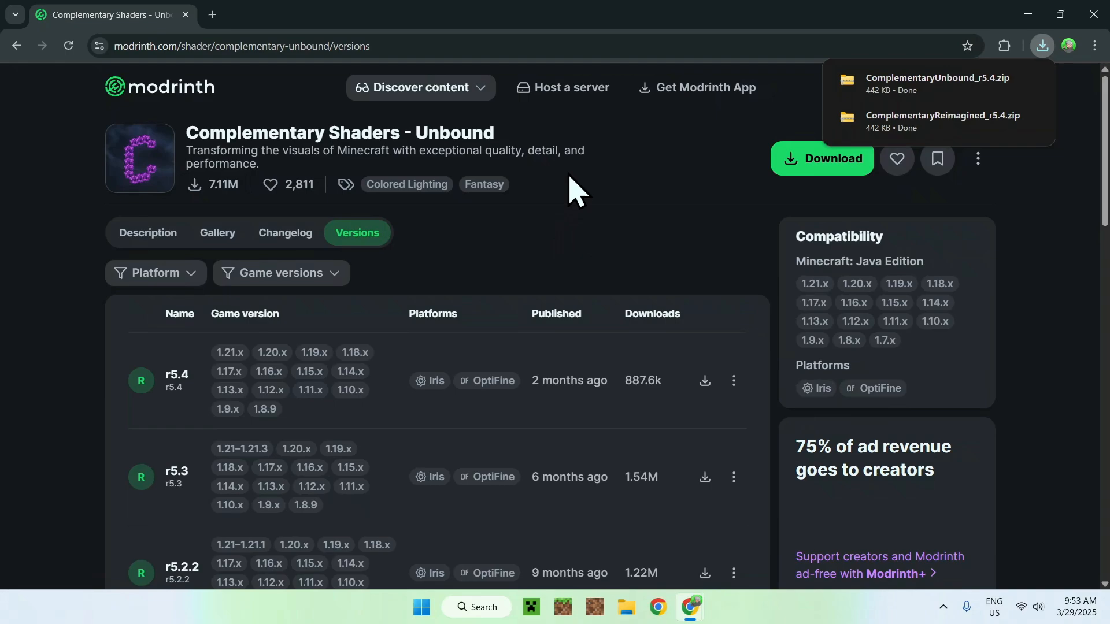
In a new tab, search Google for Iris Shaders and open the irisshaders.dev result.
{"action": "left_click", "coordinate": [382, 14]}
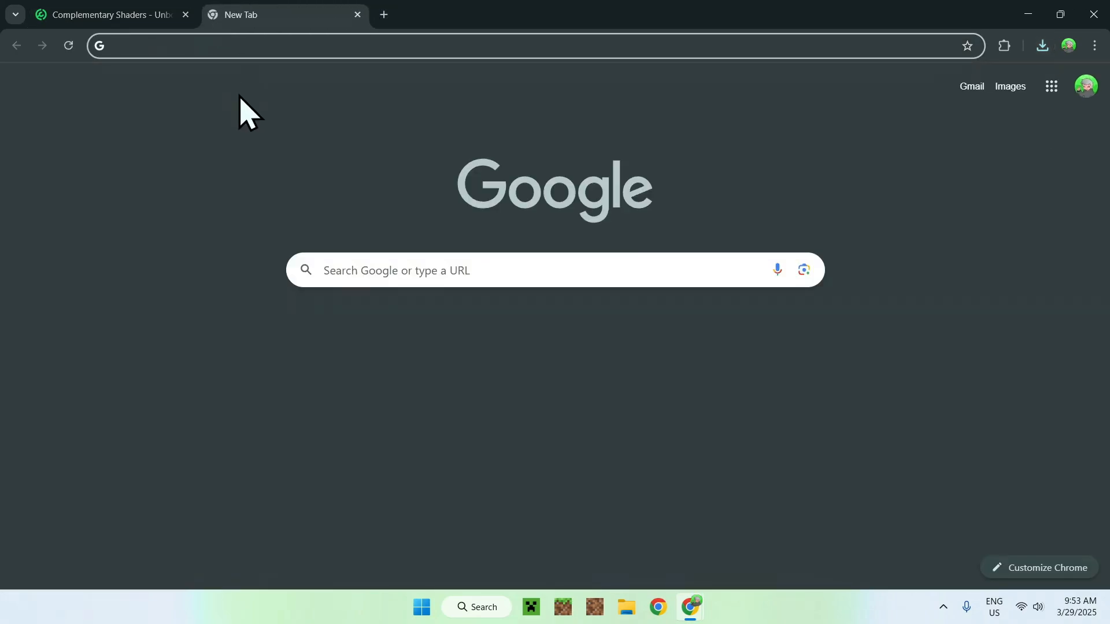
{"action": "left_click", "coordinate": [496, 269]}
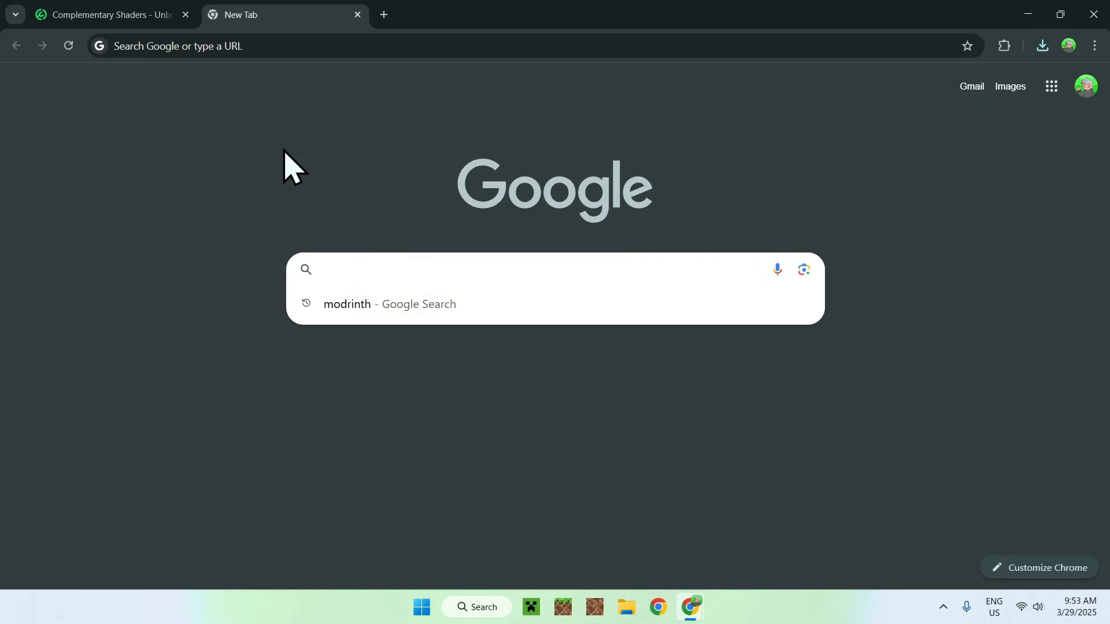
{"action": "type", "text": "Iris Shad"}
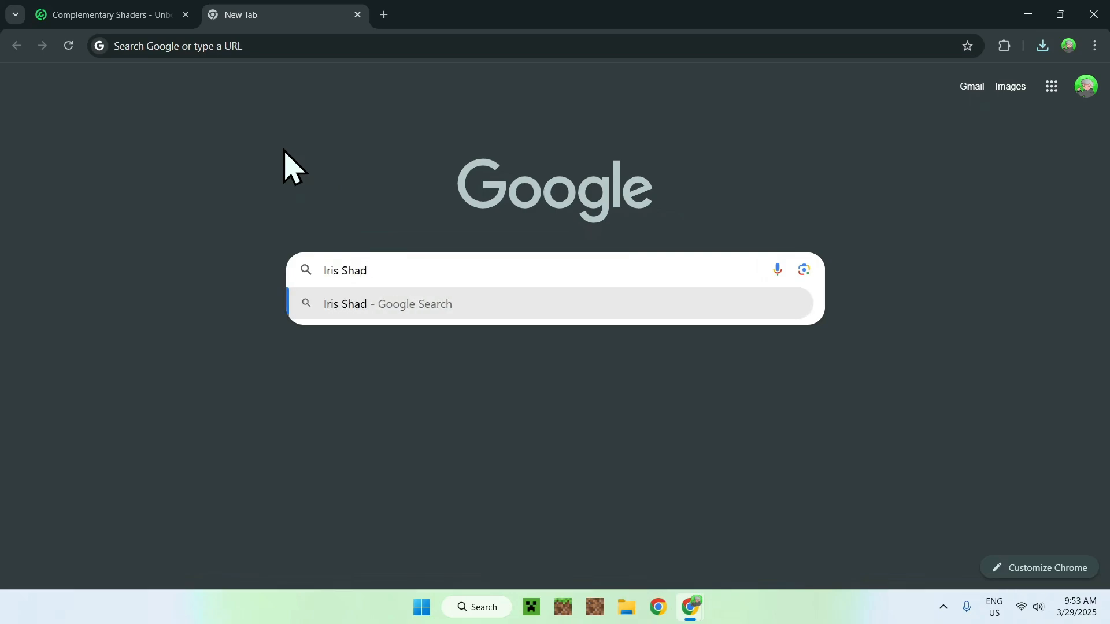
{"action": "key", "text": "Return"}
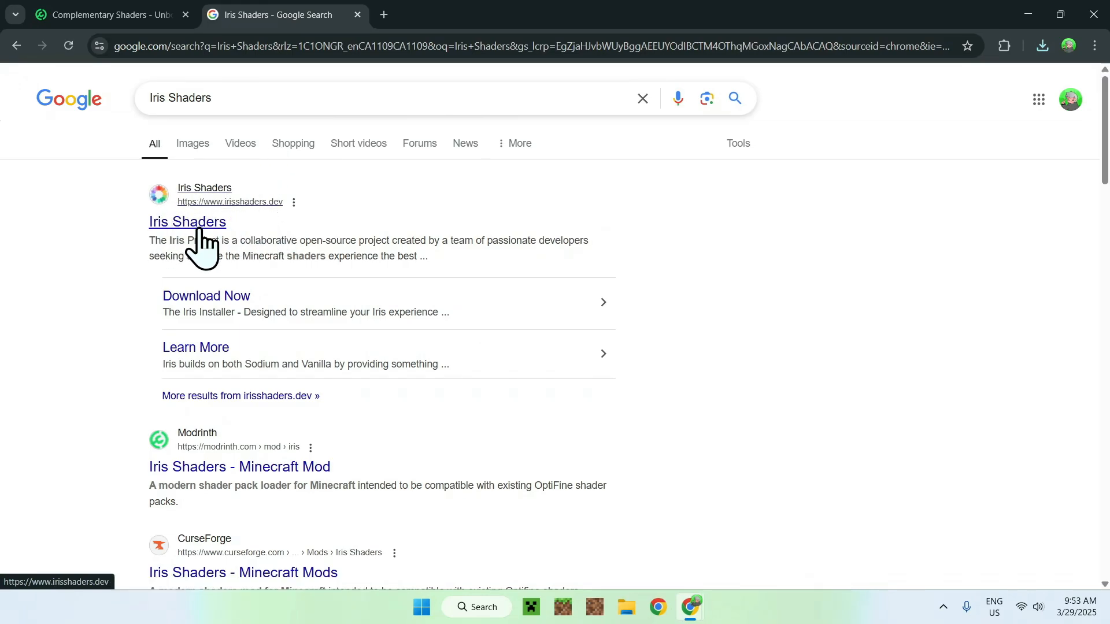
{"action": "left_click", "coordinate": [187, 222]}
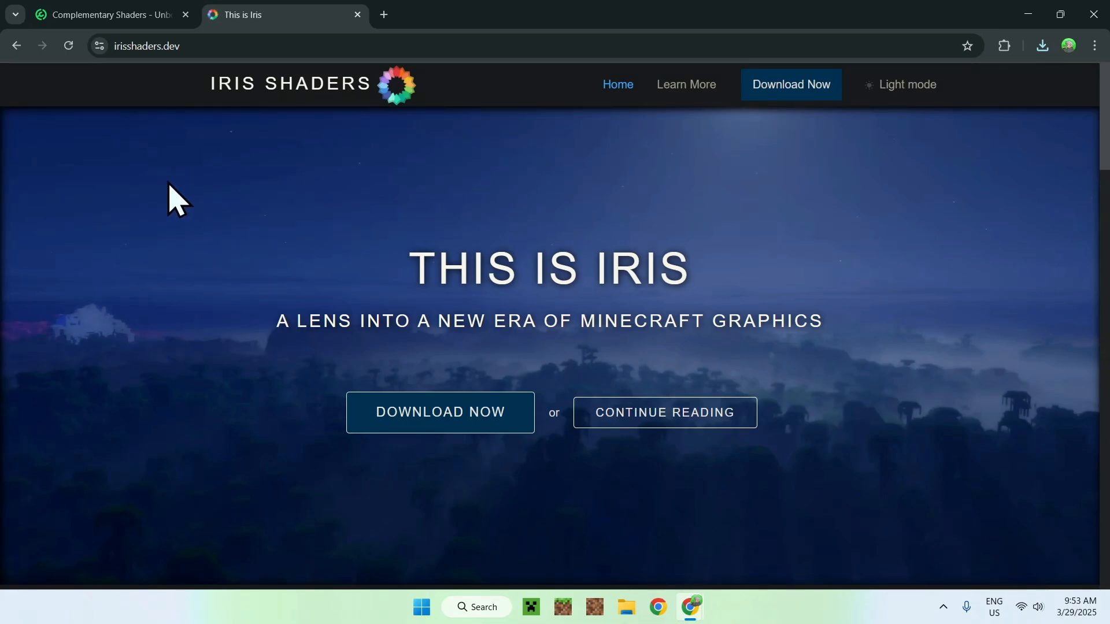
{"action": "mouse_move", "coordinate": [496, 481]}
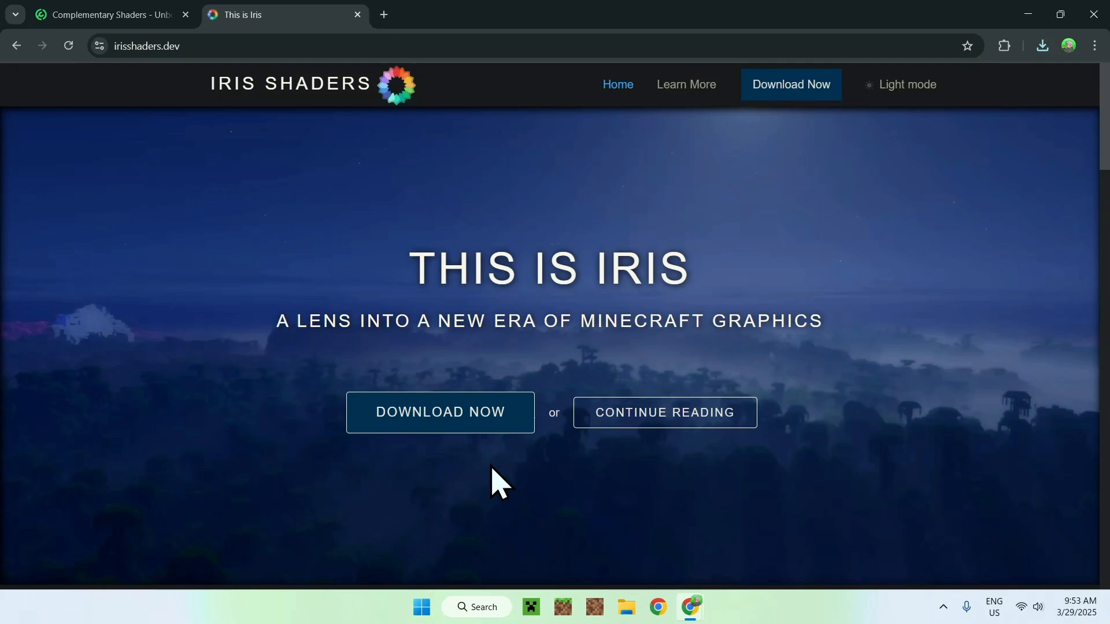
{"action": "mouse_move", "coordinate": [414, 431]}
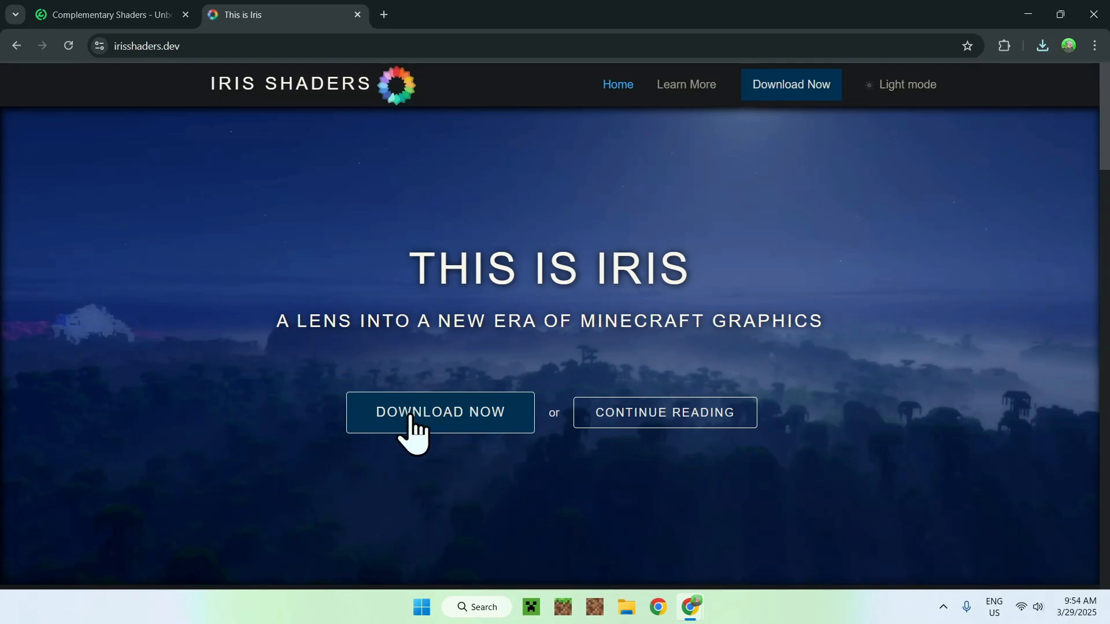
Go to the Iris download page via Download Now to get Iris-Installer-3.2.1.jar.
{"action": "left_click", "coordinate": [439, 412]}
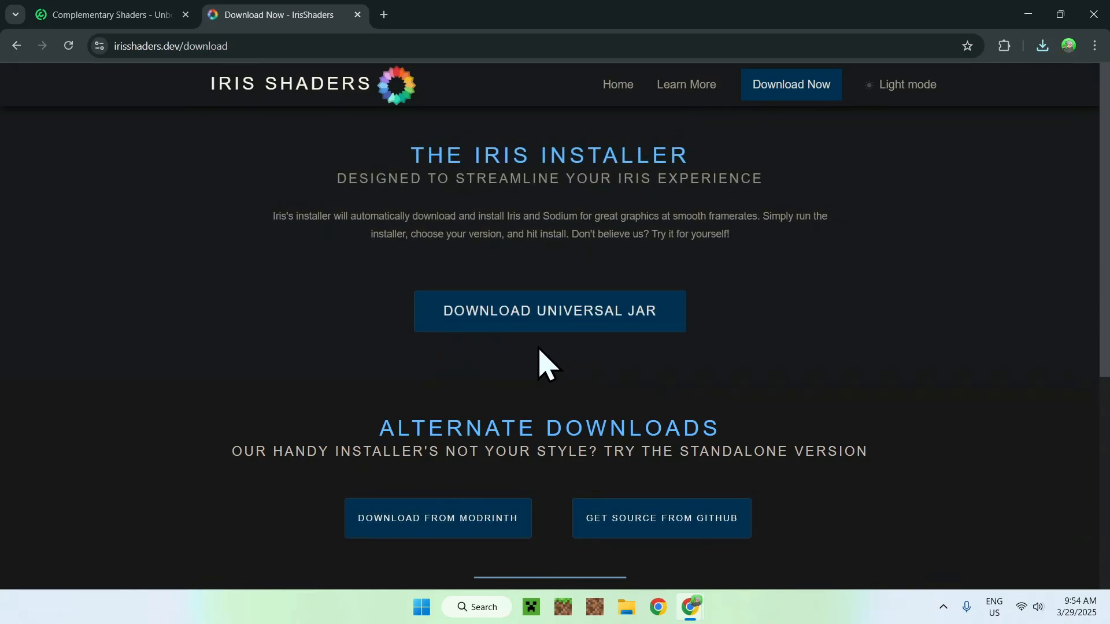
{"action": "mouse_move", "coordinate": [548, 311]}
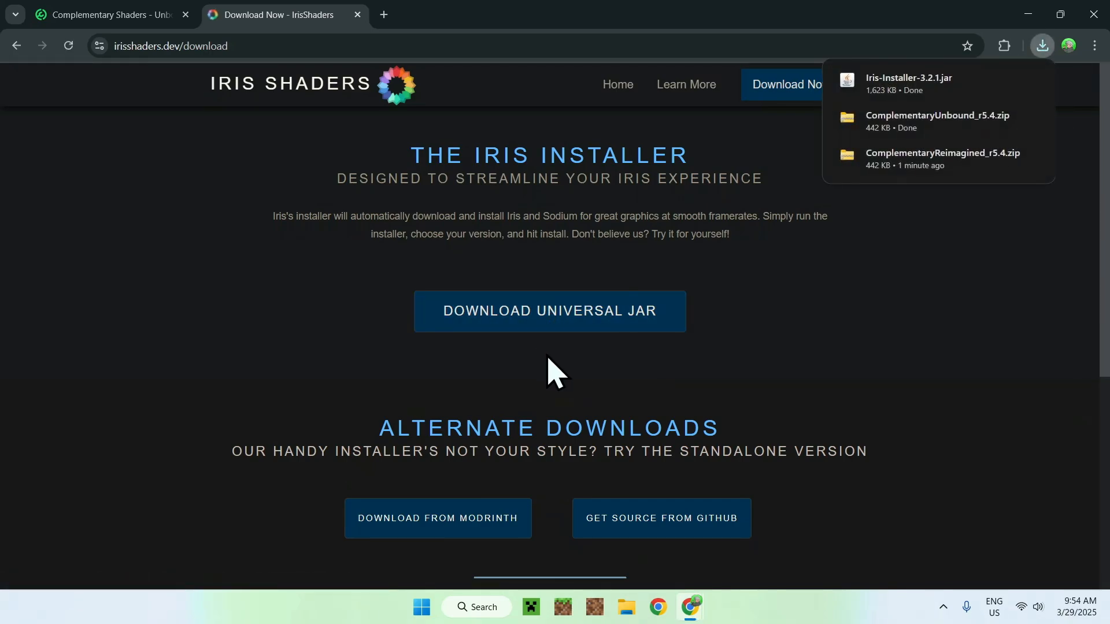
{"action": "mouse_move", "coordinate": [956, 93]}
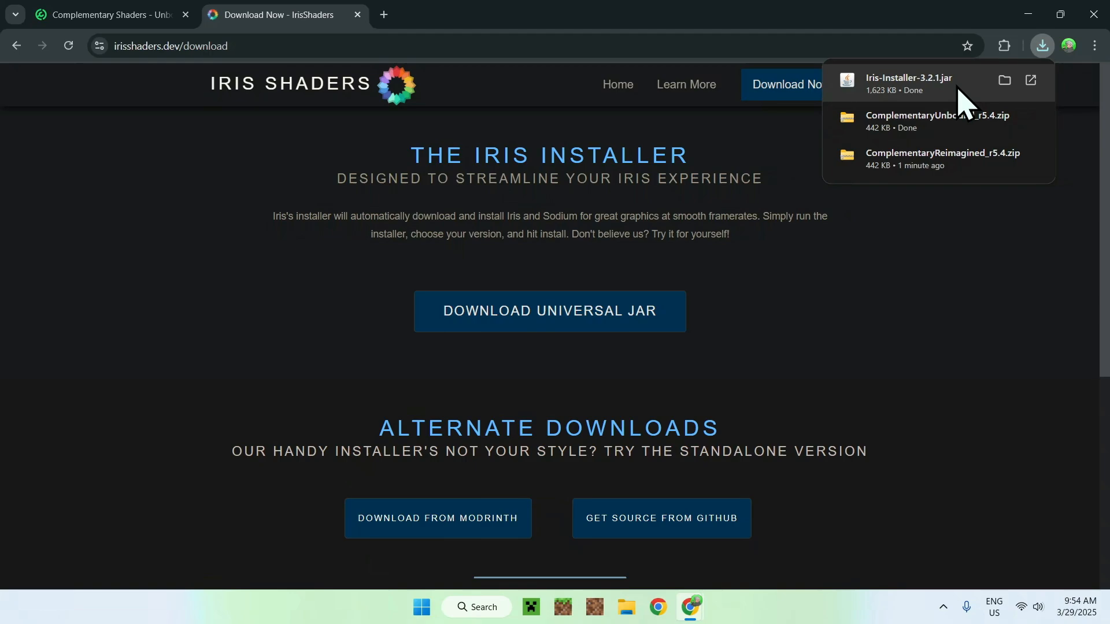
{"action": "mouse_move", "coordinate": [835, 319]}
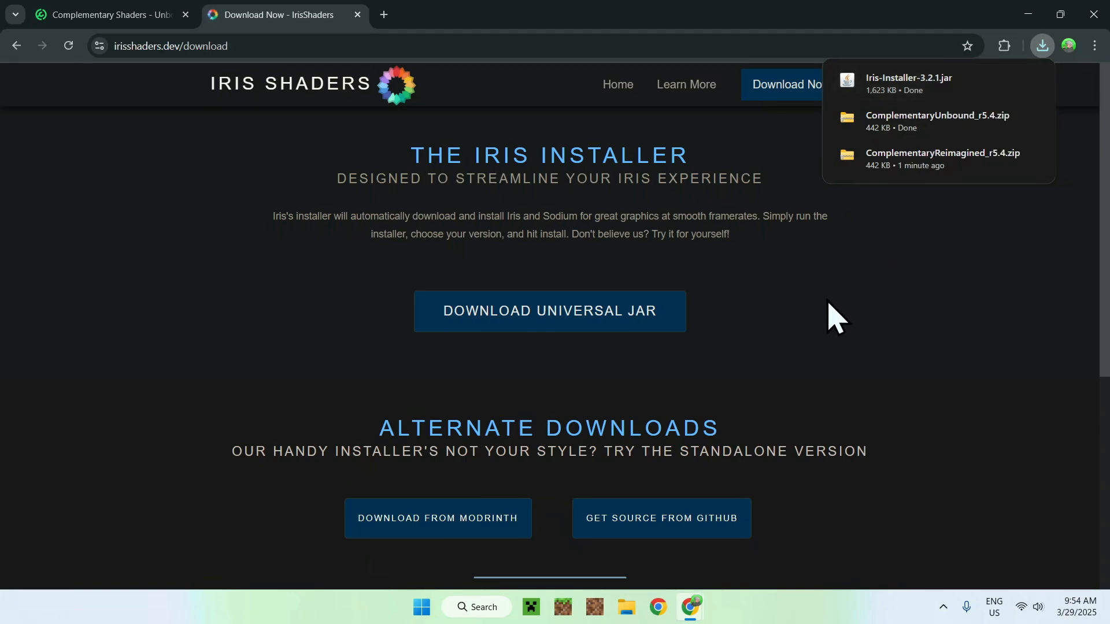
{"action": "mouse_move", "coordinate": [847, 84]}
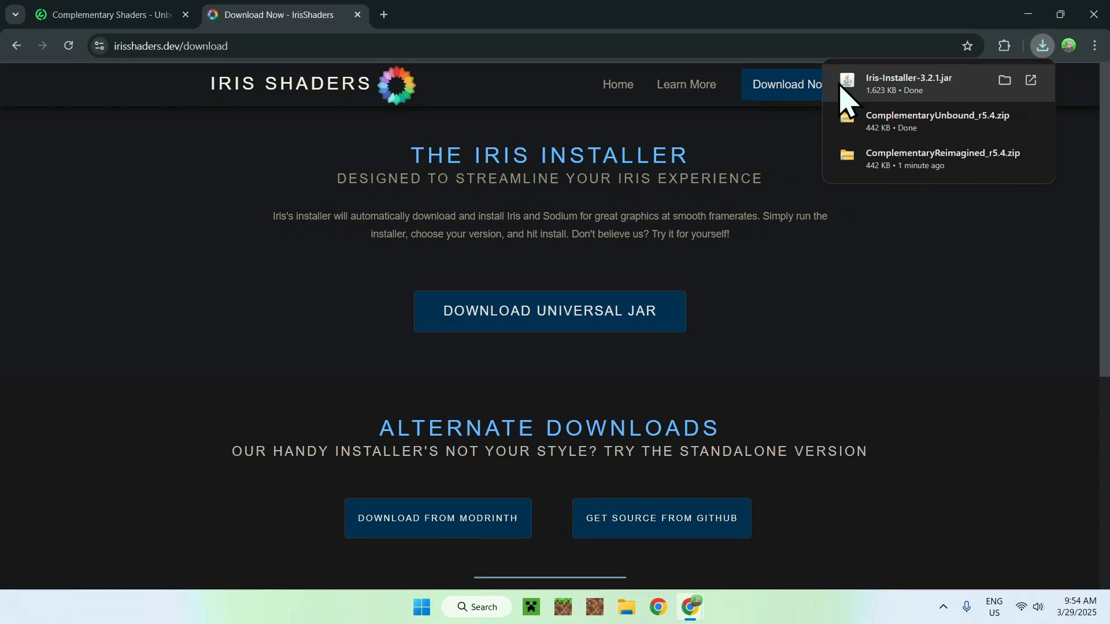
{"action": "mouse_move", "coordinate": [860, 319]}
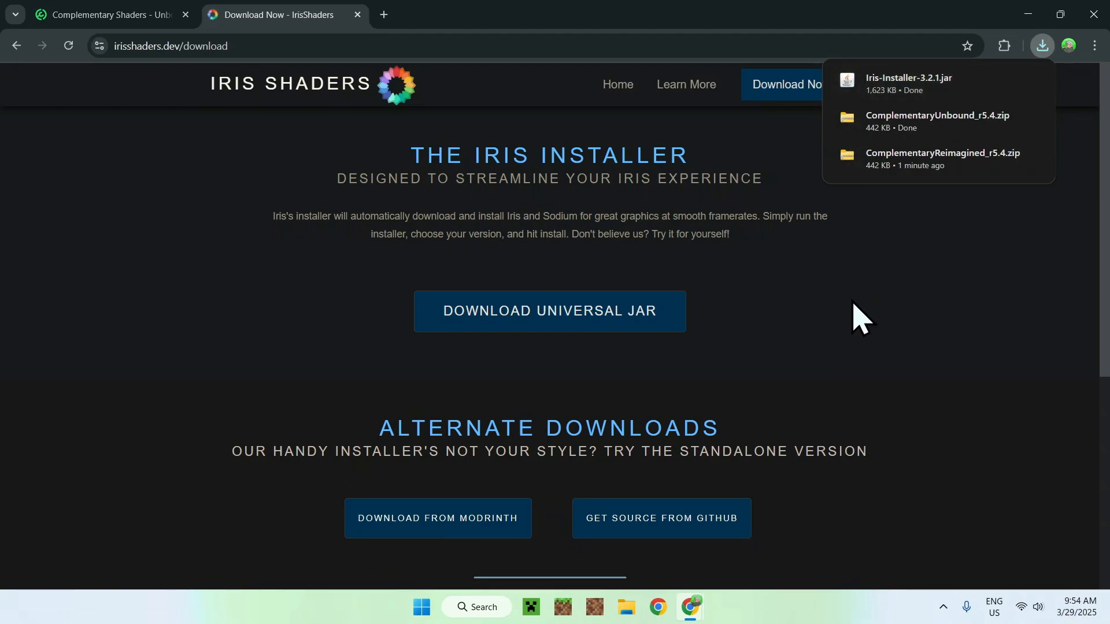
{"action": "mouse_move", "coordinate": [396, 40]}
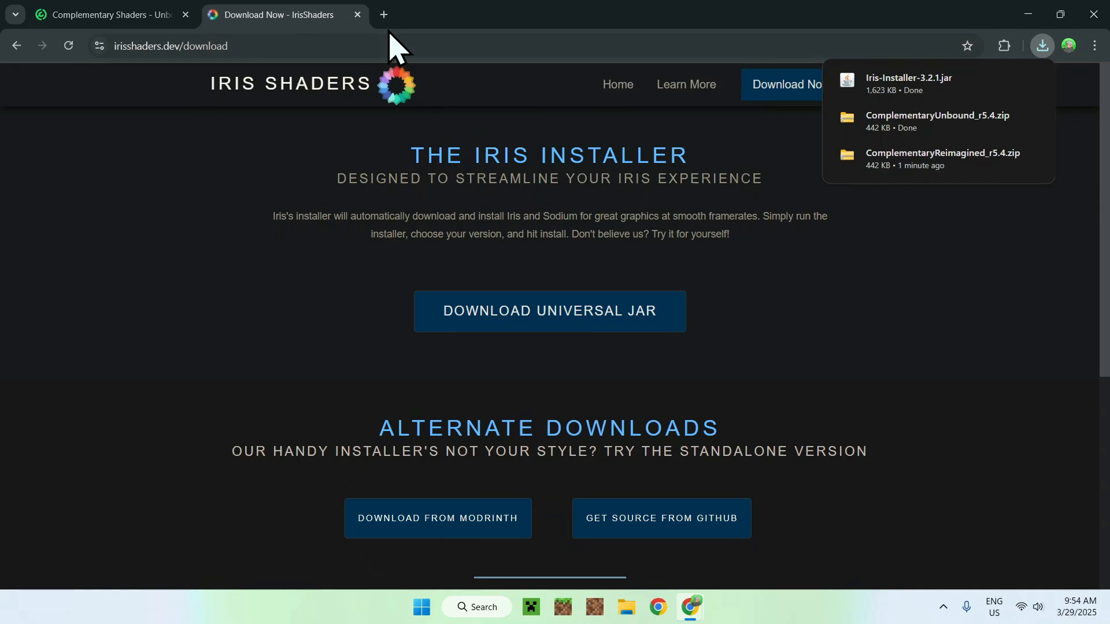
In a new tab, reach Oracle's Java Downloads page and show the Windows downloads for JDK 24.
{"action": "left_click", "coordinate": [383, 14]}
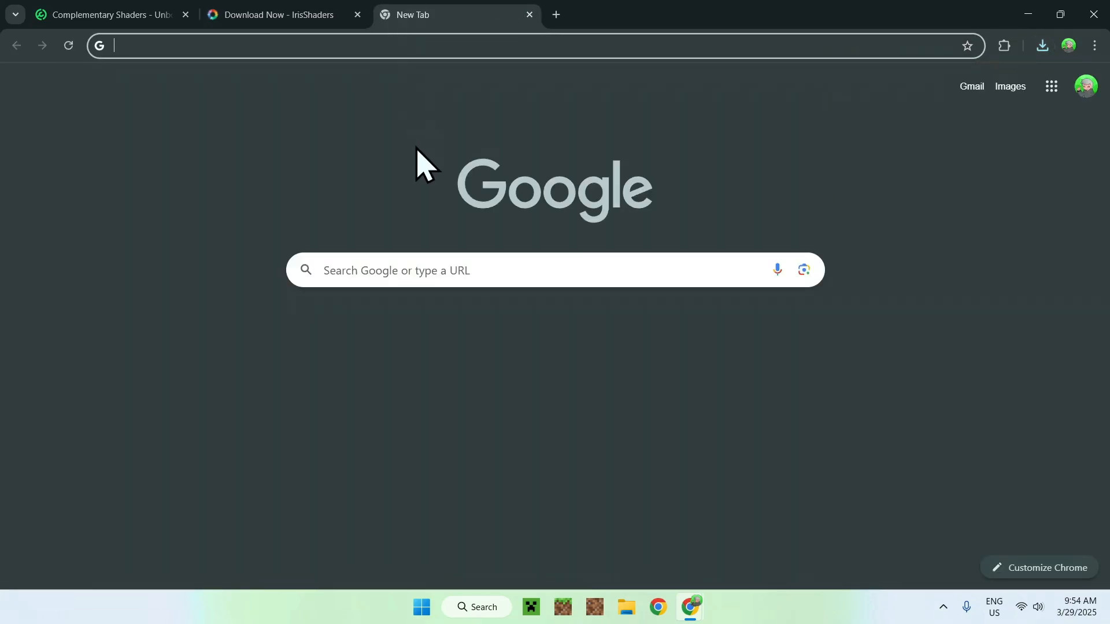
{"action": "mouse_move", "coordinate": [337, 273]}
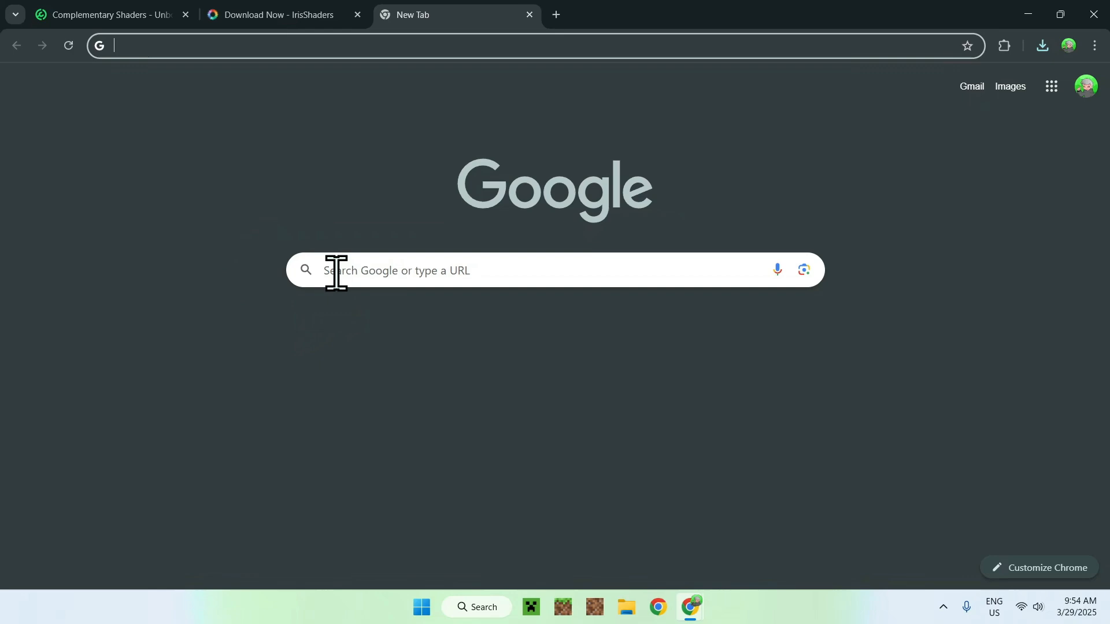
{"action": "type", "text": "JDK 24"}
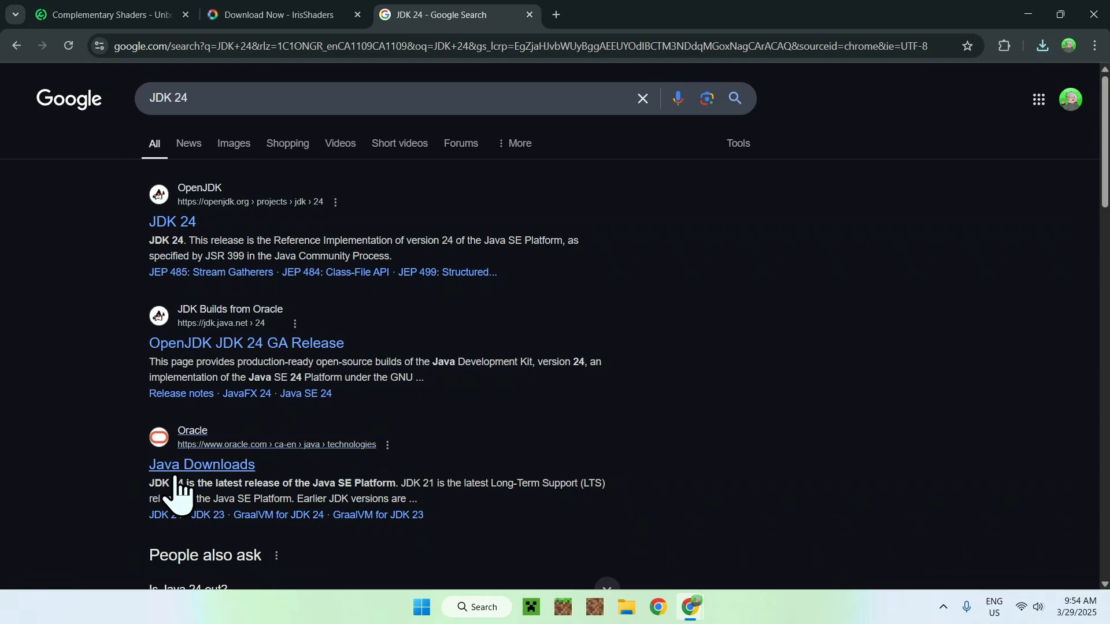
{"action": "left_click", "coordinate": [201, 465]}
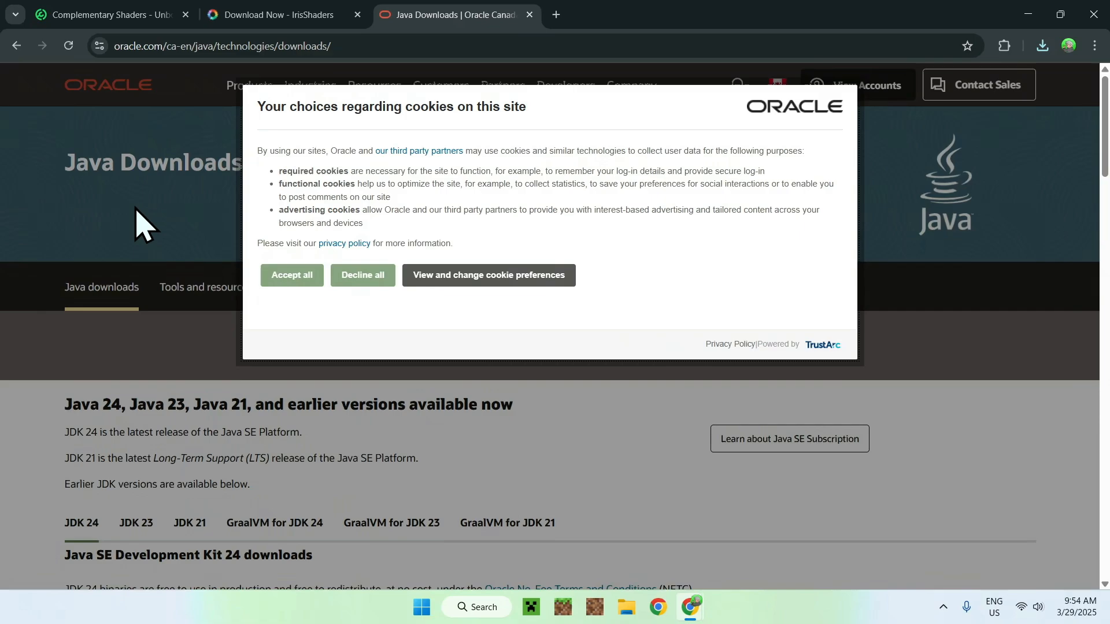
{"action": "left_click", "coordinate": [291, 275]}
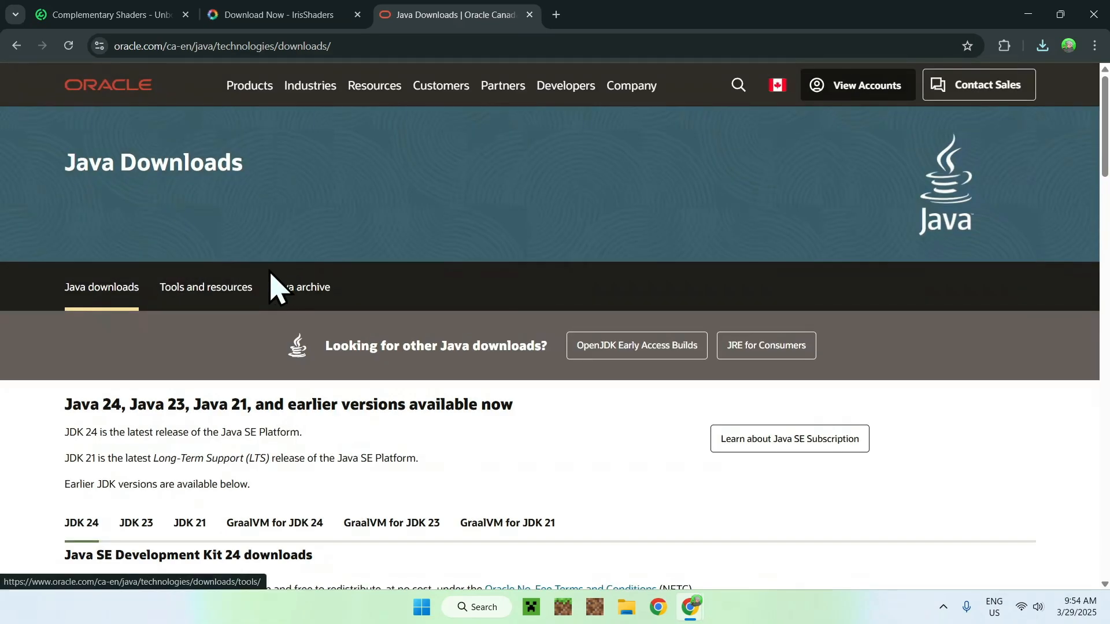
{"action": "scroll", "scroll_direction": "down", "scroll_amount": 3}
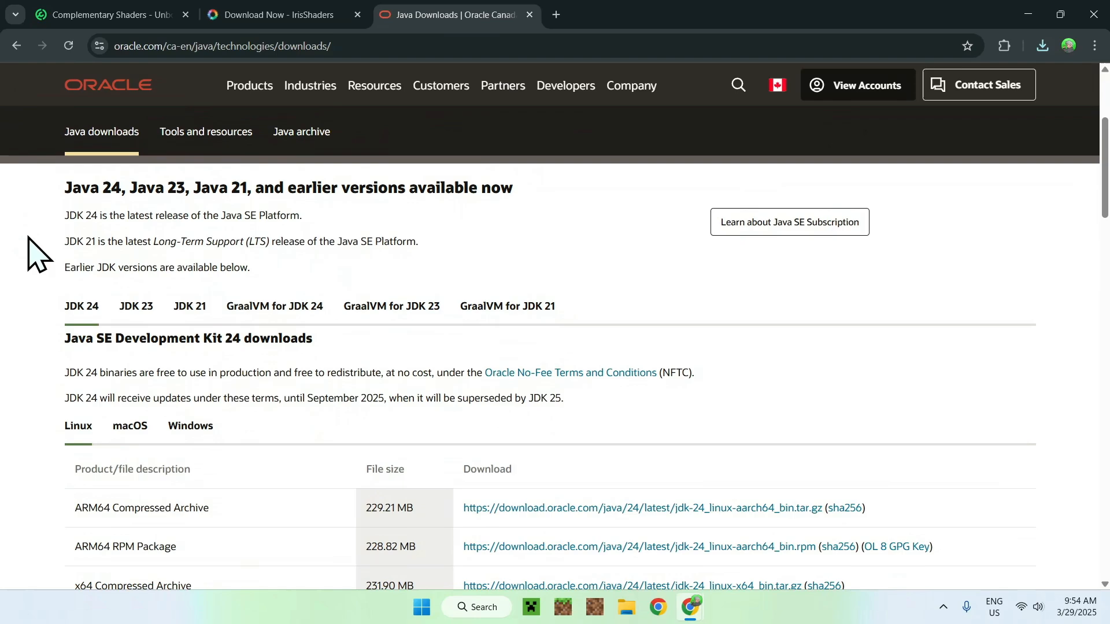
{"action": "mouse_move", "coordinate": [46, 322]}
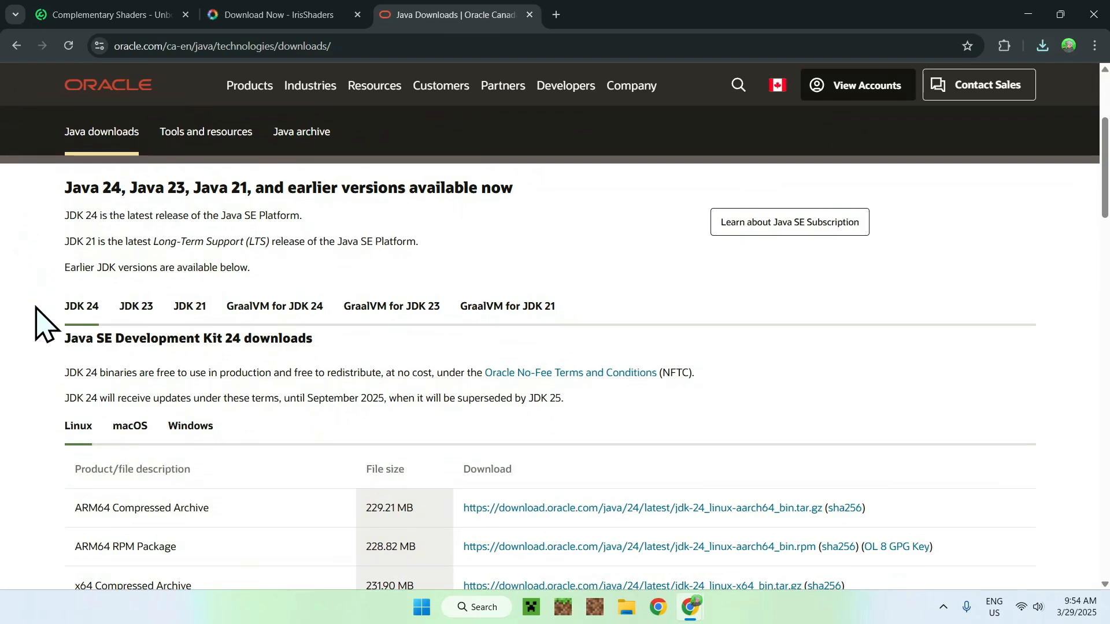
{"action": "mouse_move", "coordinate": [177, 450]}
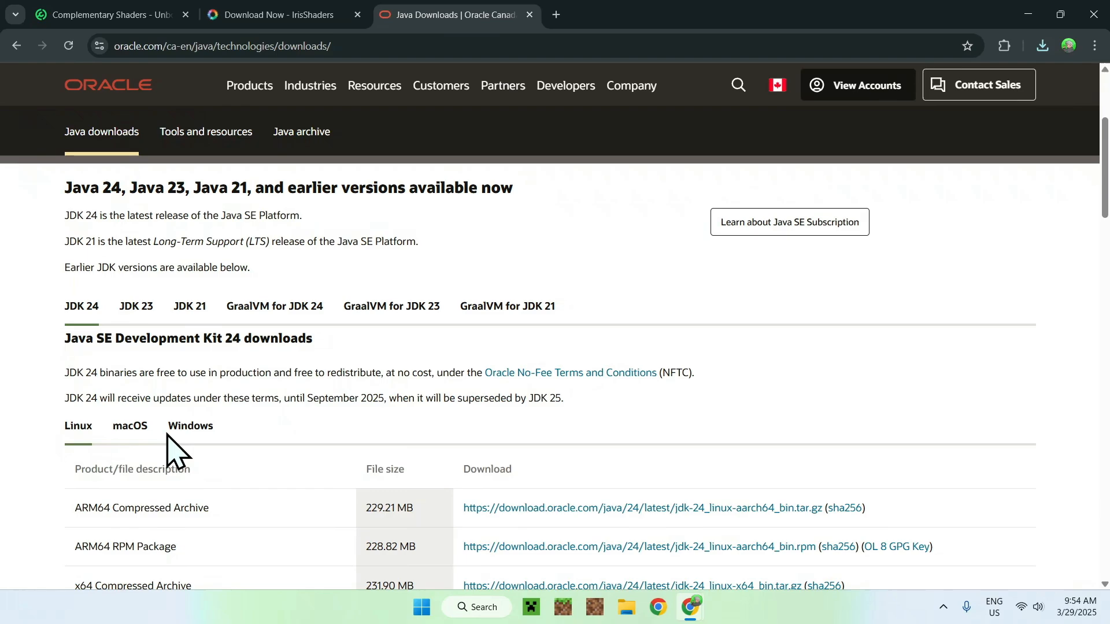
{"action": "left_click", "coordinate": [190, 426]}
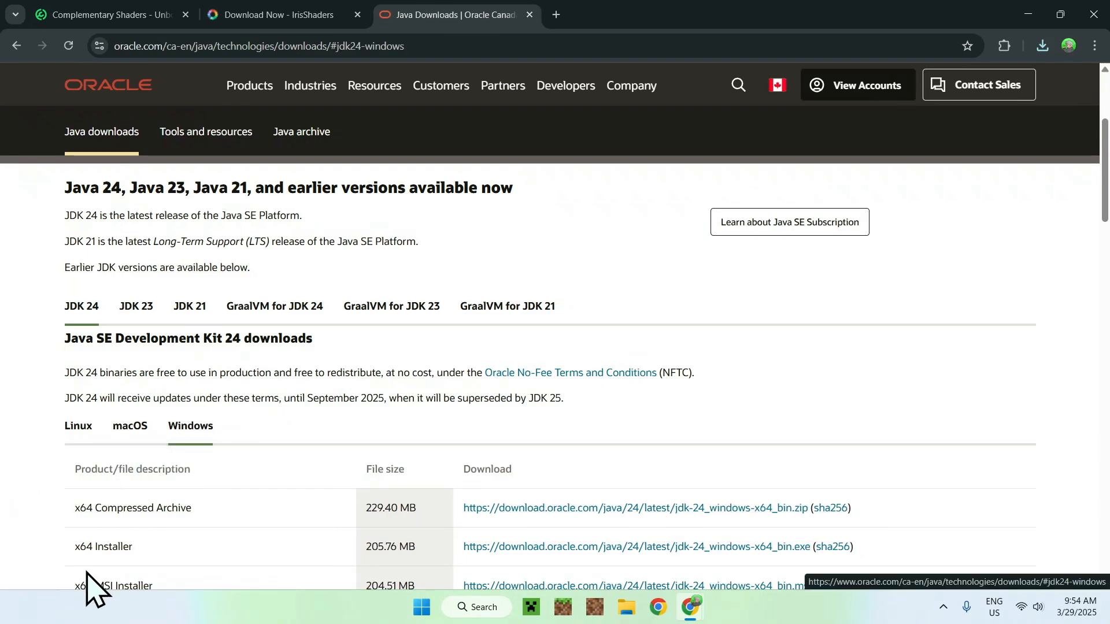
{"action": "mouse_move", "coordinate": [88, 550]}
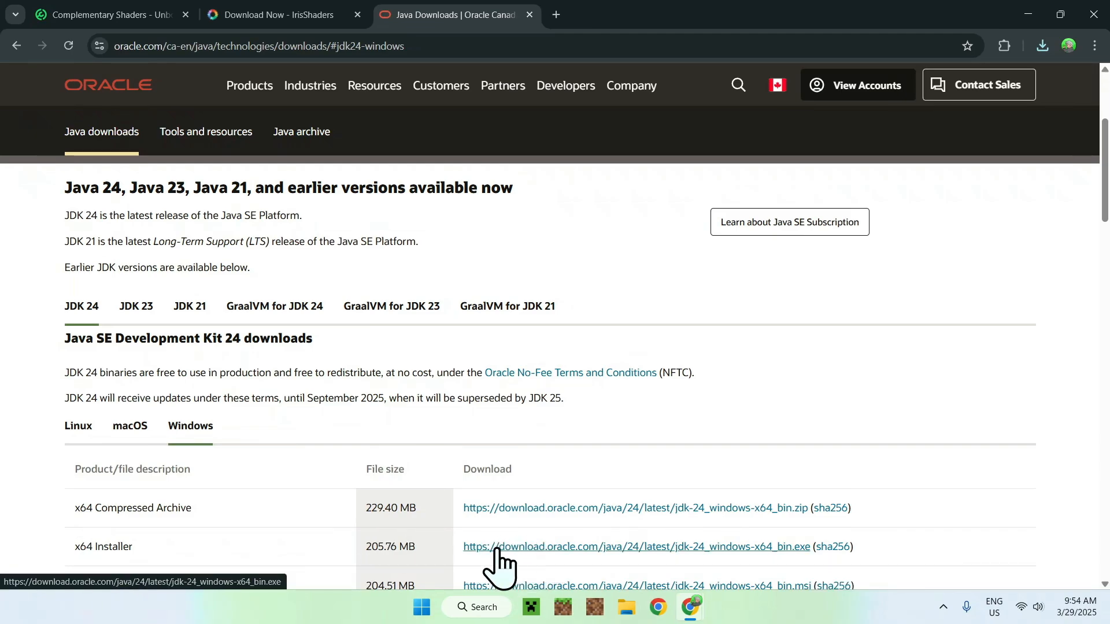
{"action": "mouse_move", "coordinate": [814, 375]}
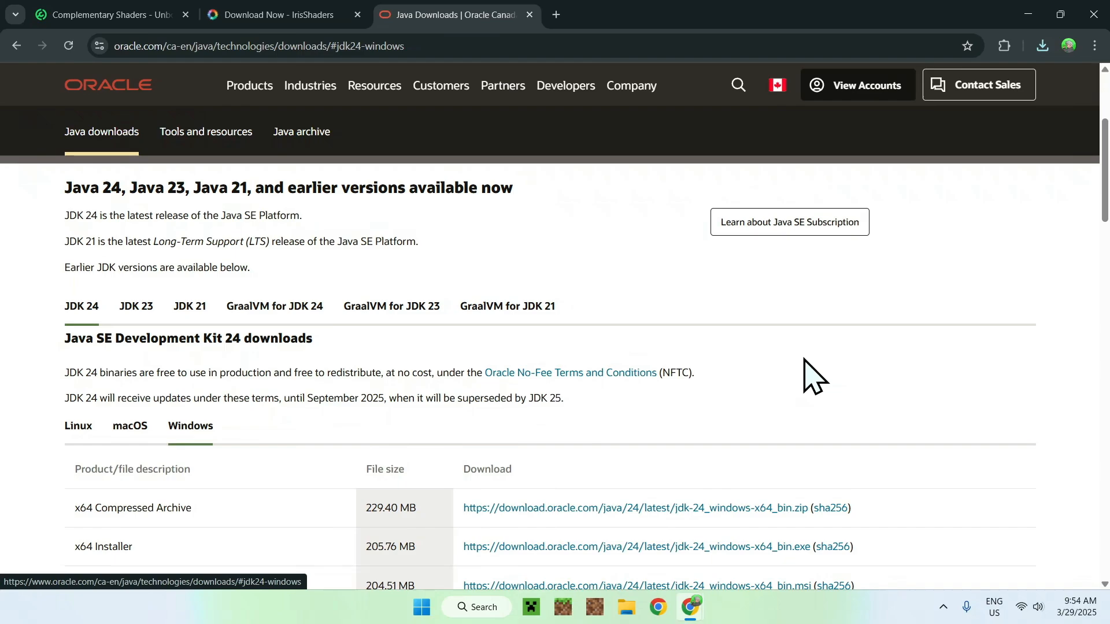
Close the open web pages, leaving only a blank new tab.
{"action": "scroll", "scroll_direction": "up", "scroll_amount": 3}
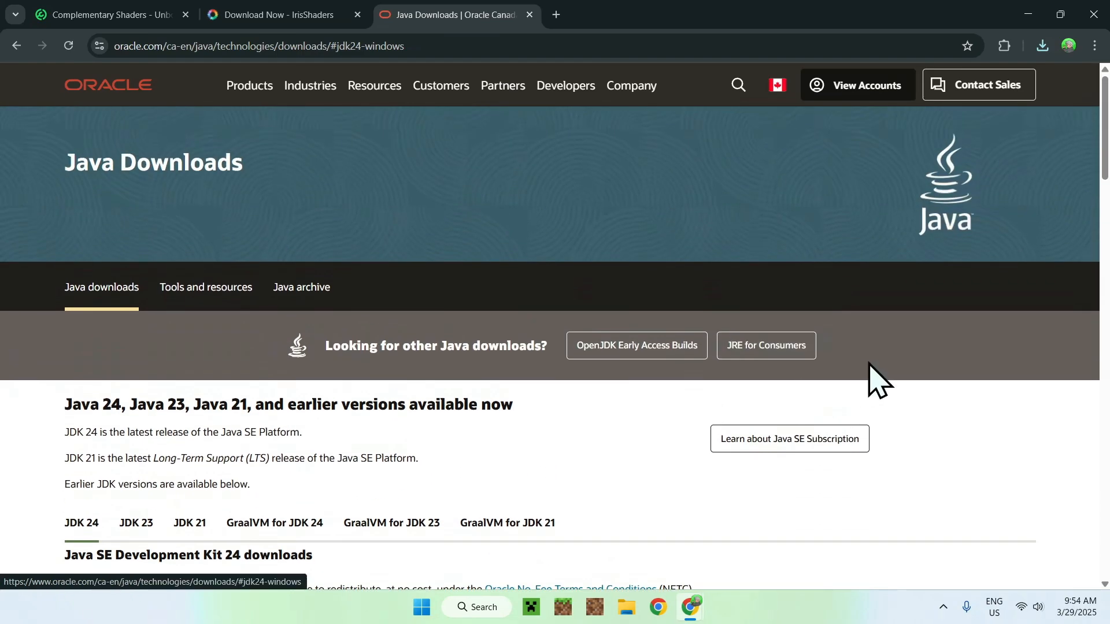
{"action": "left_click", "coordinate": [1042, 45]}
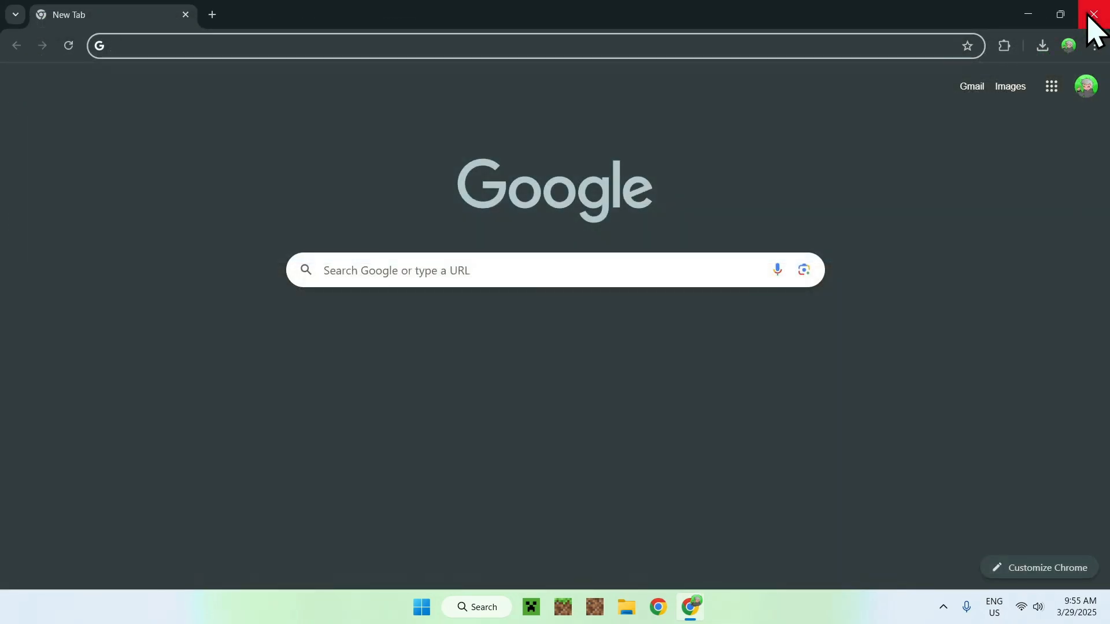
Close Chrome and select Iris-Installer-3.2.1.jar in File Explorer's Downloads folder.
{"action": "left_click", "coordinate": [1095, 14]}
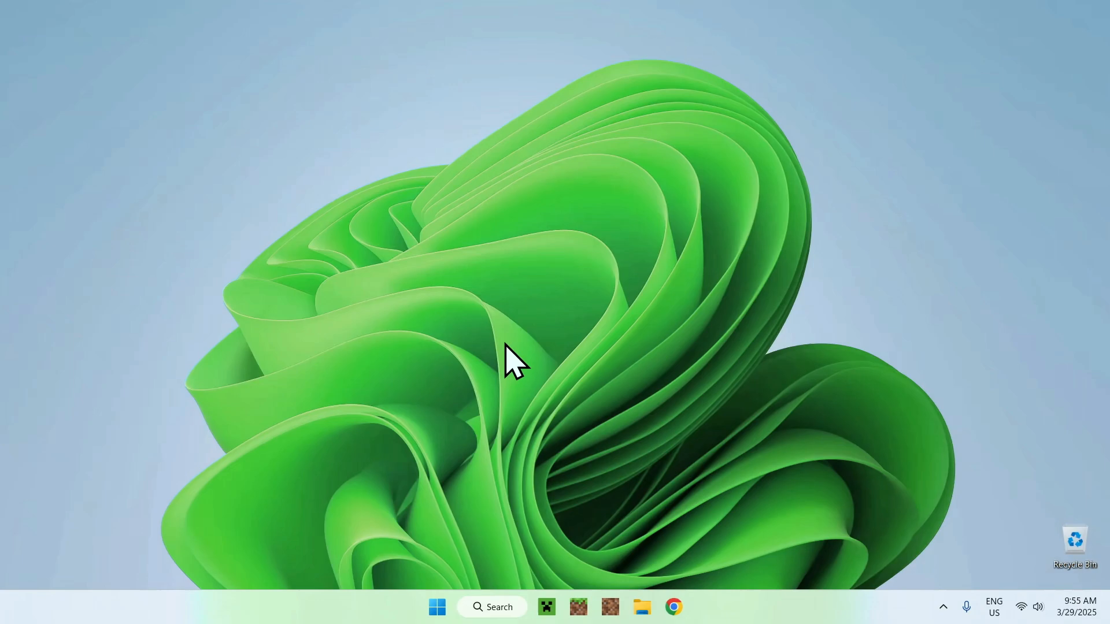
{"action": "left_click", "coordinate": [642, 607]}
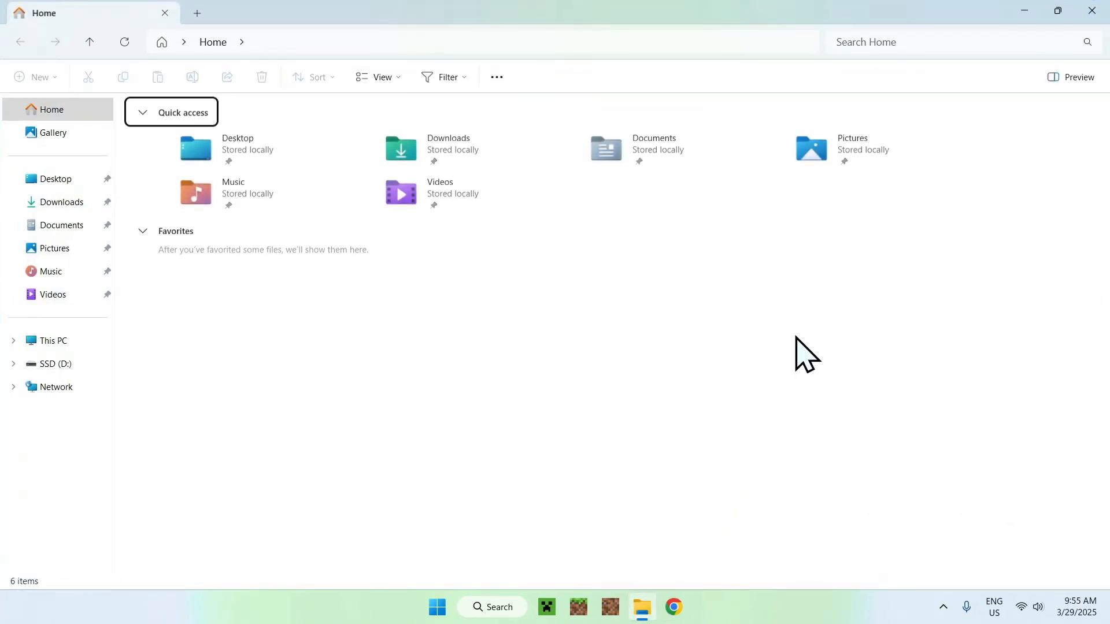
{"action": "left_click", "coordinate": [61, 201]}
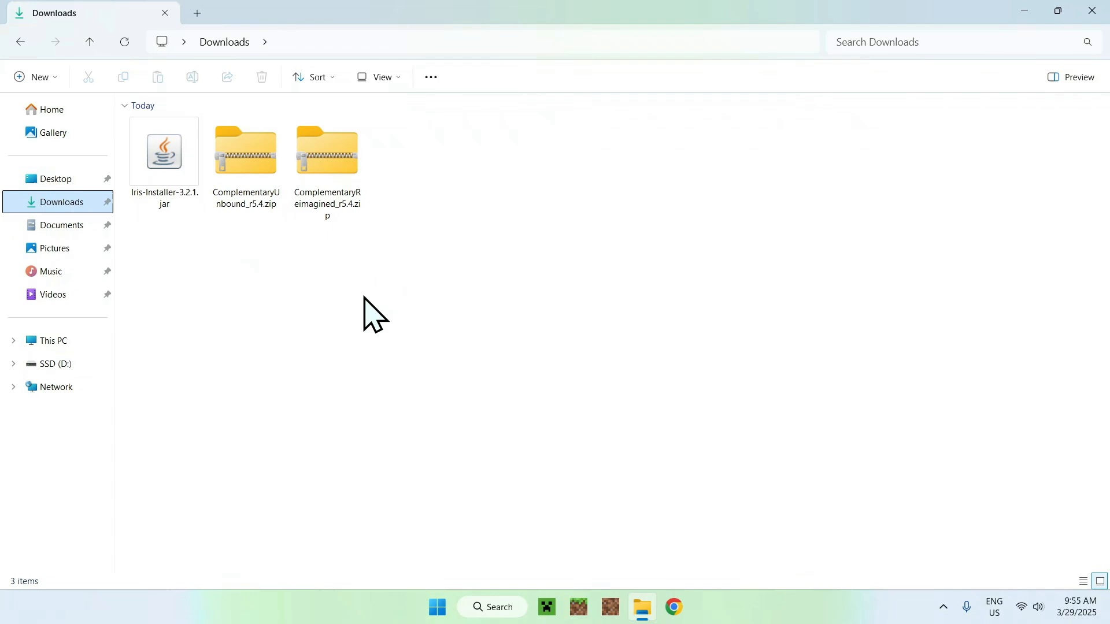
{"action": "mouse_move", "coordinate": [418, 236]}
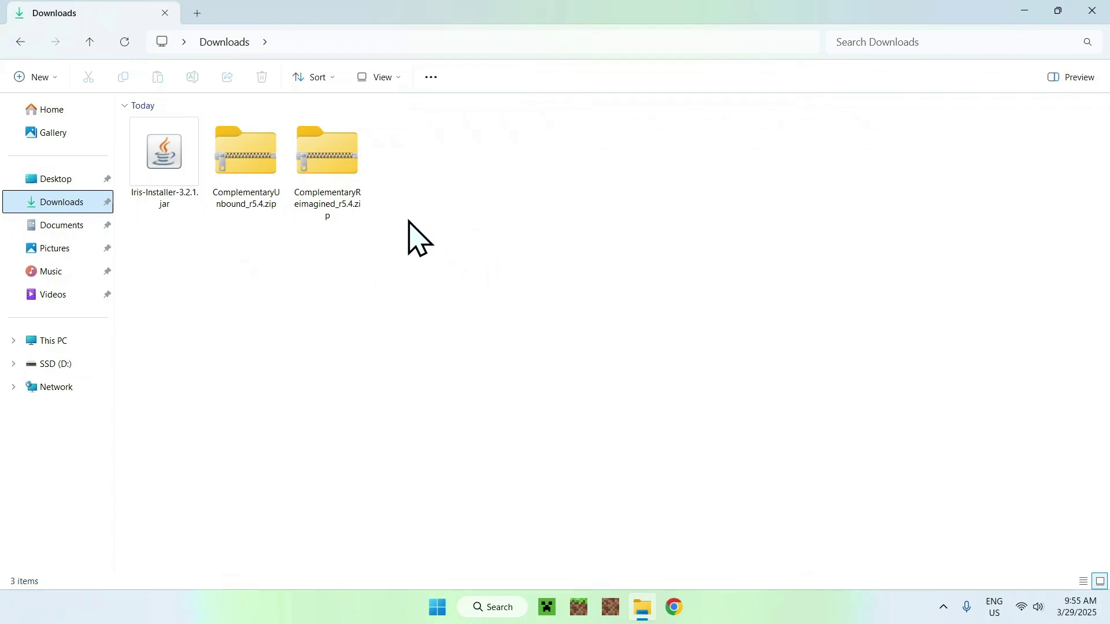
{"action": "mouse_move", "coordinate": [165, 251]}
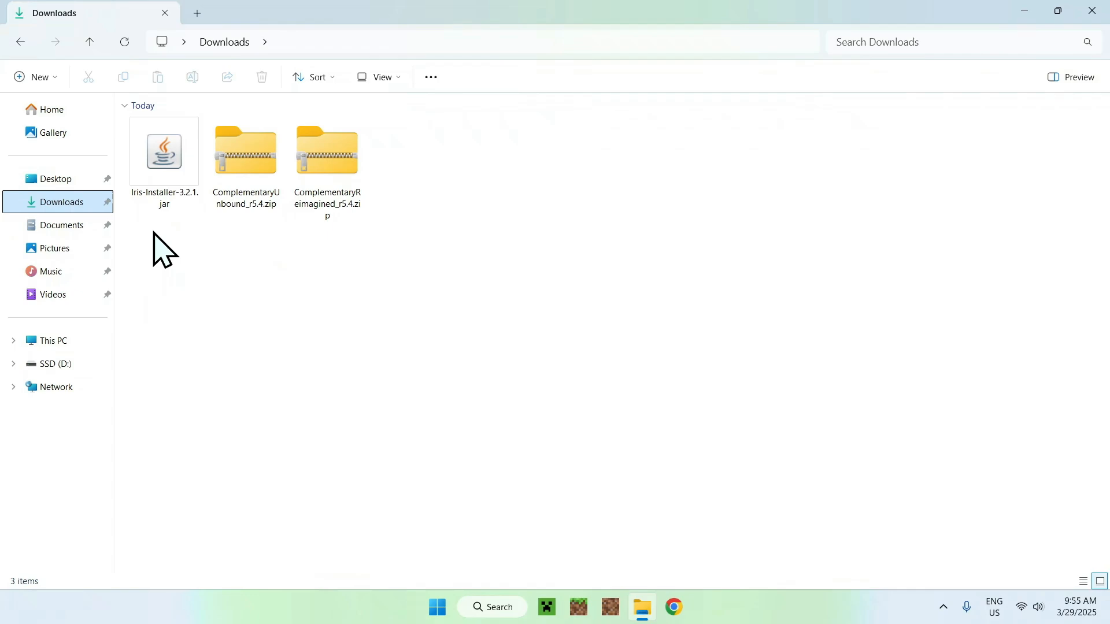
{"action": "left_click", "coordinate": [163, 150]}
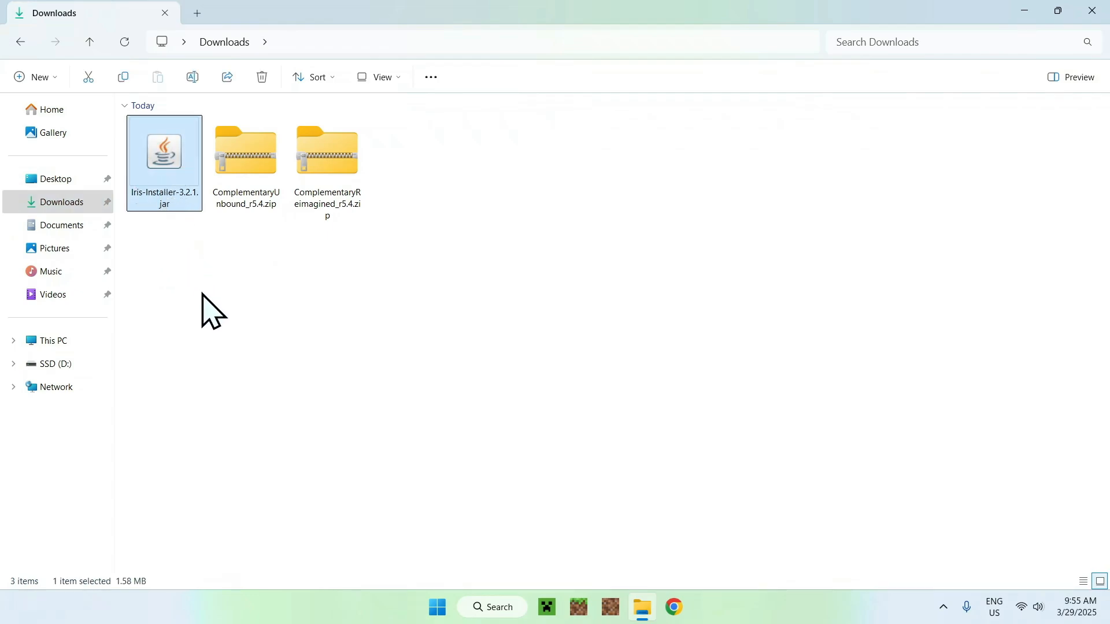
Run the Iris installer as Iris Only for Minecraft 1.21.5, then close it once Completed.
{"action": "double_click", "coordinate": [163, 150]}
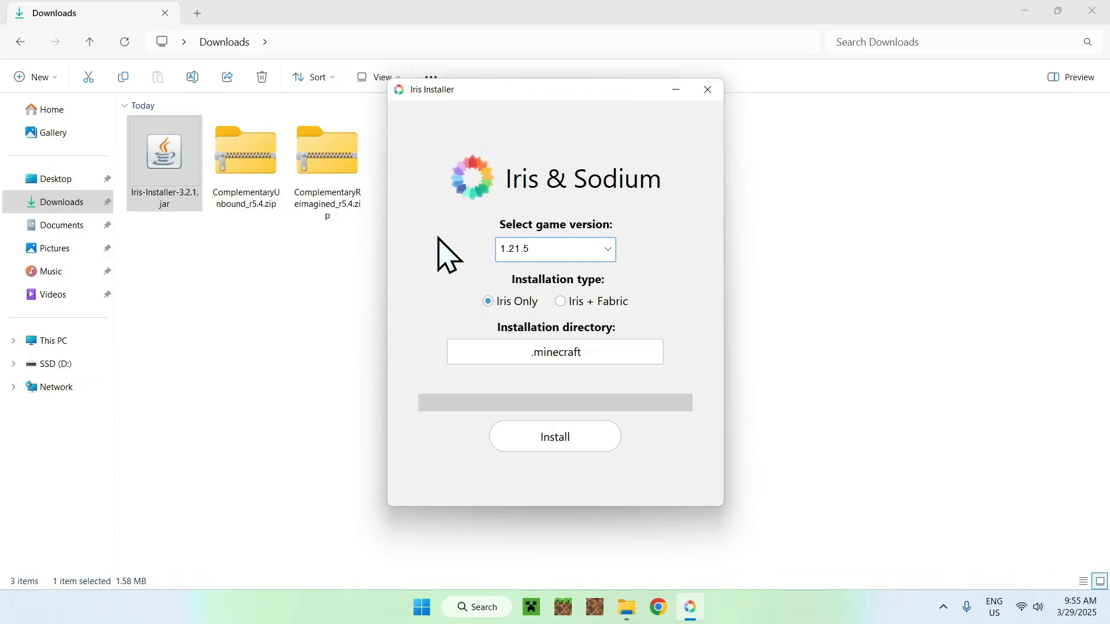
{"action": "mouse_move", "coordinate": [433, 254]}
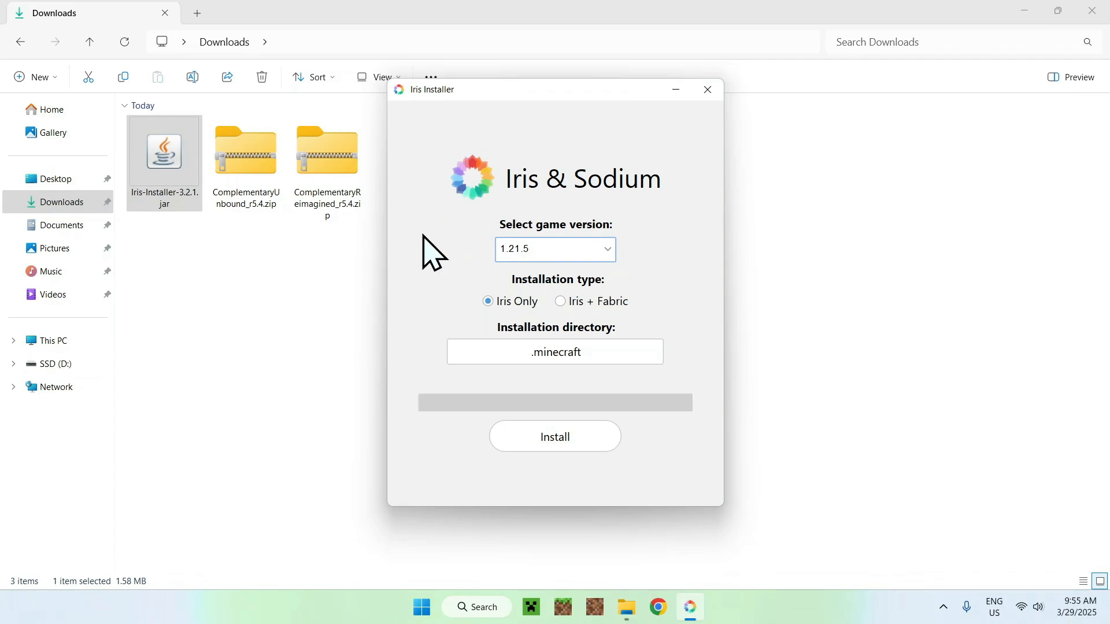
{"action": "mouse_move", "coordinate": [464, 251]}
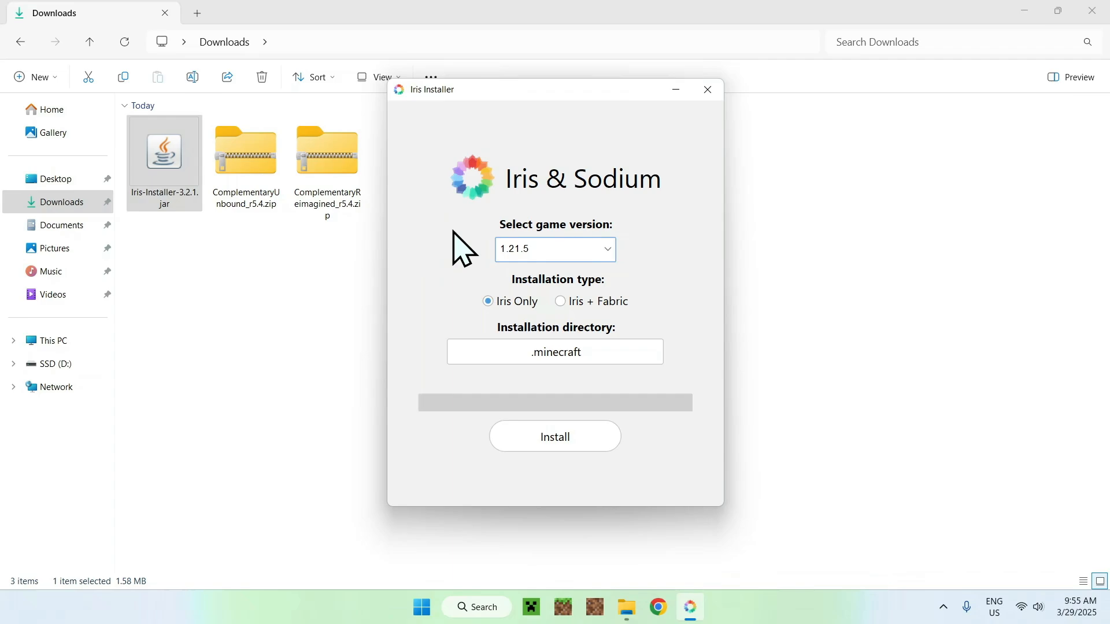
{"action": "mouse_move", "coordinate": [441, 313]}
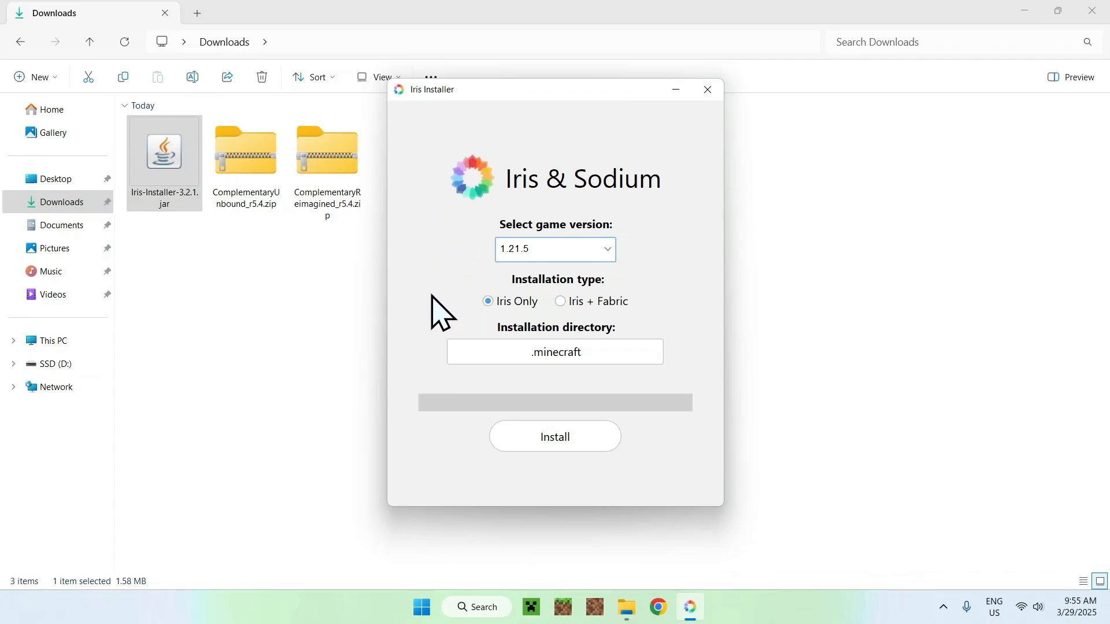
{"action": "mouse_move", "coordinate": [697, 311]}
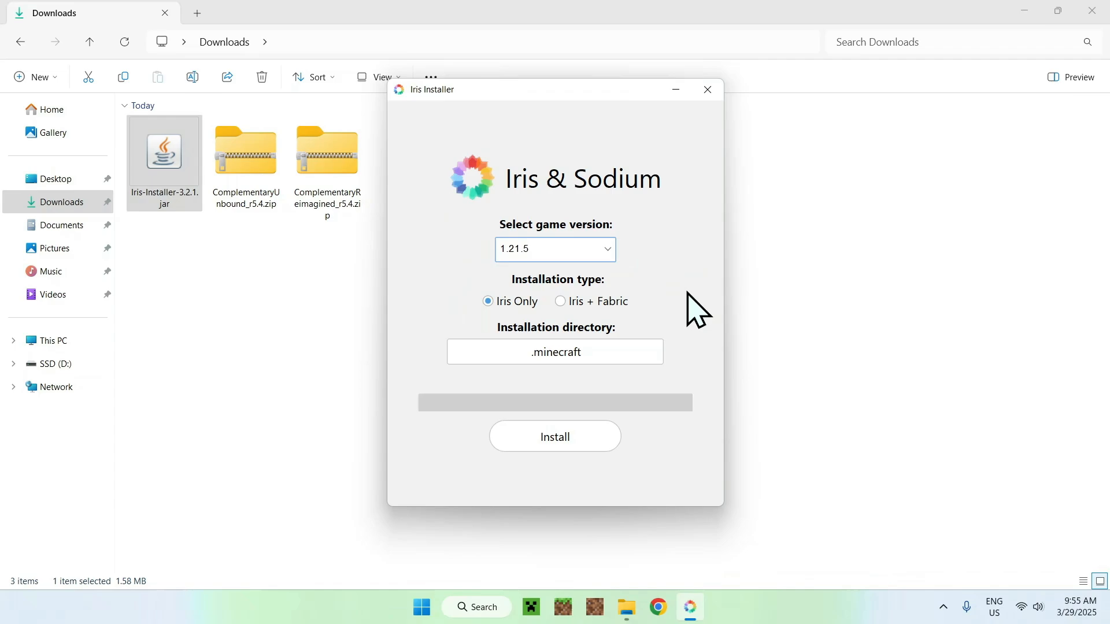
{"action": "mouse_move", "coordinate": [554, 436]}
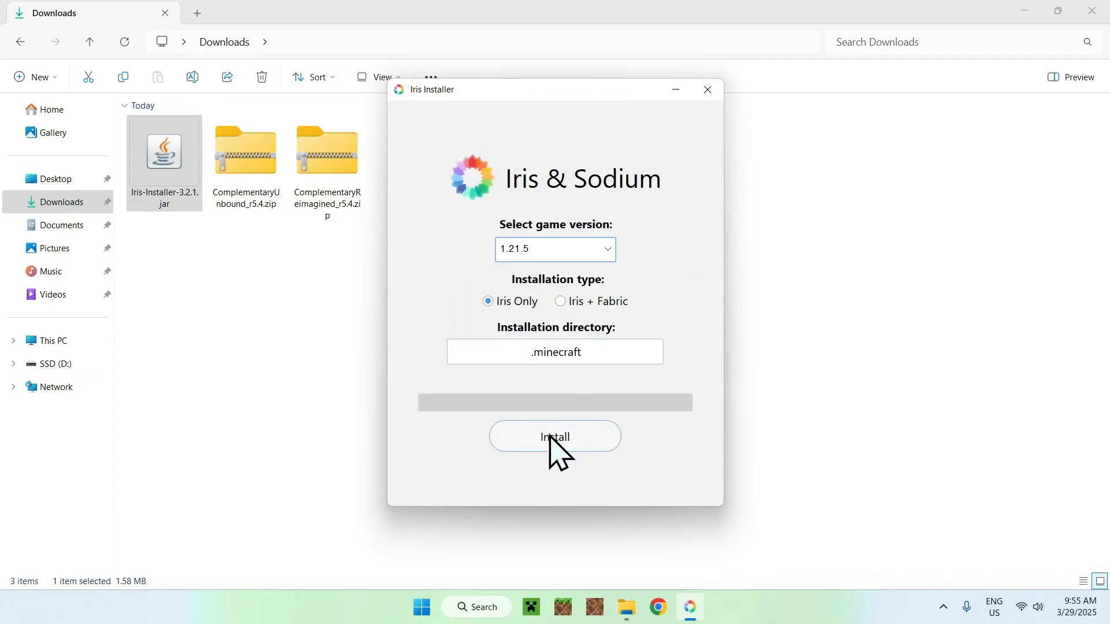
{"action": "left_click", "coordinate": [555, 436]}
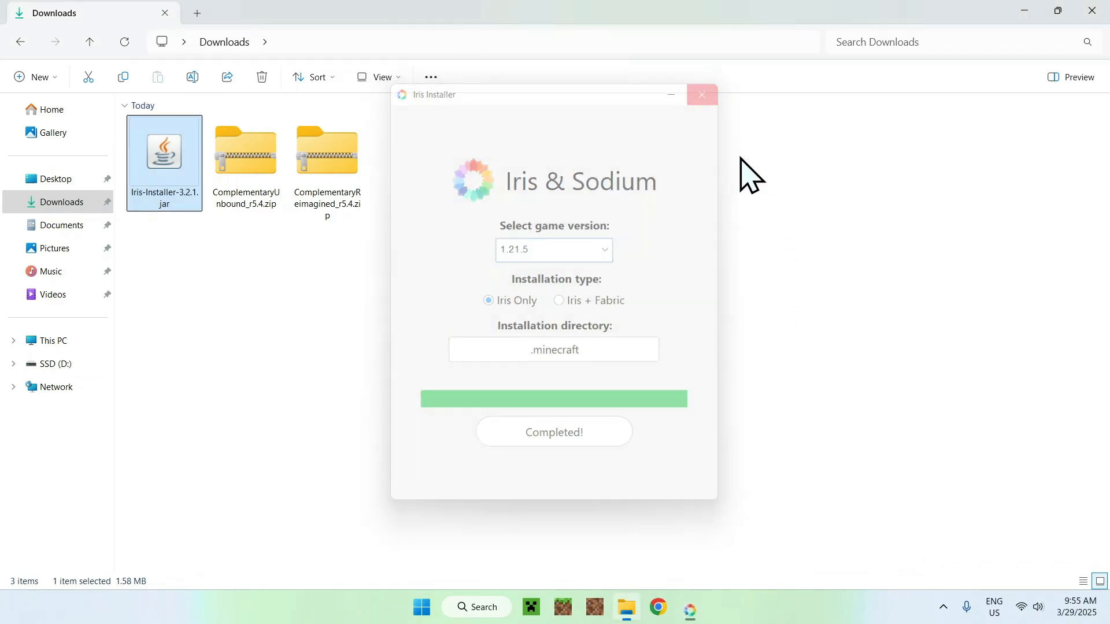
{"action": "left_click", "coordinate": [702, 93]}
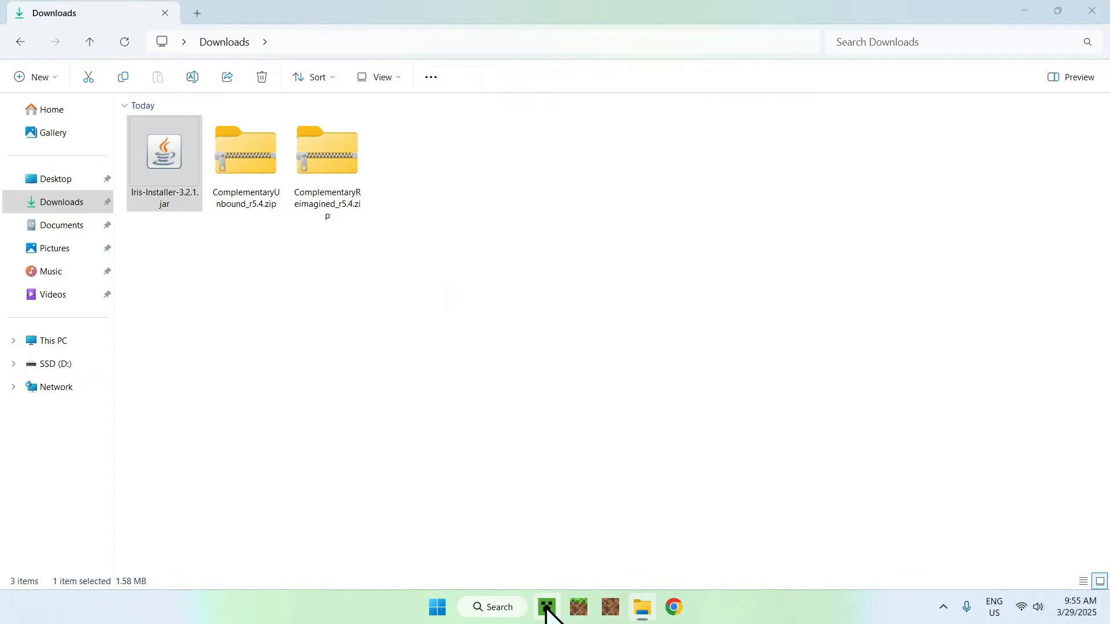
Show the launcher's Java Edition installations list with the Iris & Sodium for 1.21.5 profile.
{"action": "left_click", "coordinate": [546, 607]}
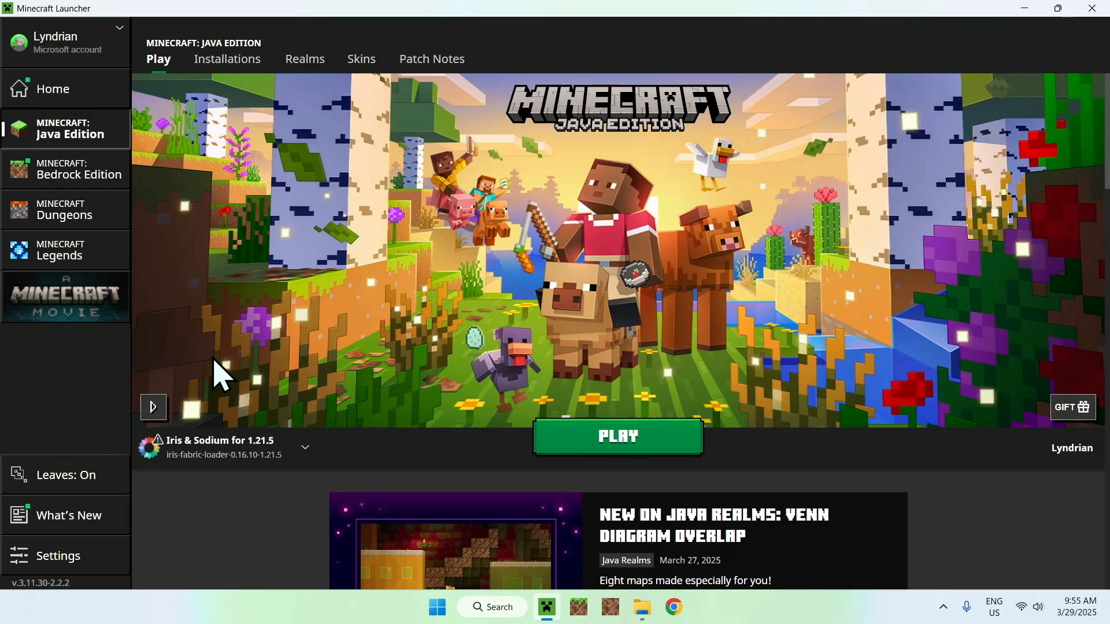
{"action": "mouse_move", "coordinate": [333, 234]}
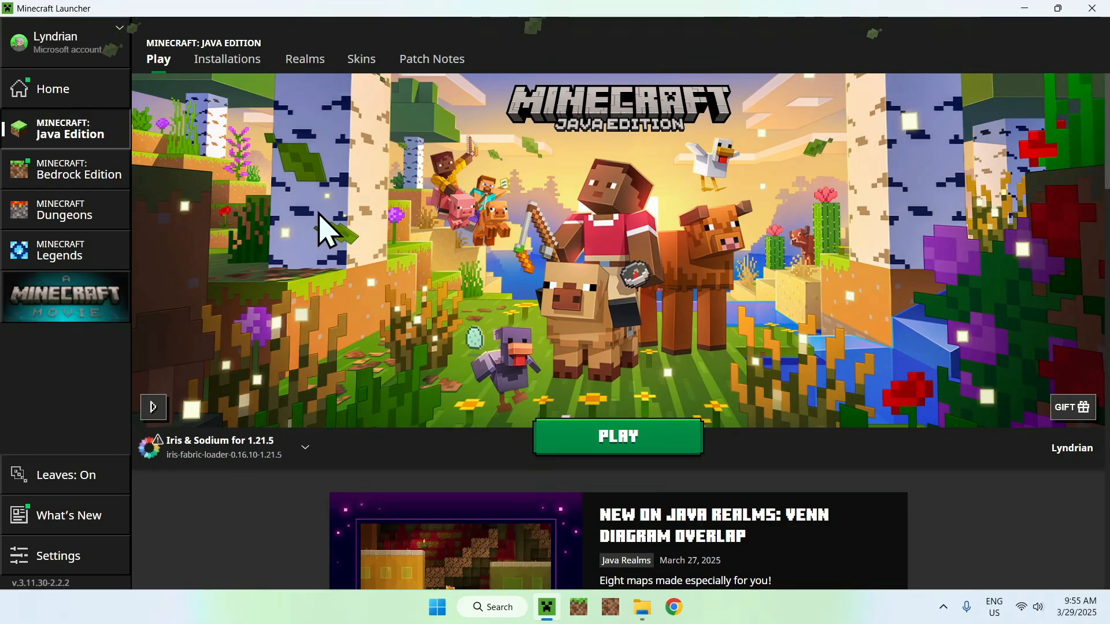
{"action": "mouse_move", "coordinate": [231, 89]}
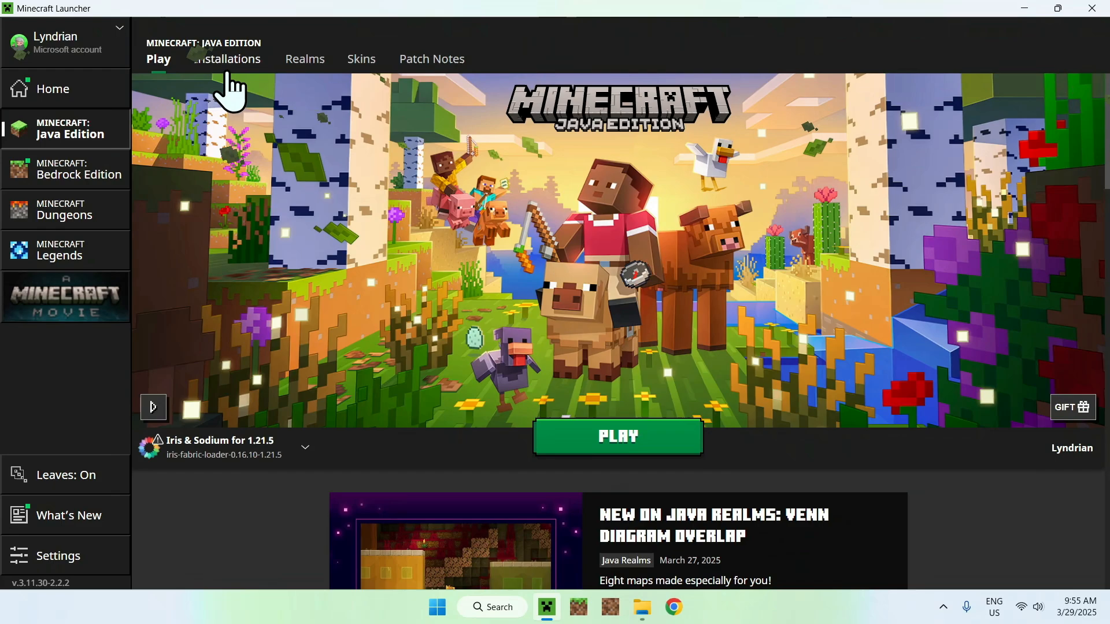
{"action": "left_click", "coordinate": [226, 59]}
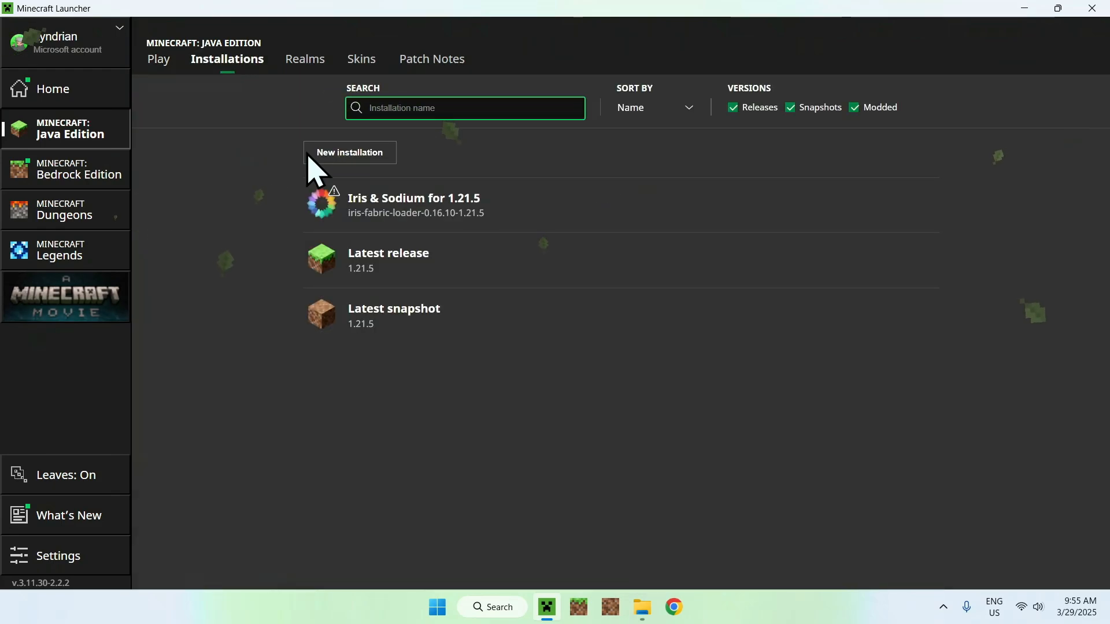
{"action": "mouse_move", "coordinate": [787, 223]}
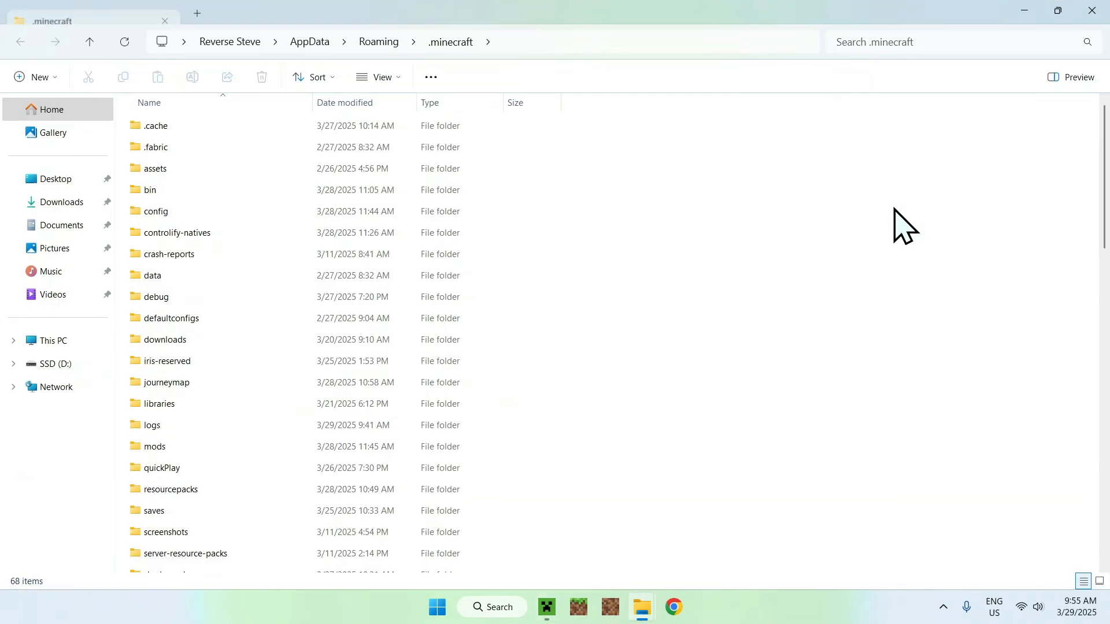
{"action": "mouse_move", "coordinate": [609, 393]}
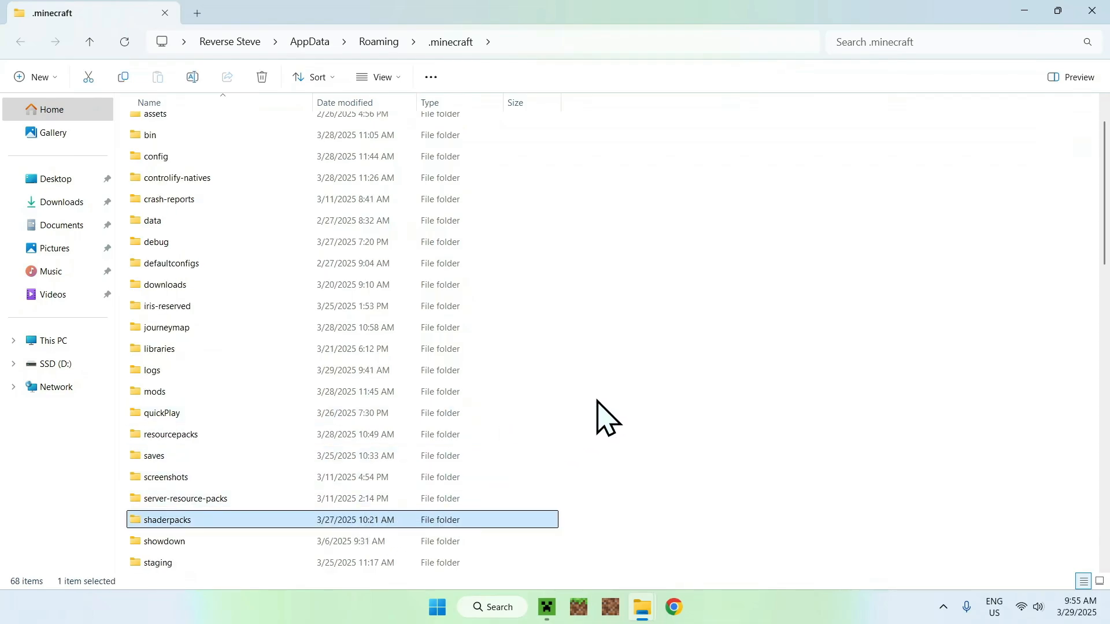
{"action": "mouse_move", "coordinate": [682, 365]}
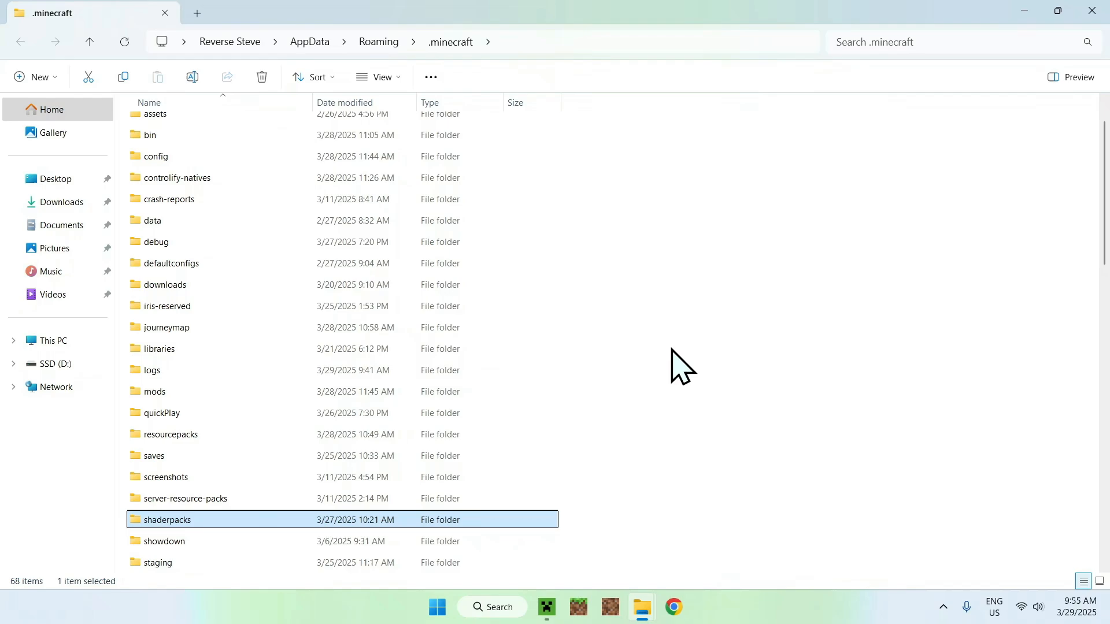
Copy ComplementaryUnbound_r5.4 and ComplementaryReimagined_r5.4 zips from Downloads into shaderpacks.
{"action": "double_click", "coordinate": [168, 519]}
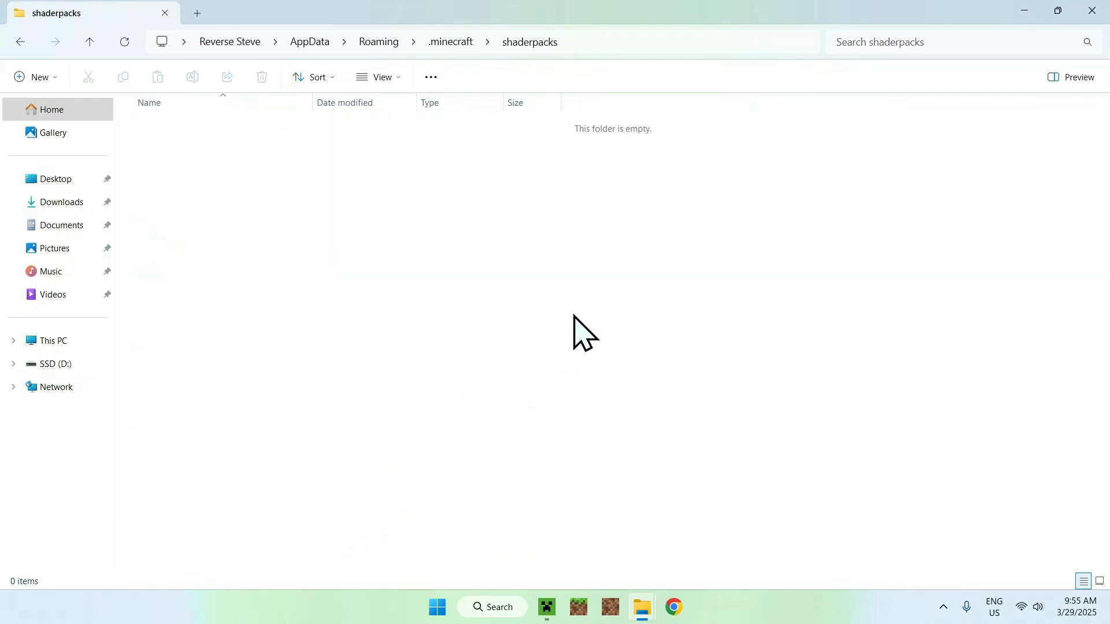
{"action": "mouse_move", "coordinate": [159, 216]}
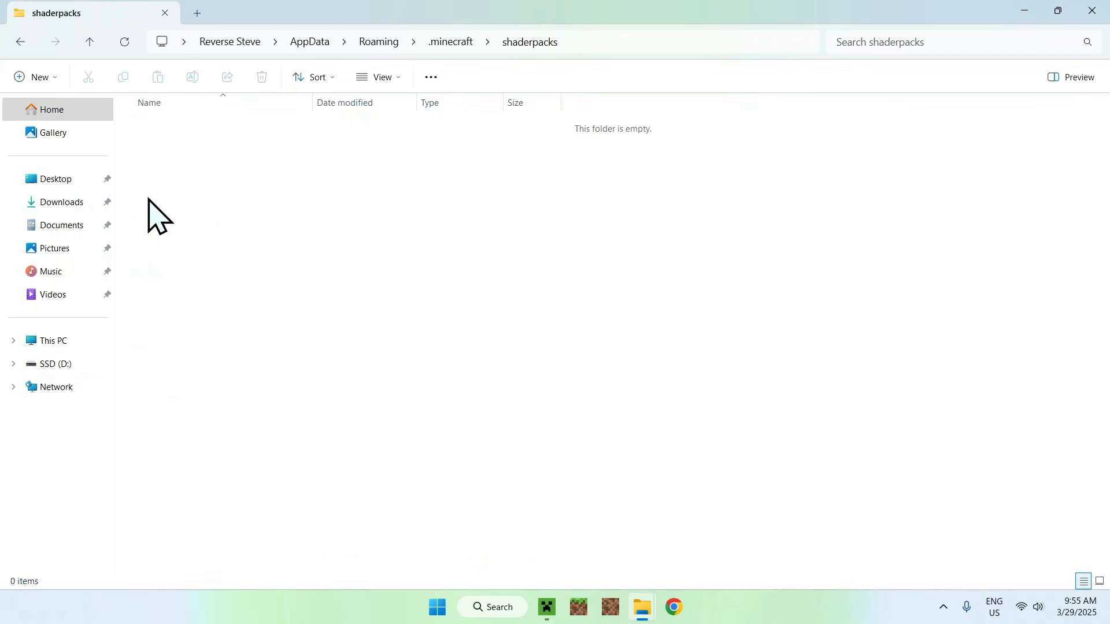
{"action": "left_click", "coordinate": [61, 201]}
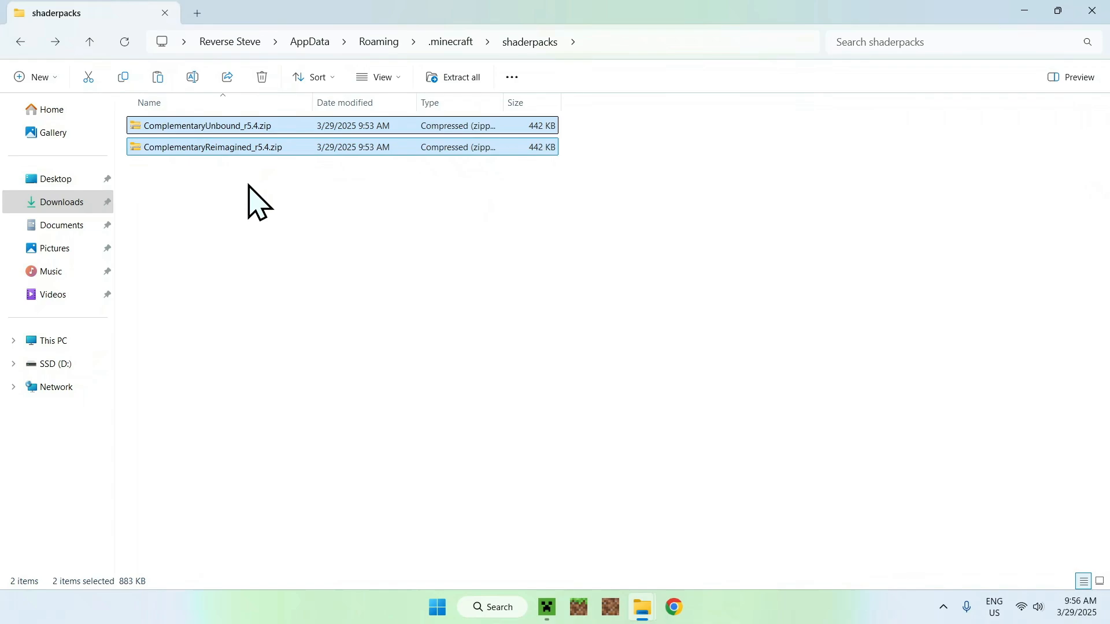
{"action": "left_click", "coordinate": [651, 137]}
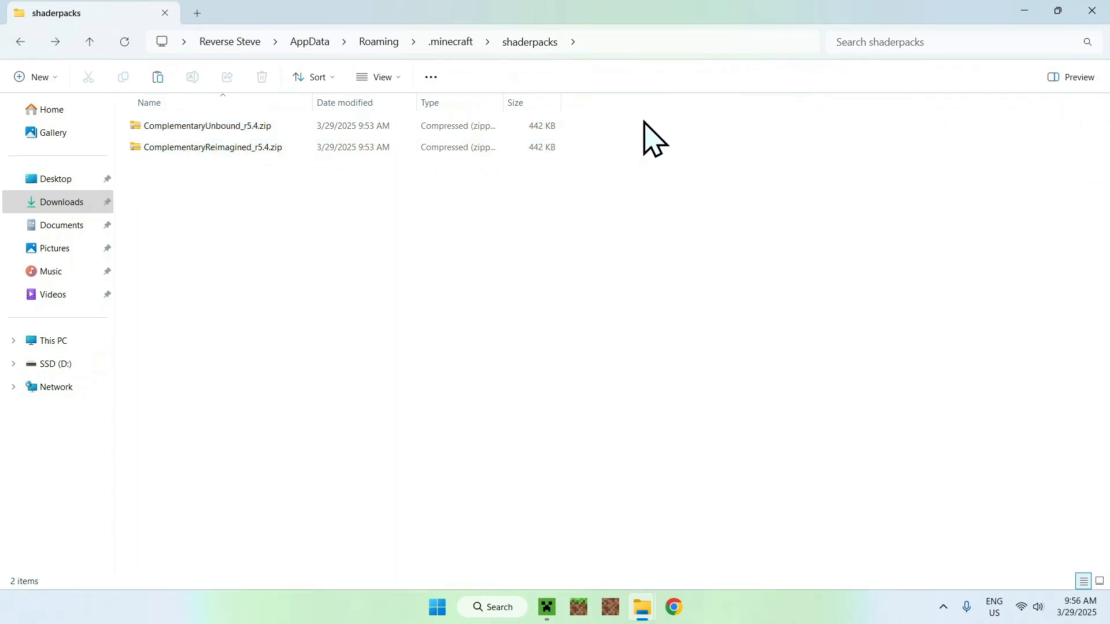
{"action": "mouse_move", "coordinate": [622, 146]}
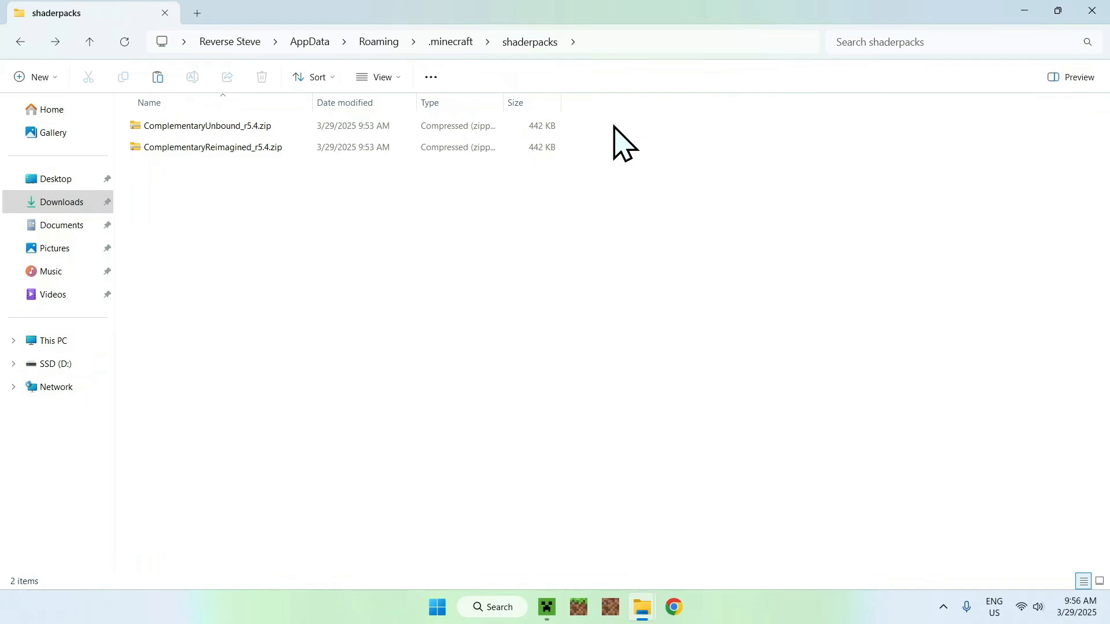
{"action": "mouse_move", "coordinate": [604, 138]}
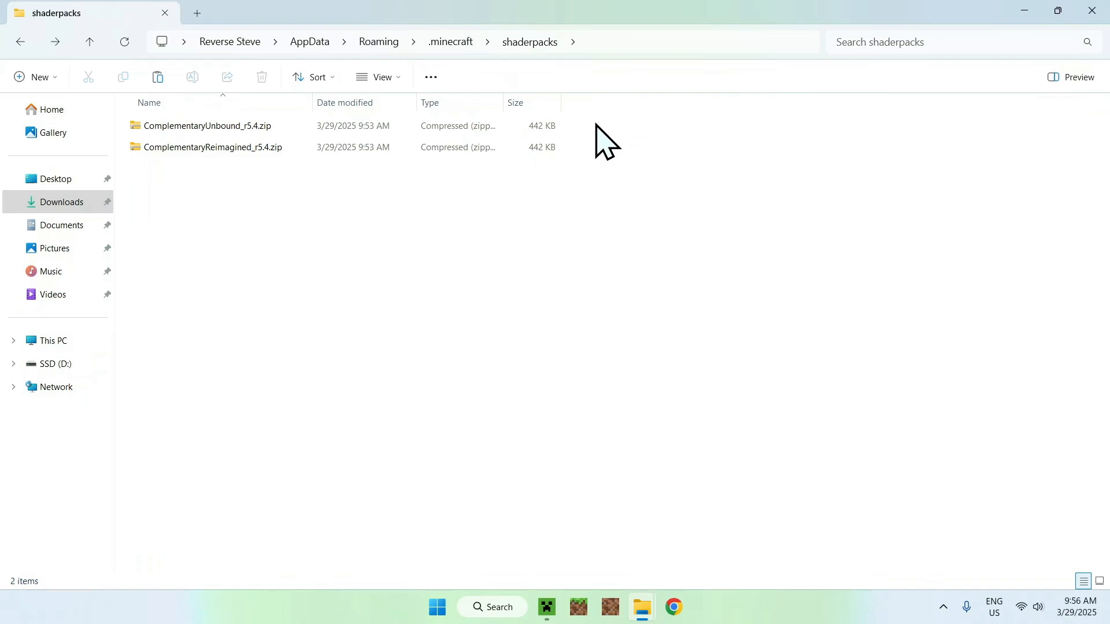
{"action": "mouse_move", "coordinate": [662, 234]}
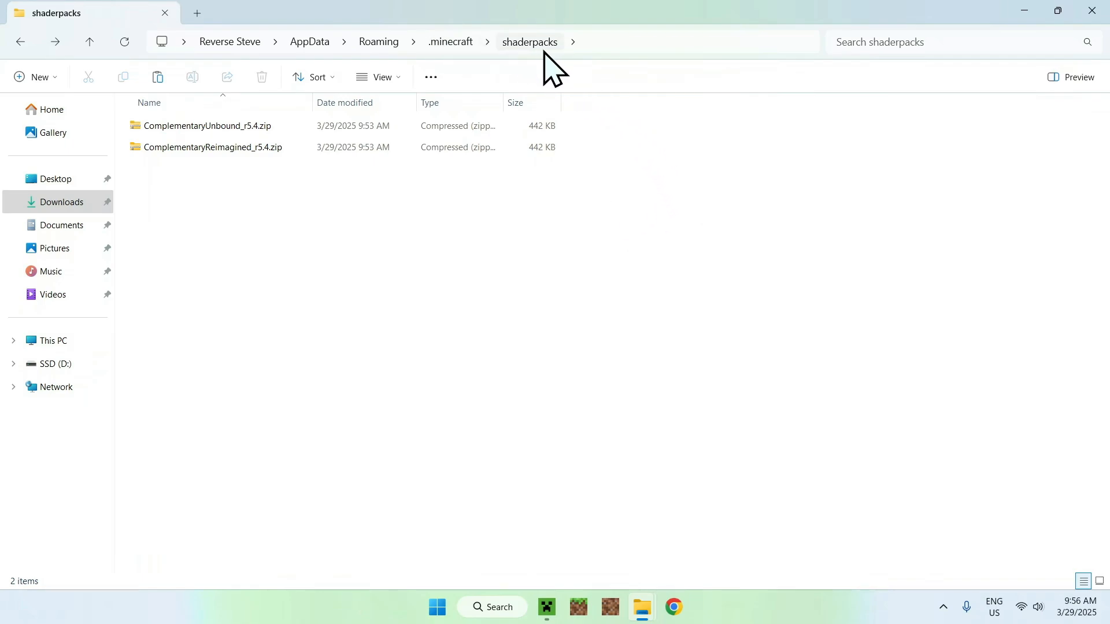
{"action": "mouse_move", "coordinate": [448, 517]}
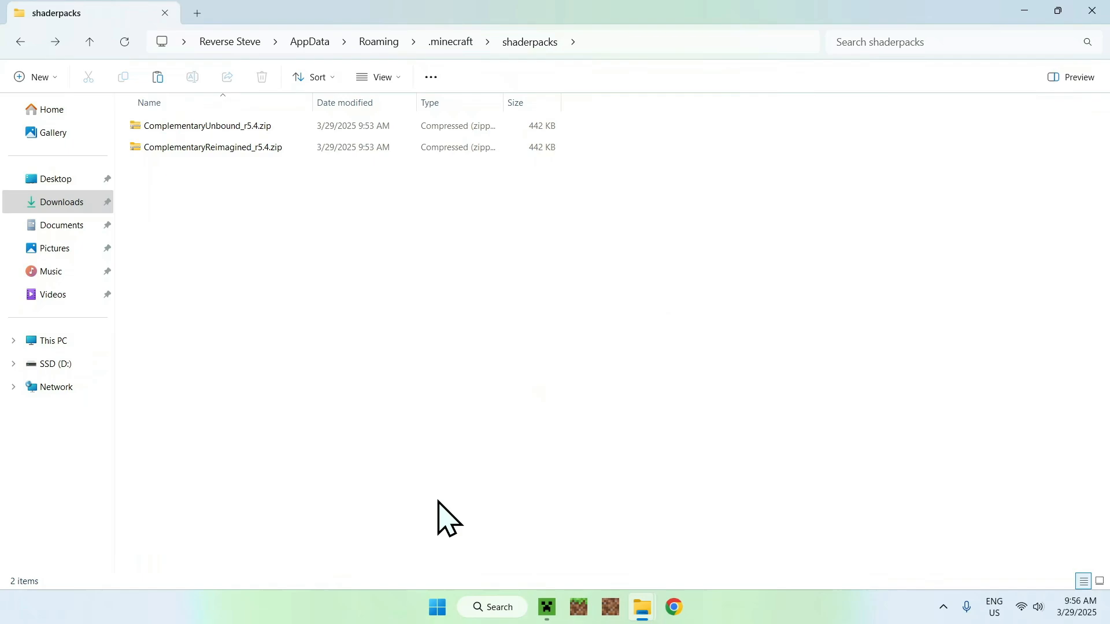
Launch Minecraft 1.21.5 from the Iris & Sodium for 1.21.5 installation.
{"action": "left_click", "coordinate": [545, 607]}
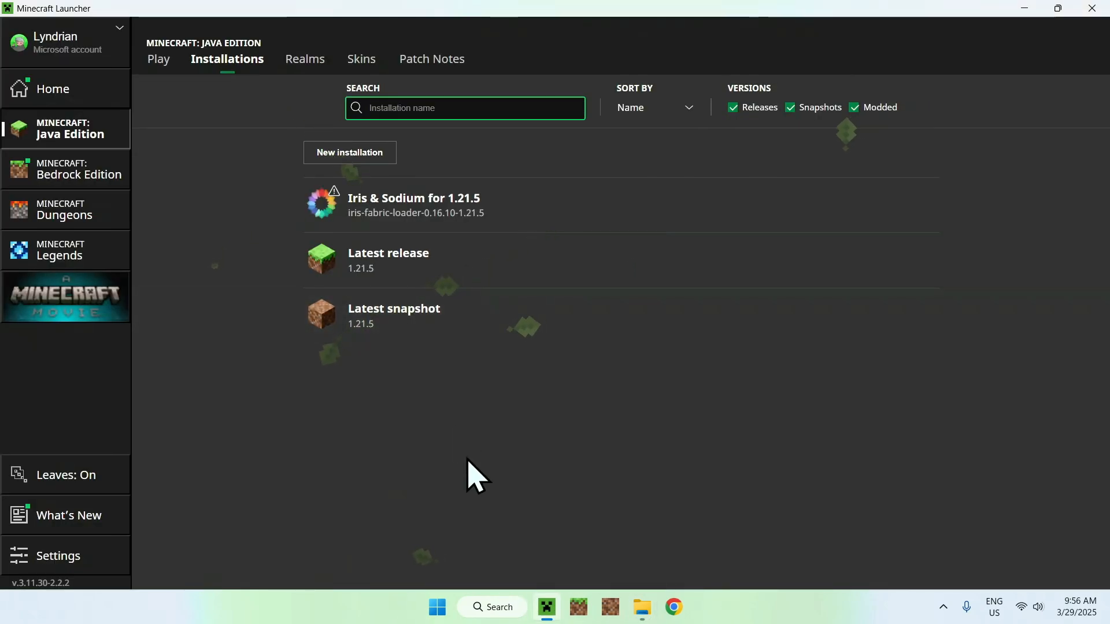
{"action": "left_click", "coordinate": [158, 59]}
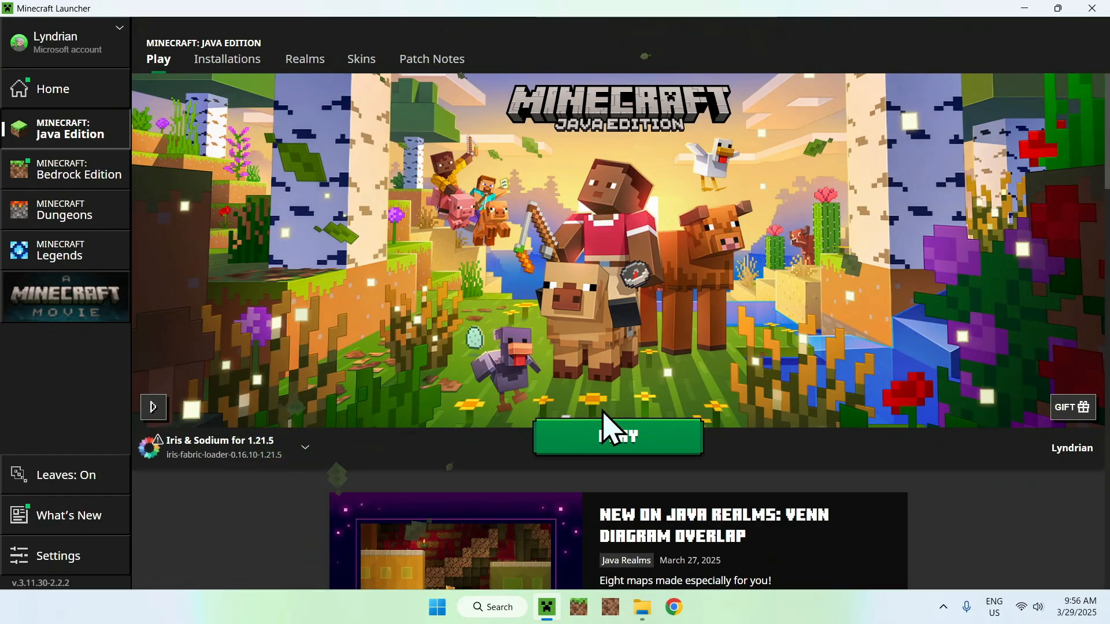
{"action": "left_click", "coordinate": [616, 436]}
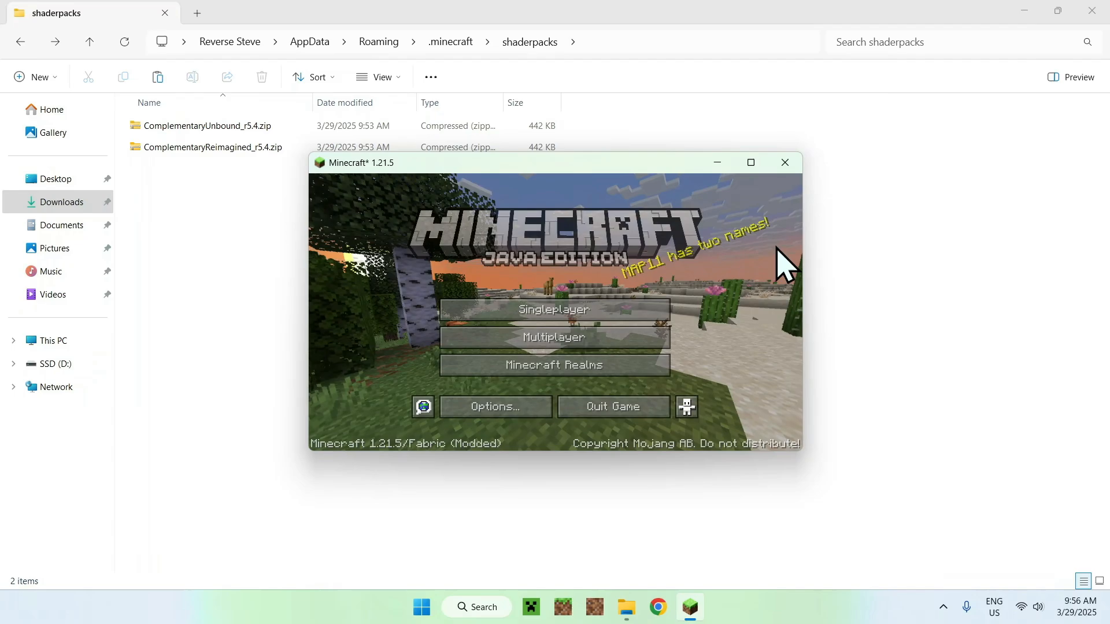
Maximize the game, load a singleplayer world and bring up the pause menu.
{"action": "left_click", "coordinate": [749, 161]}
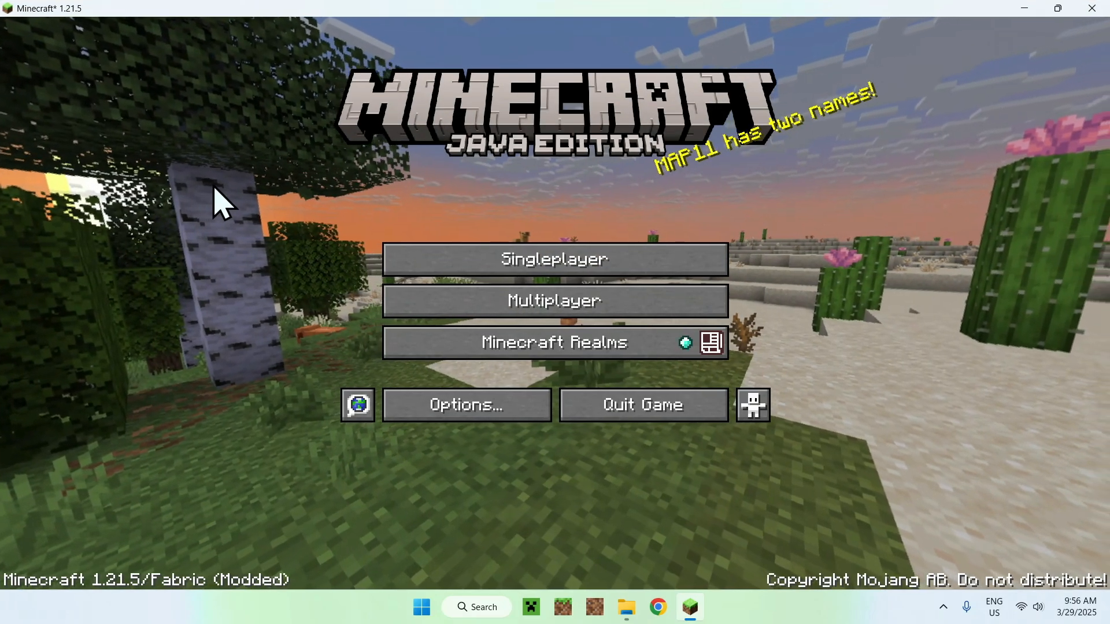
{"action": "mouse_move", "coordinate": [293, 254]}
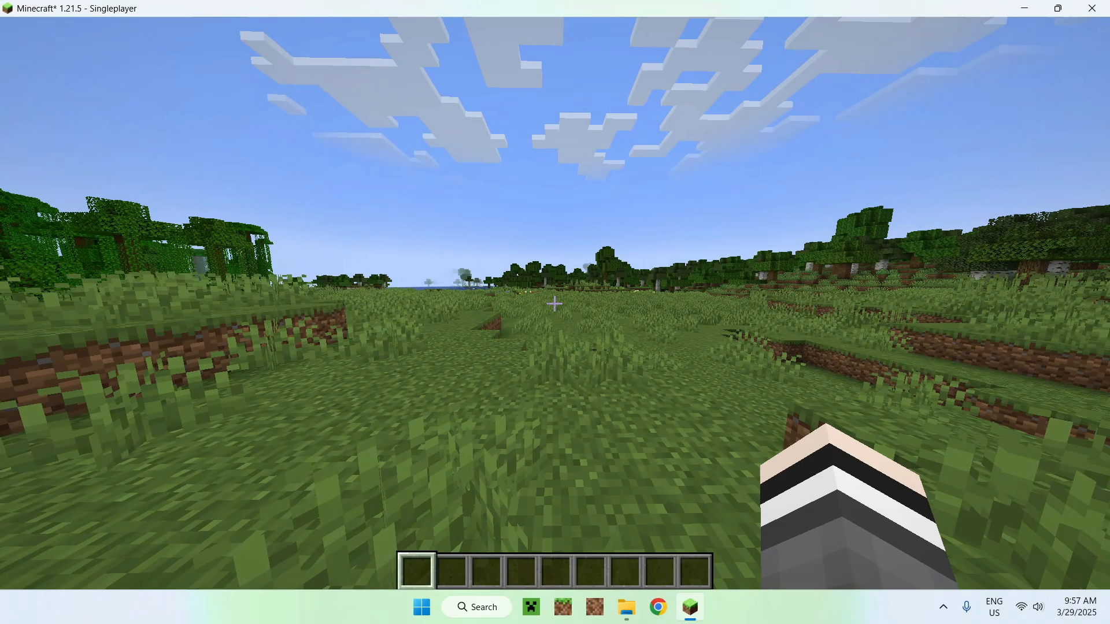
{"action": "key", "text": "Escape"}
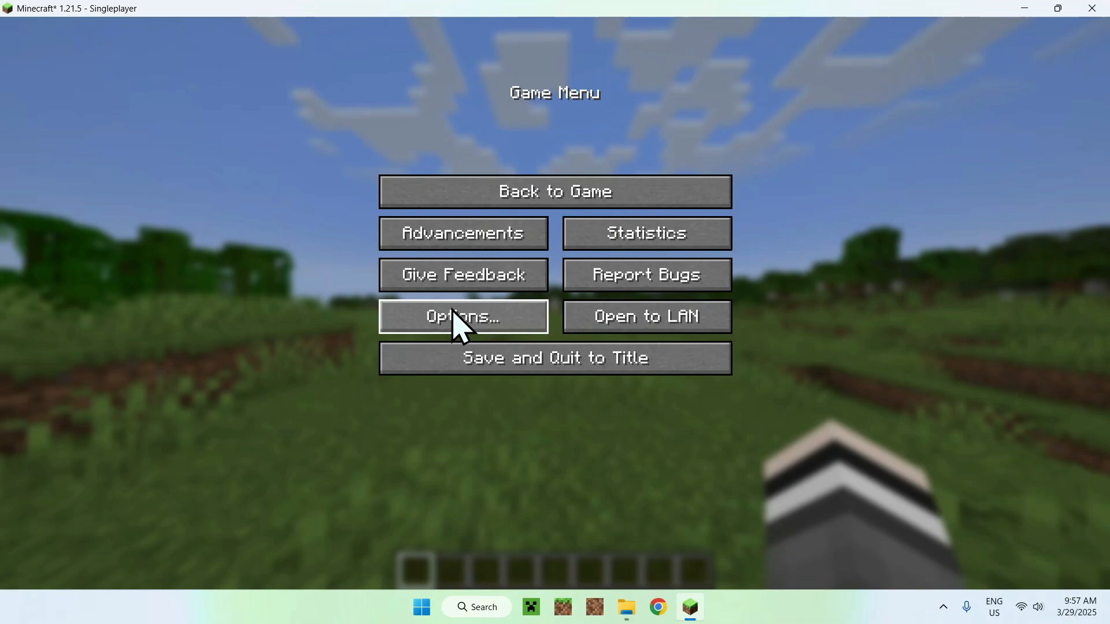
Apply ComplementaryReimagined_r5.4.zip as the shader pack via Options > Video Settings > Shader Packs.
{"action": "left_click", "coordinate": [462, 317]}
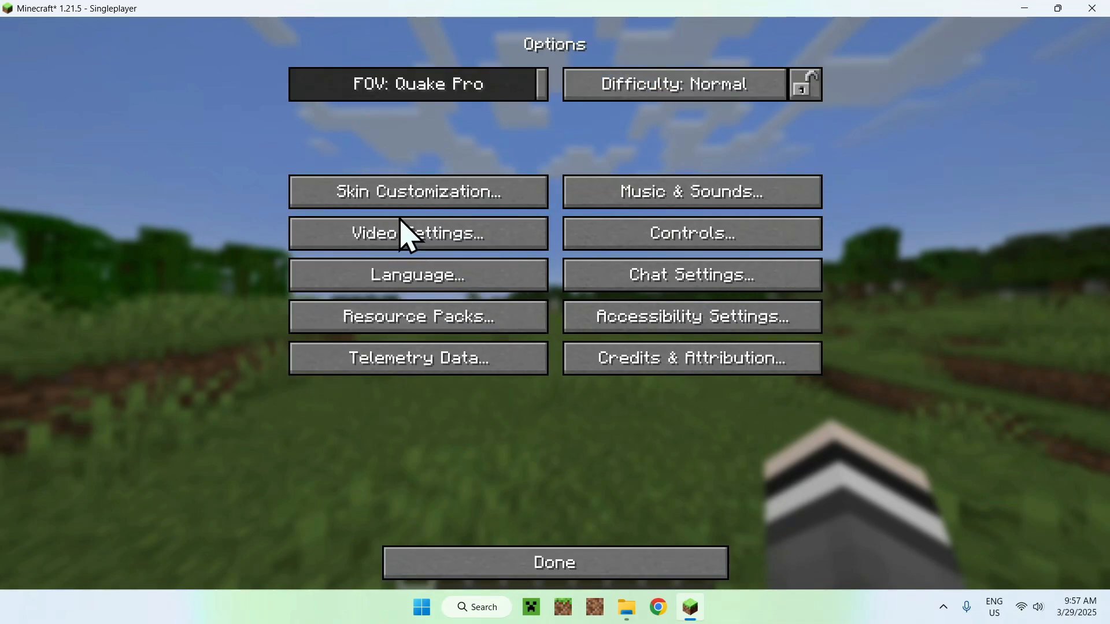
{"action": "left_click", "coordinate": [417, 232]}
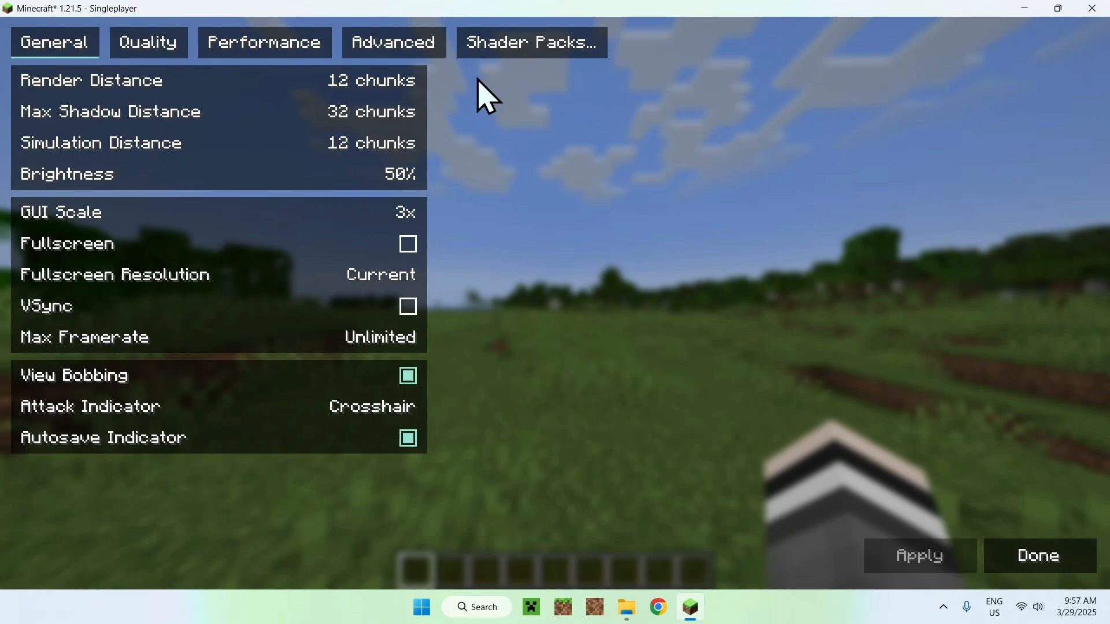
{"action": "left_click", "coordinate": [531, 42]}
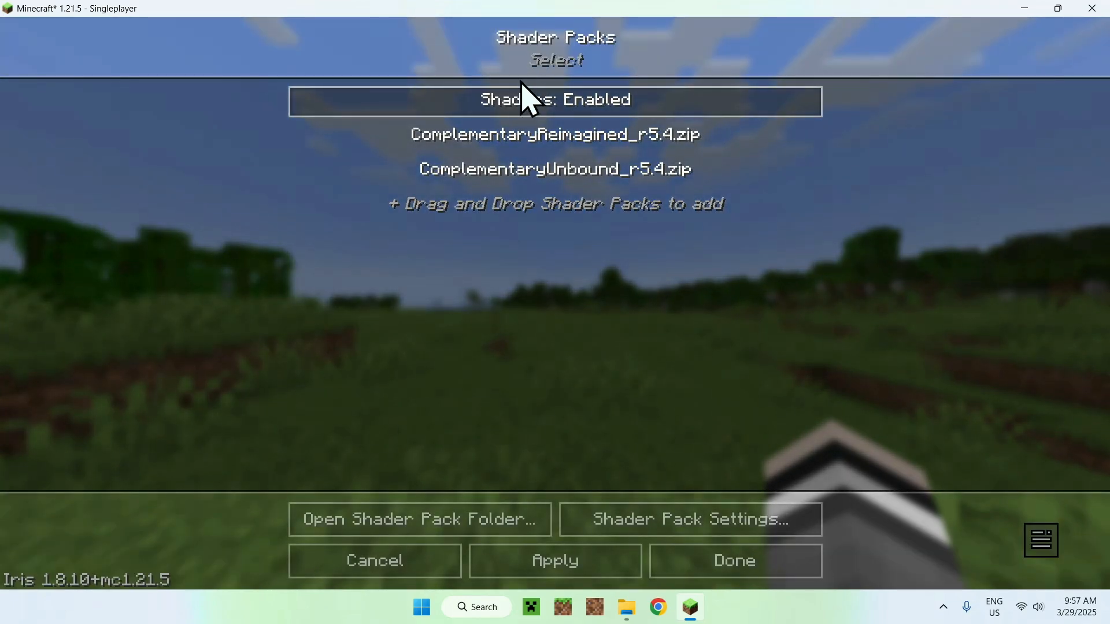
{"action": "left_click", "coordinate": [555, 134]}
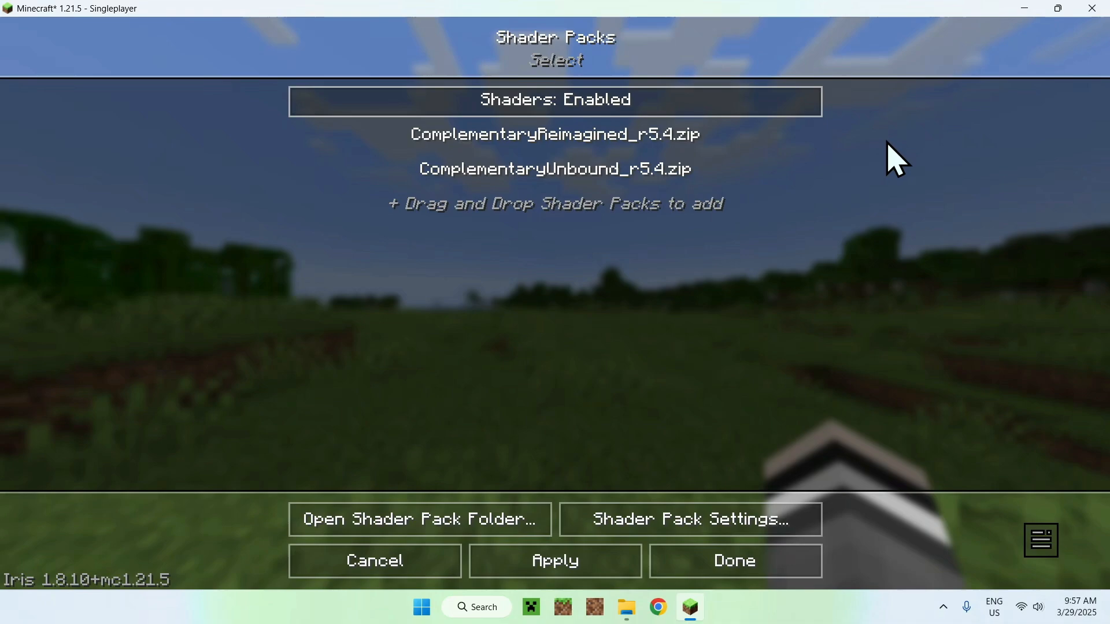
{"action": "left_click", "coordinate": [555, 136]}
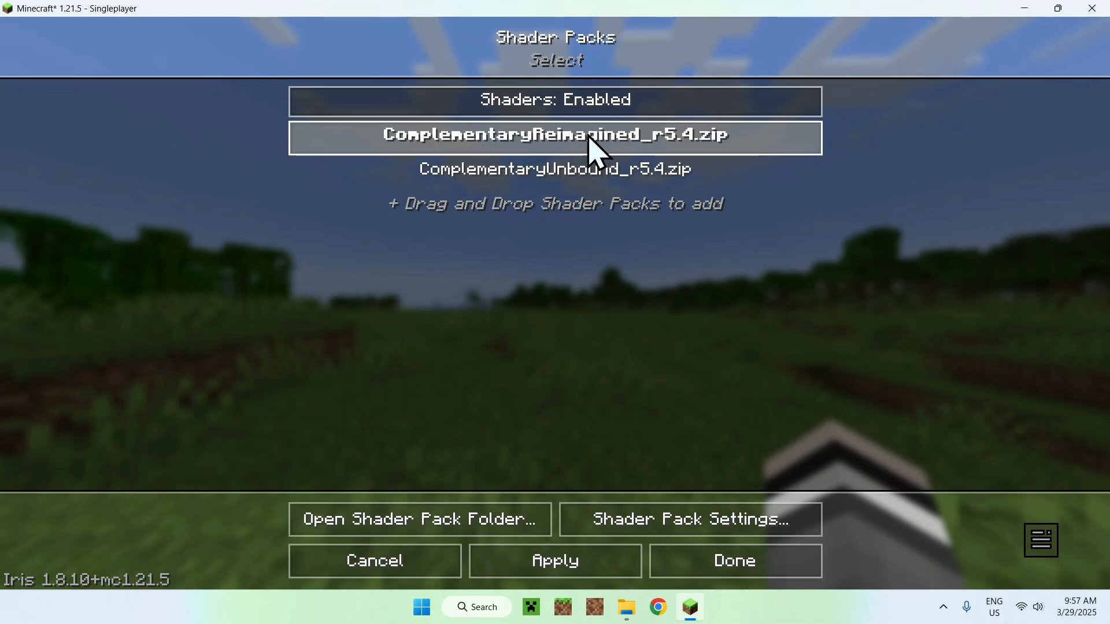
{"action": "mouse_move", "coordinate": [848, 150]}
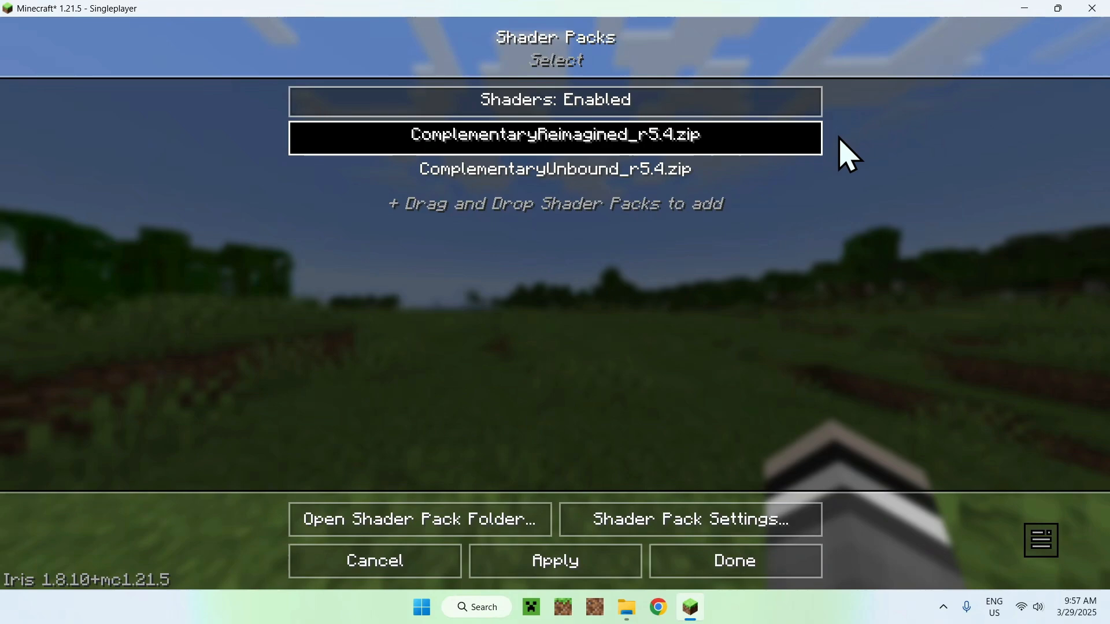
{"action": "mouse_move", "coordinate": [641, 407]}
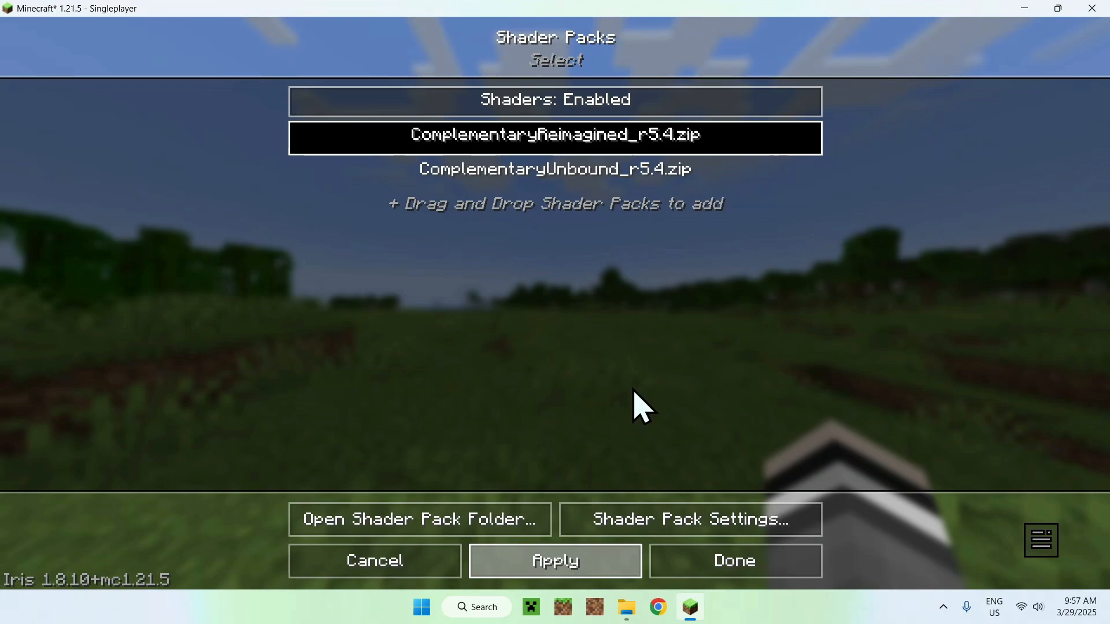
{"action": "left_click", "coordinate": [734, 561]}
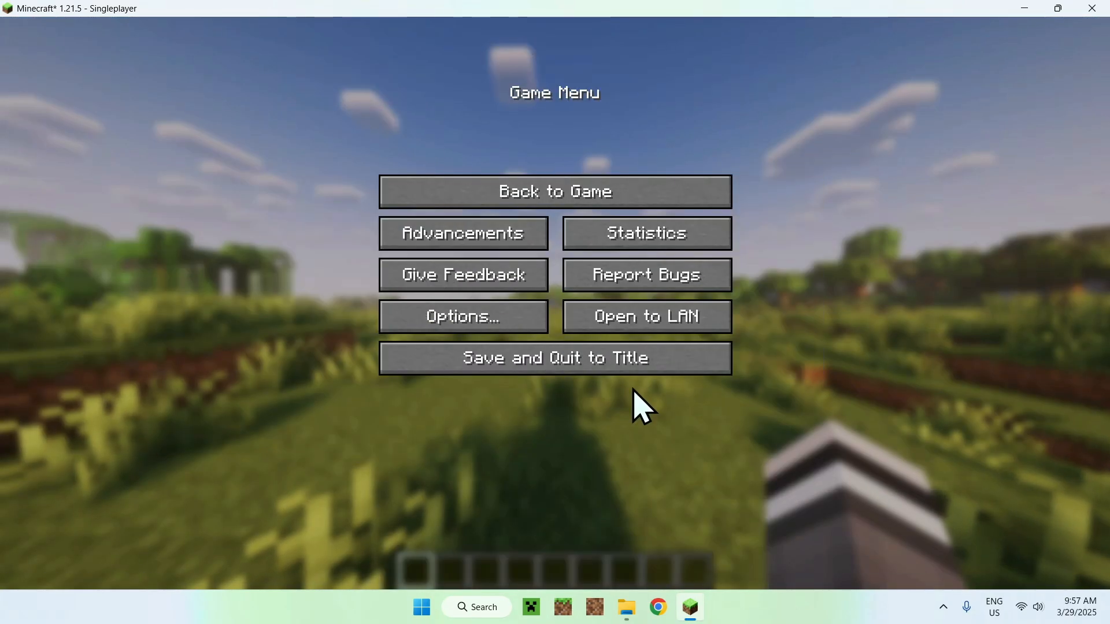
Return to the video settings from the Game Menu's Options.
{"action": "left_click", "coordinate": [554, 191]}
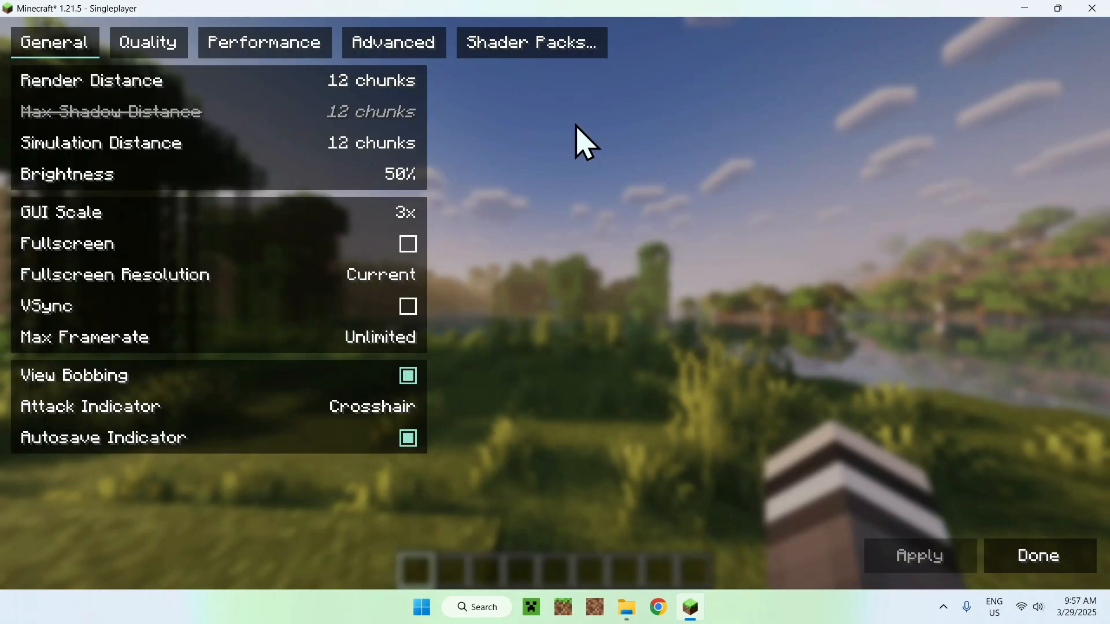
Apply ComplementaryUnbound_r5.4.zip as the active shader pack and resume play.
{"action": "left_click", "coordinate": [531, 43]}
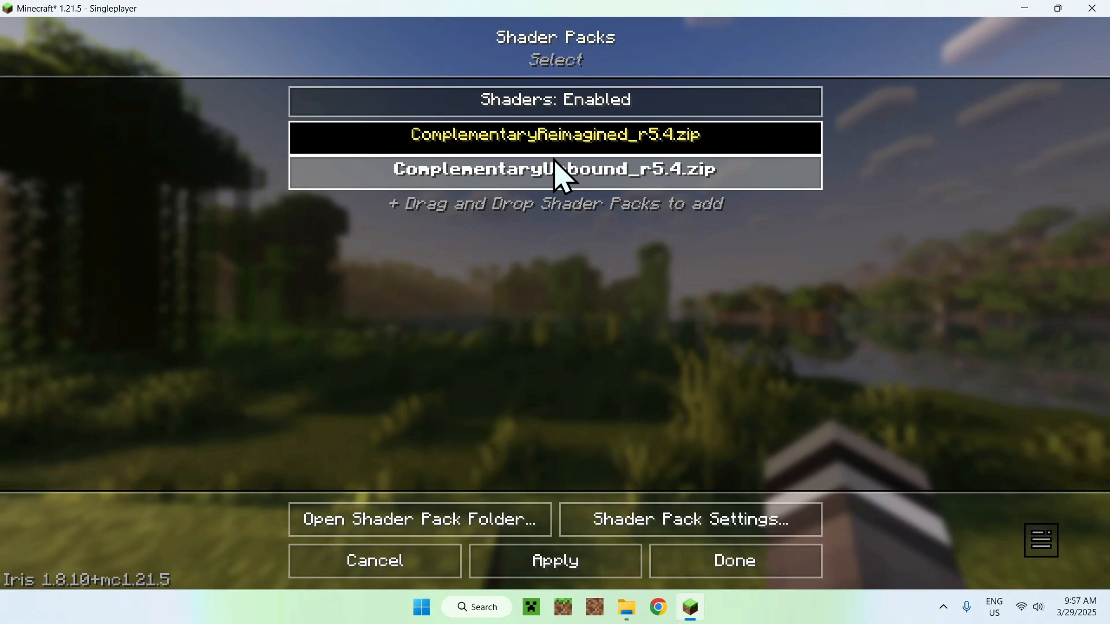
{"action": "left_click", "coordinate": [556, 172]}
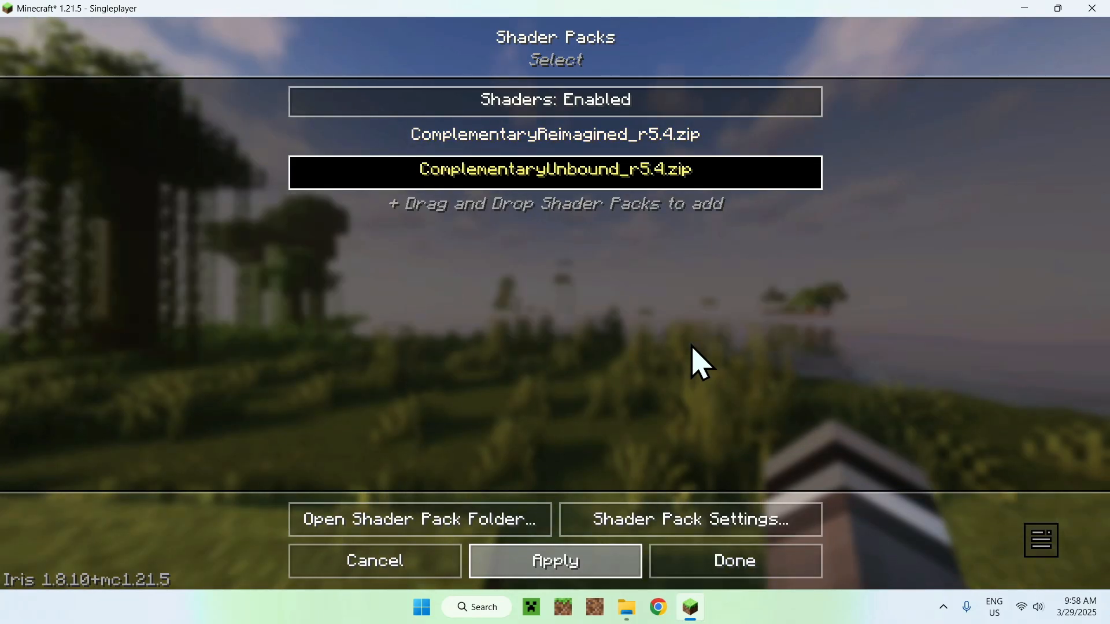
{"action": "left_click", "coordinate": [733, 560]}
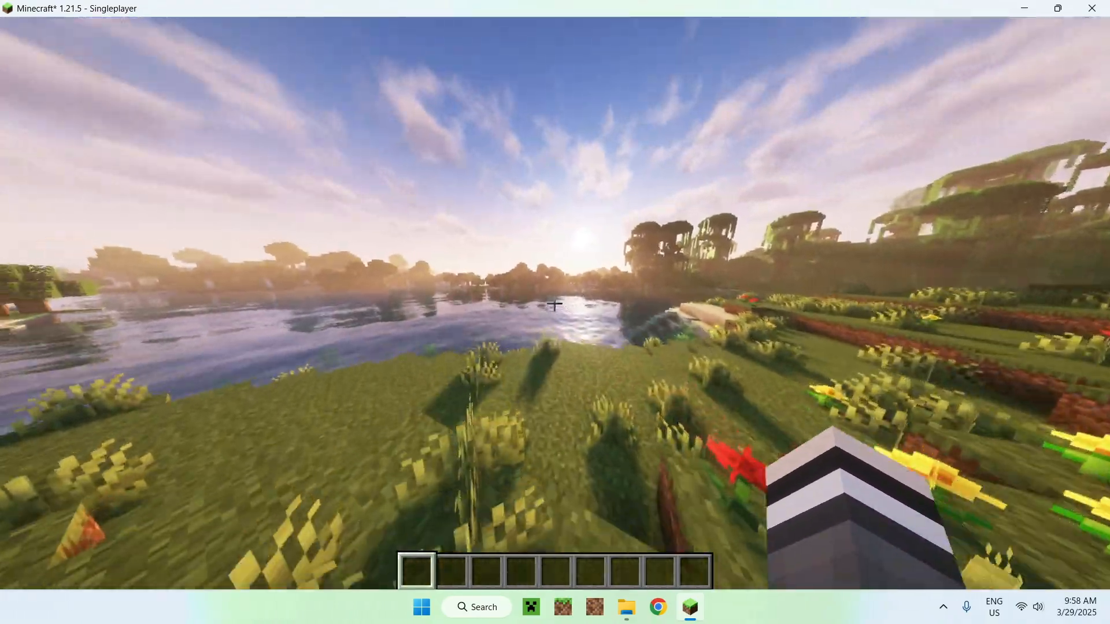
{"action": "mouse_move", "coordinate": [555, 305]}
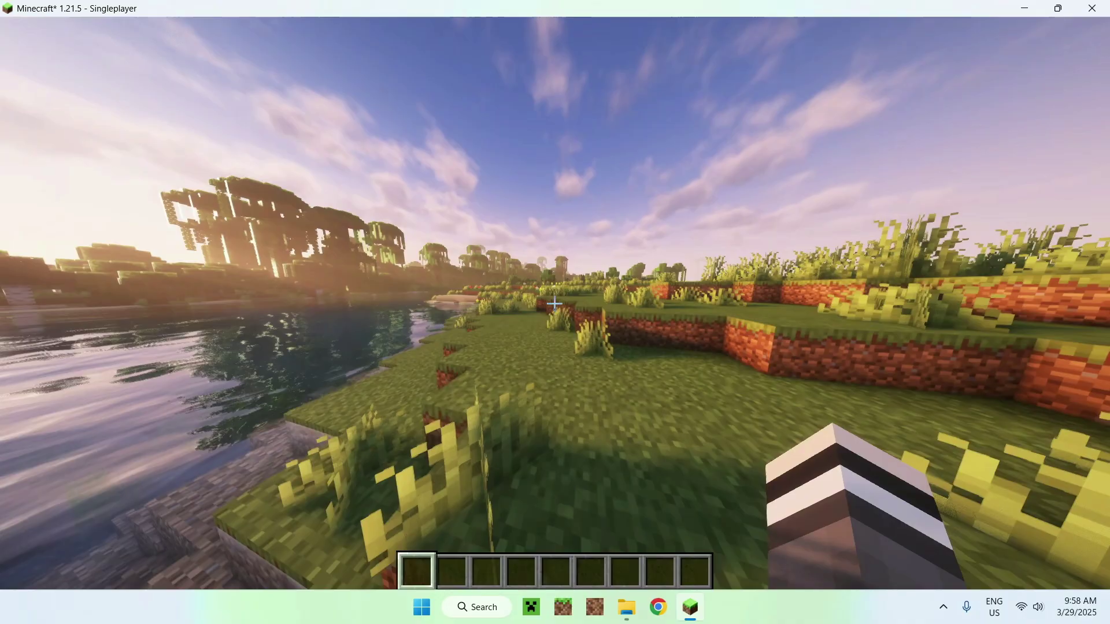
{"action": "mouse_move", "coordinate": [555, 305]}
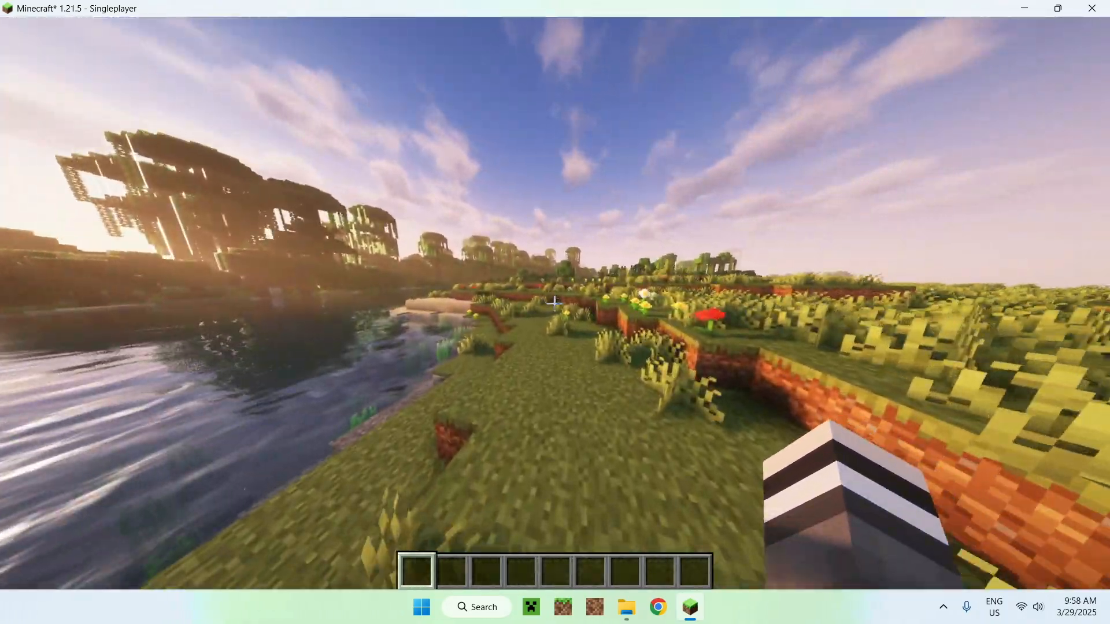
{"action": "mouse_move", "coordinate": [555, 304]}
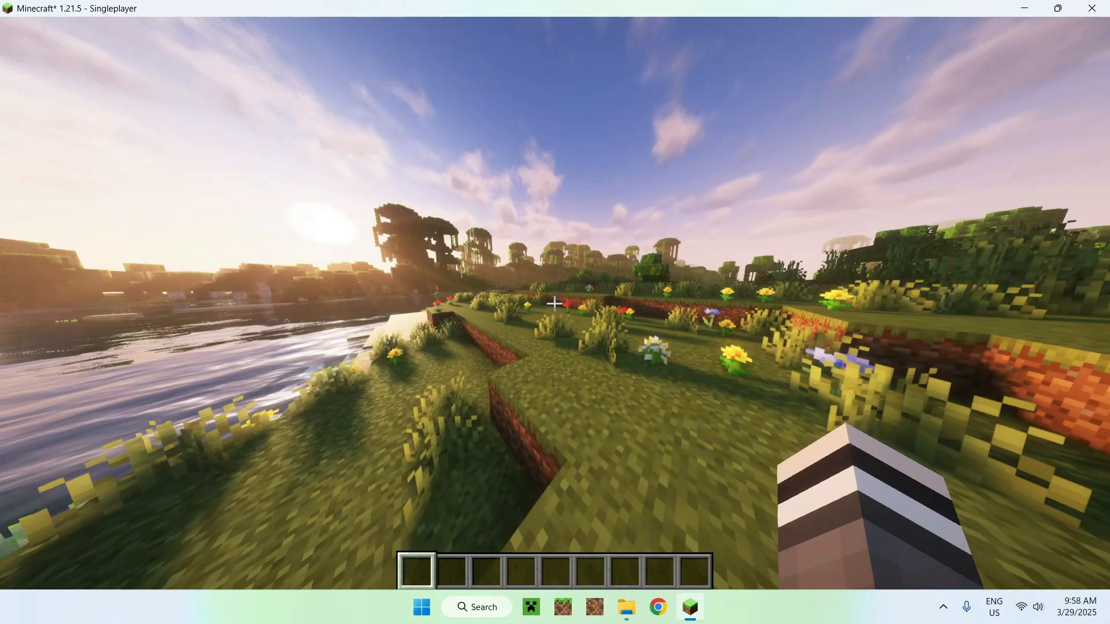